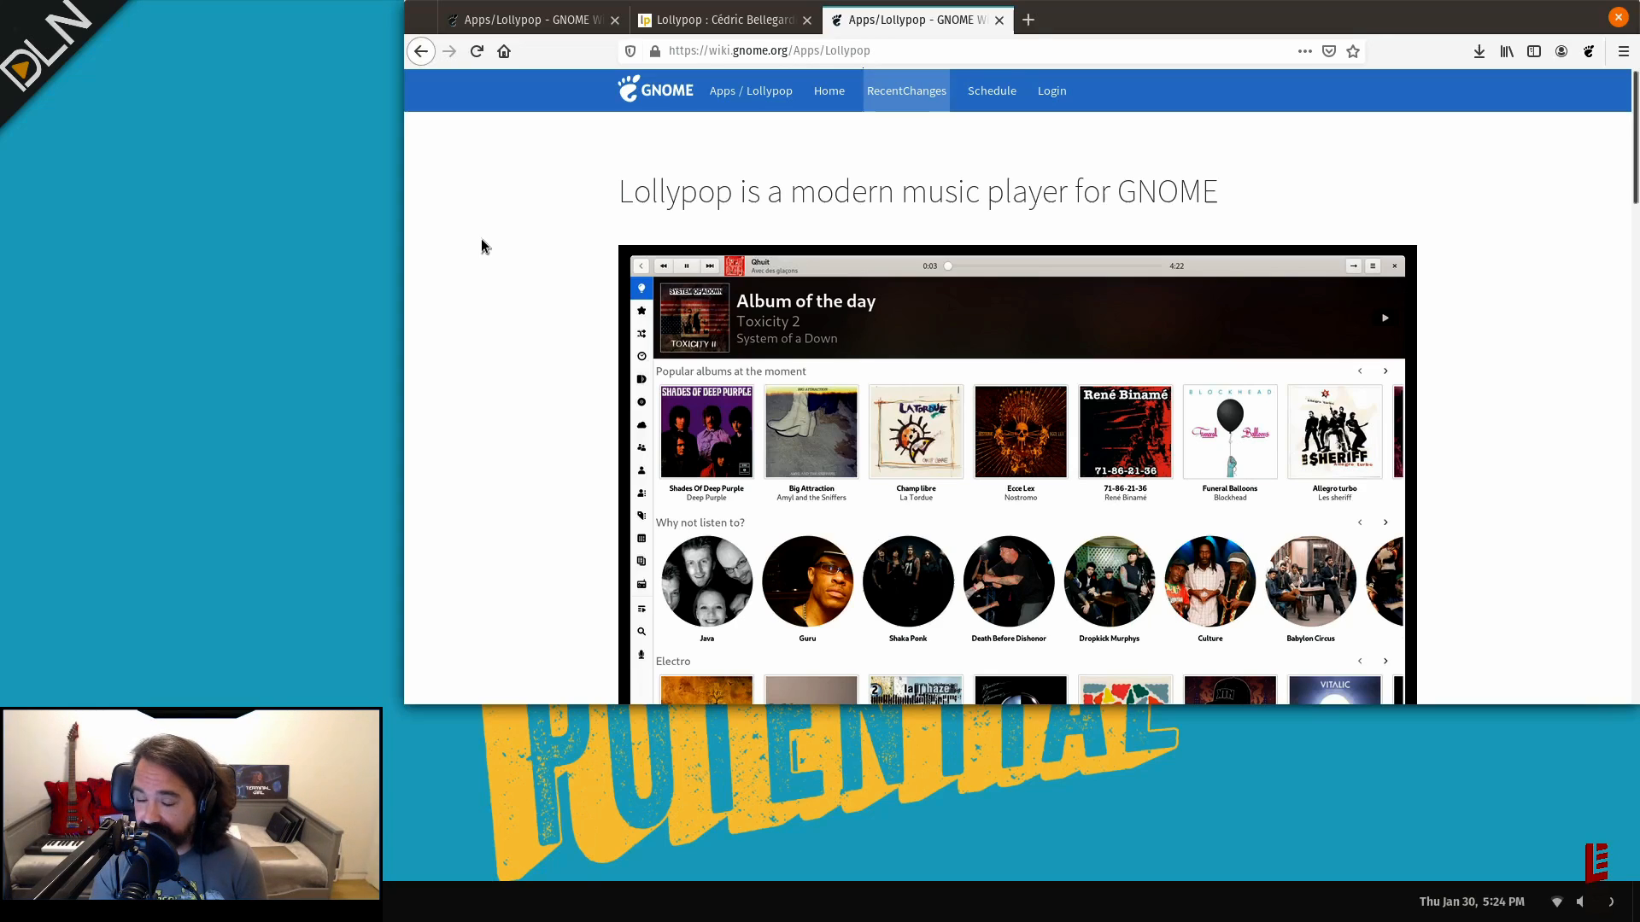
mouse_move(299, 87)
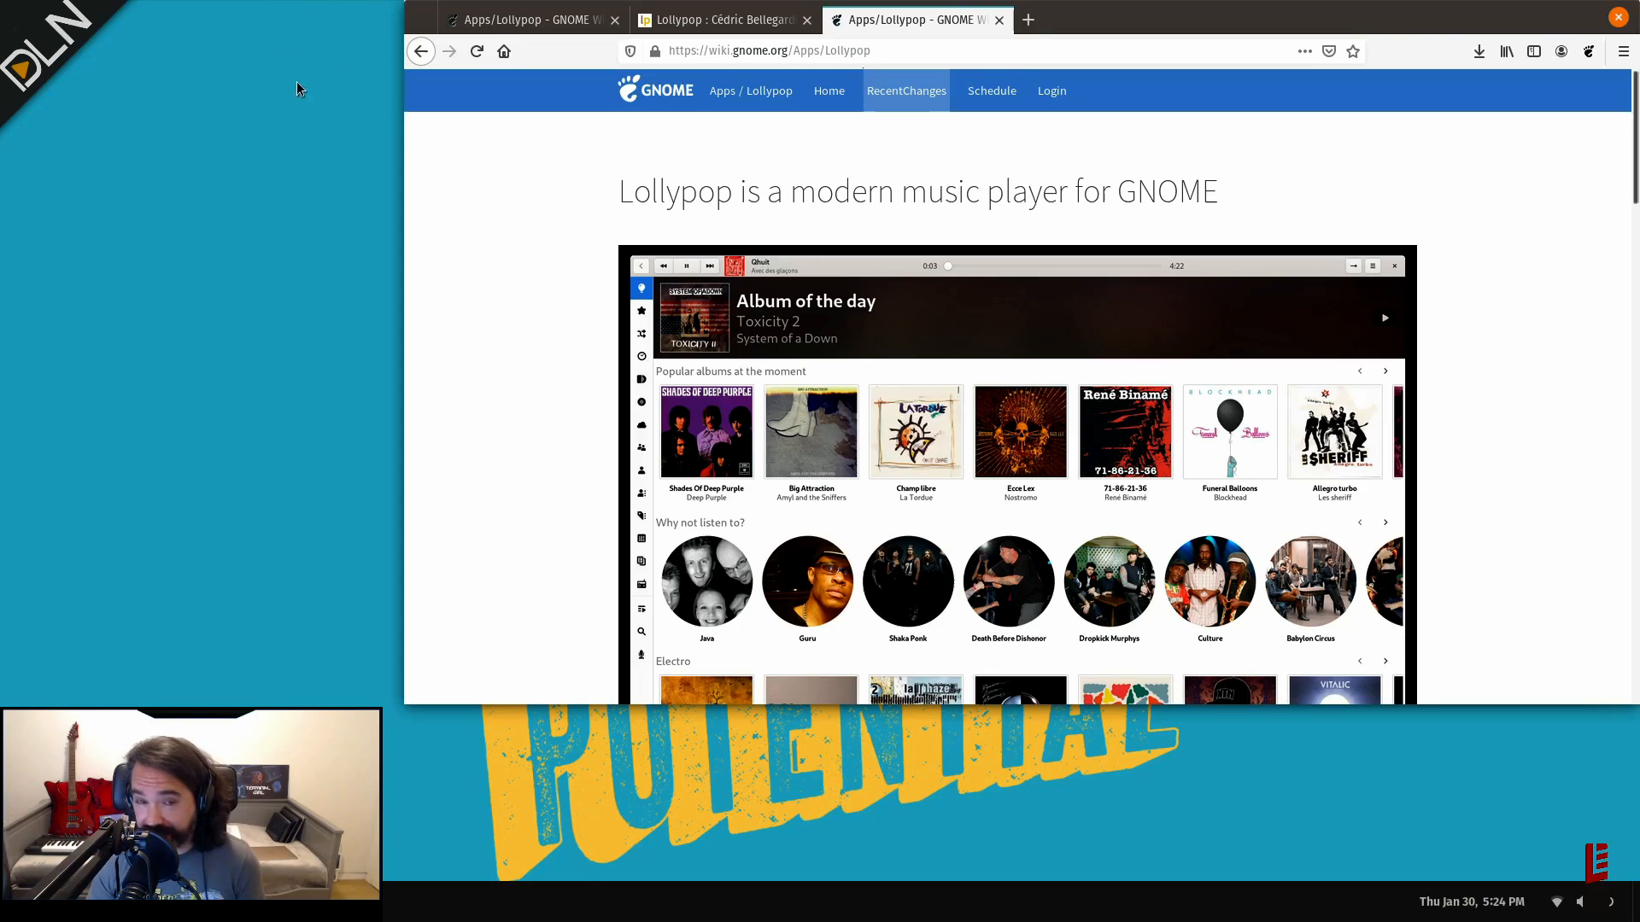
- Scroll through the library and browse before changing settings
scroll("down", 3)
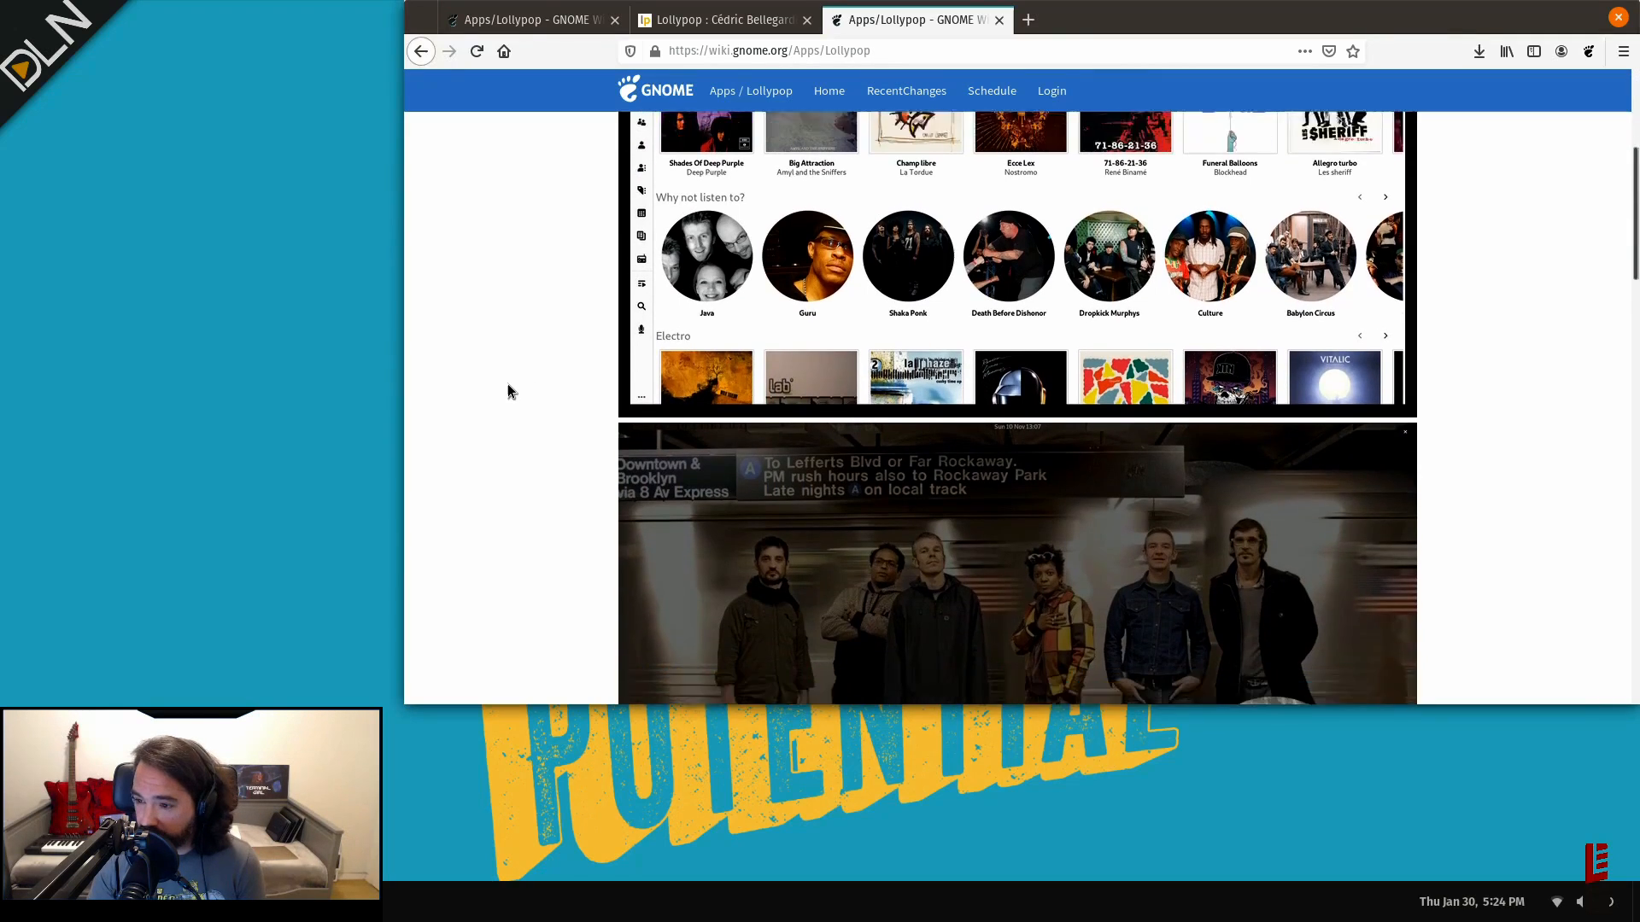
scroll("down", 3)
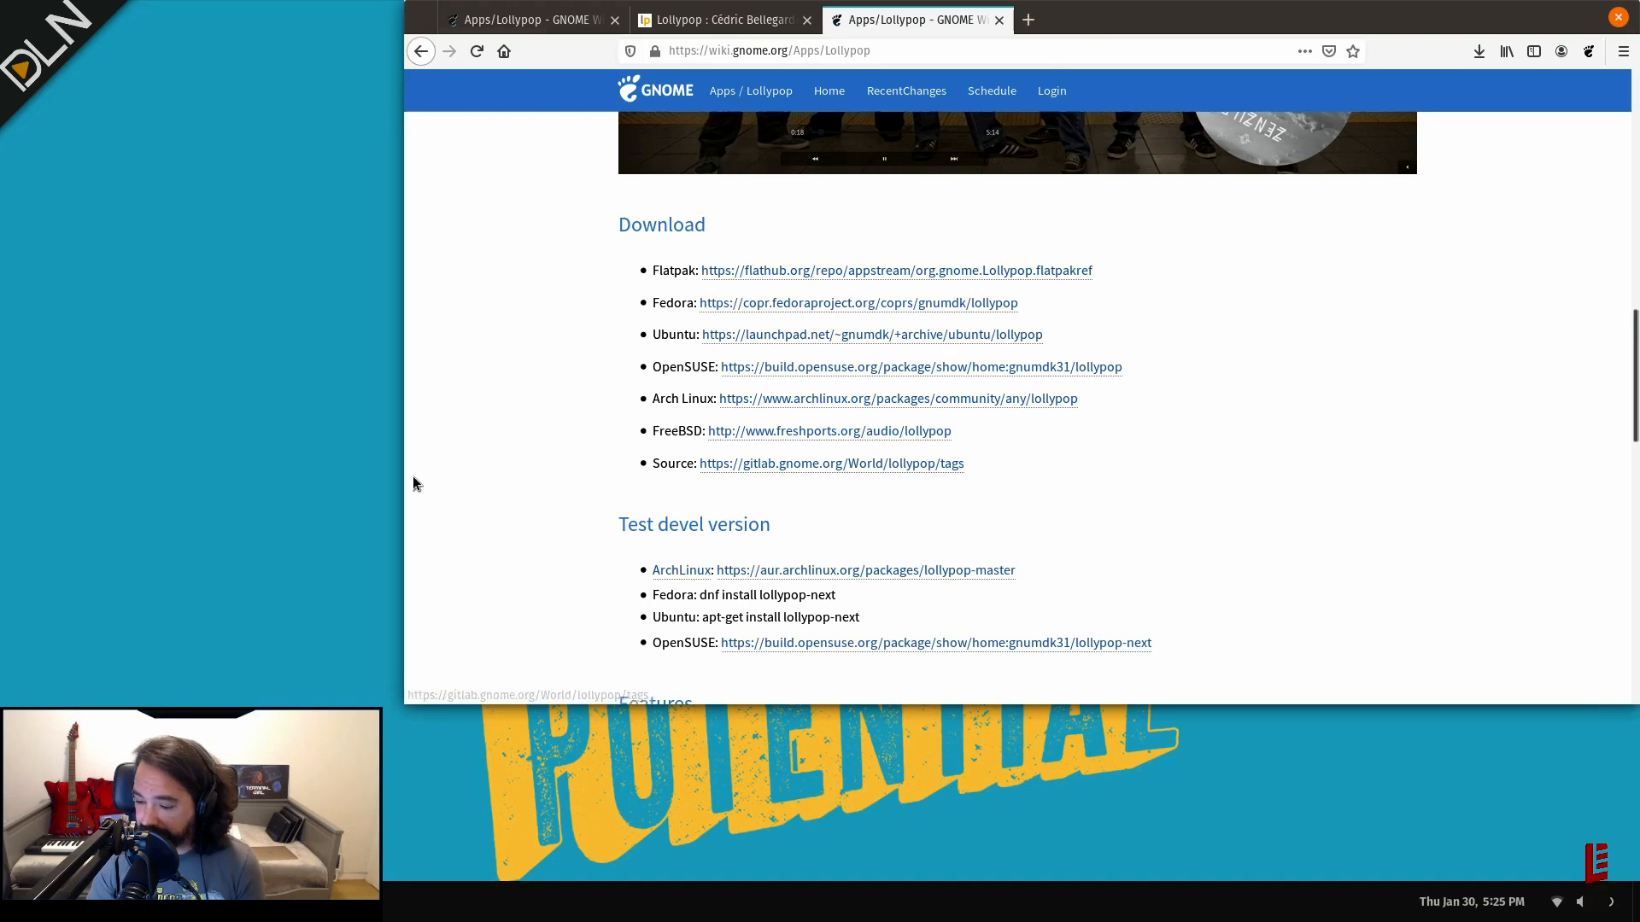
left_click(721, 19)
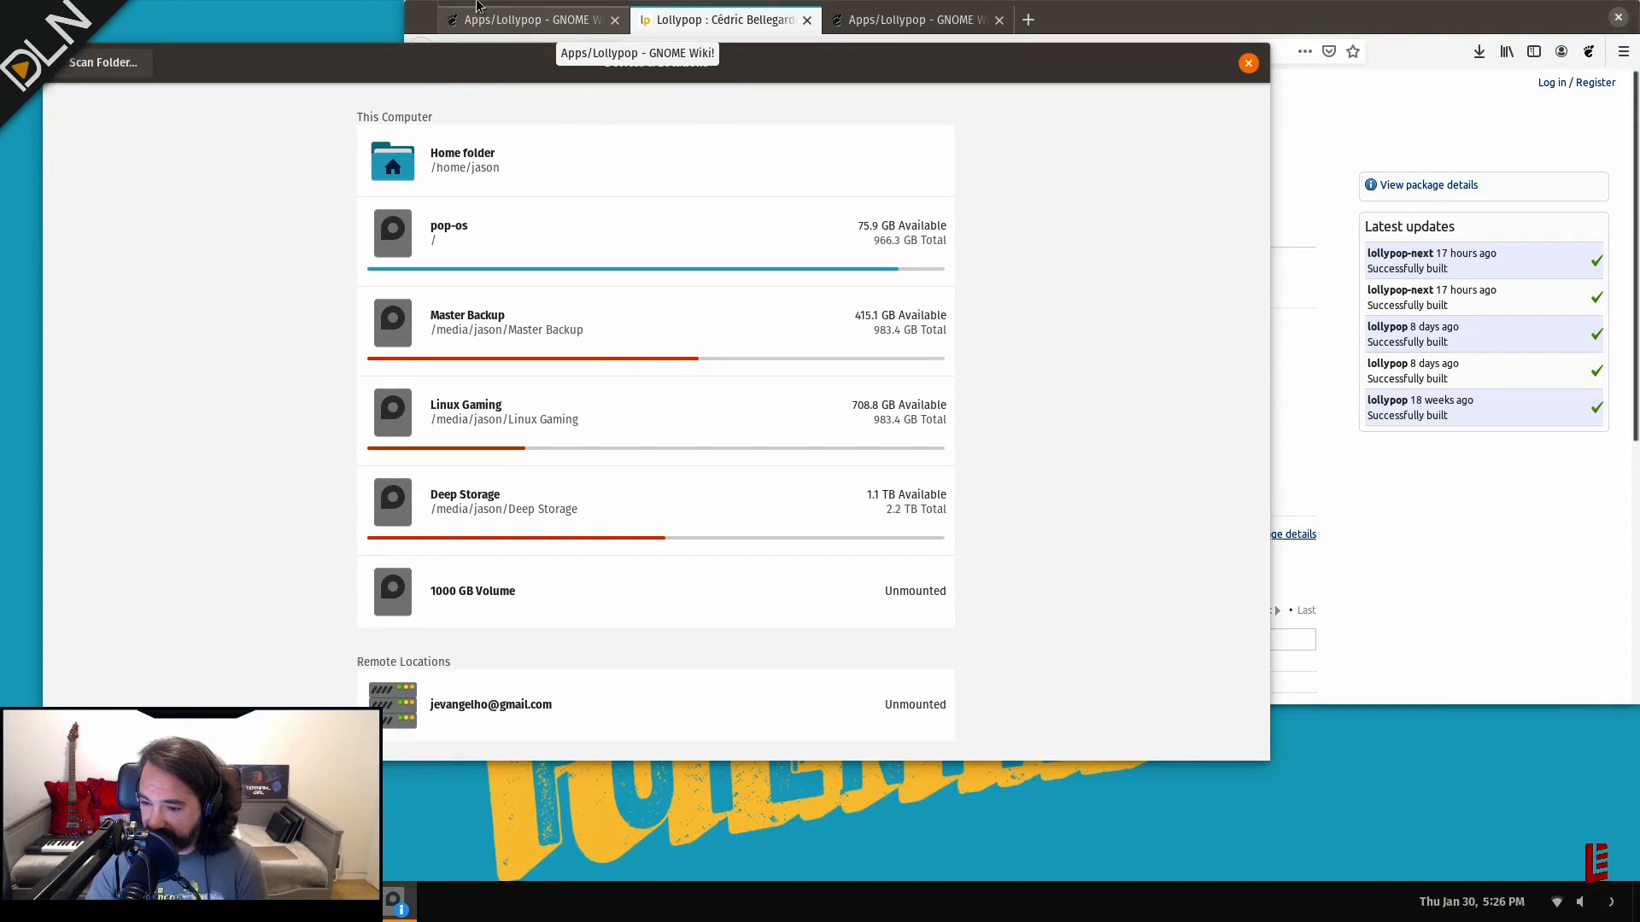
left_click(463, 158)
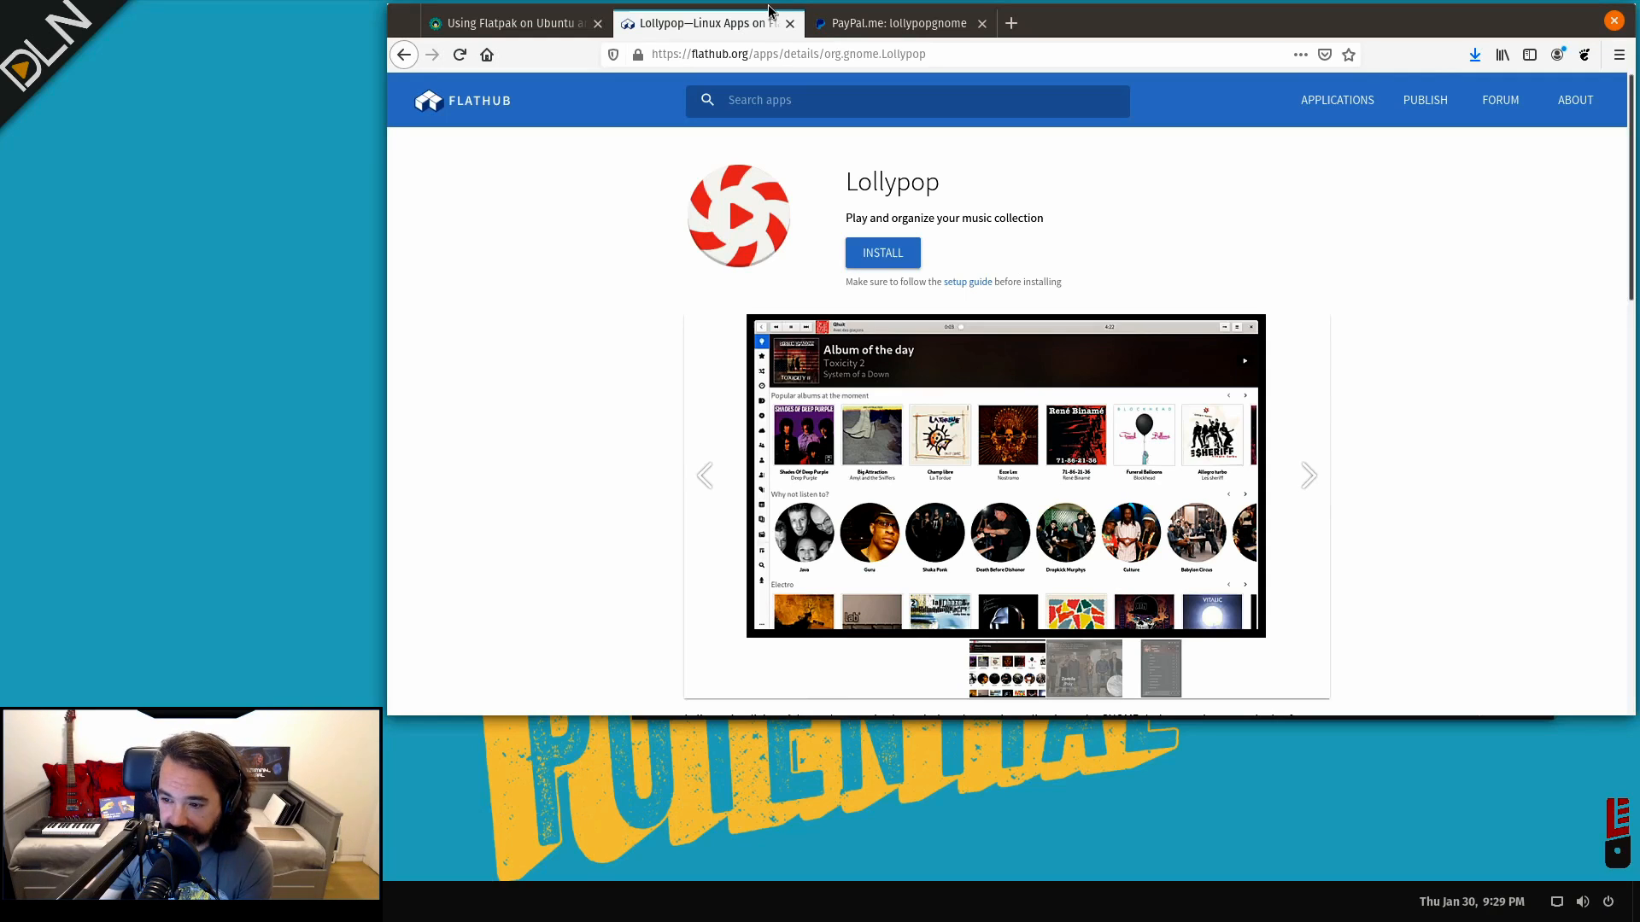
scroll("down", 3)
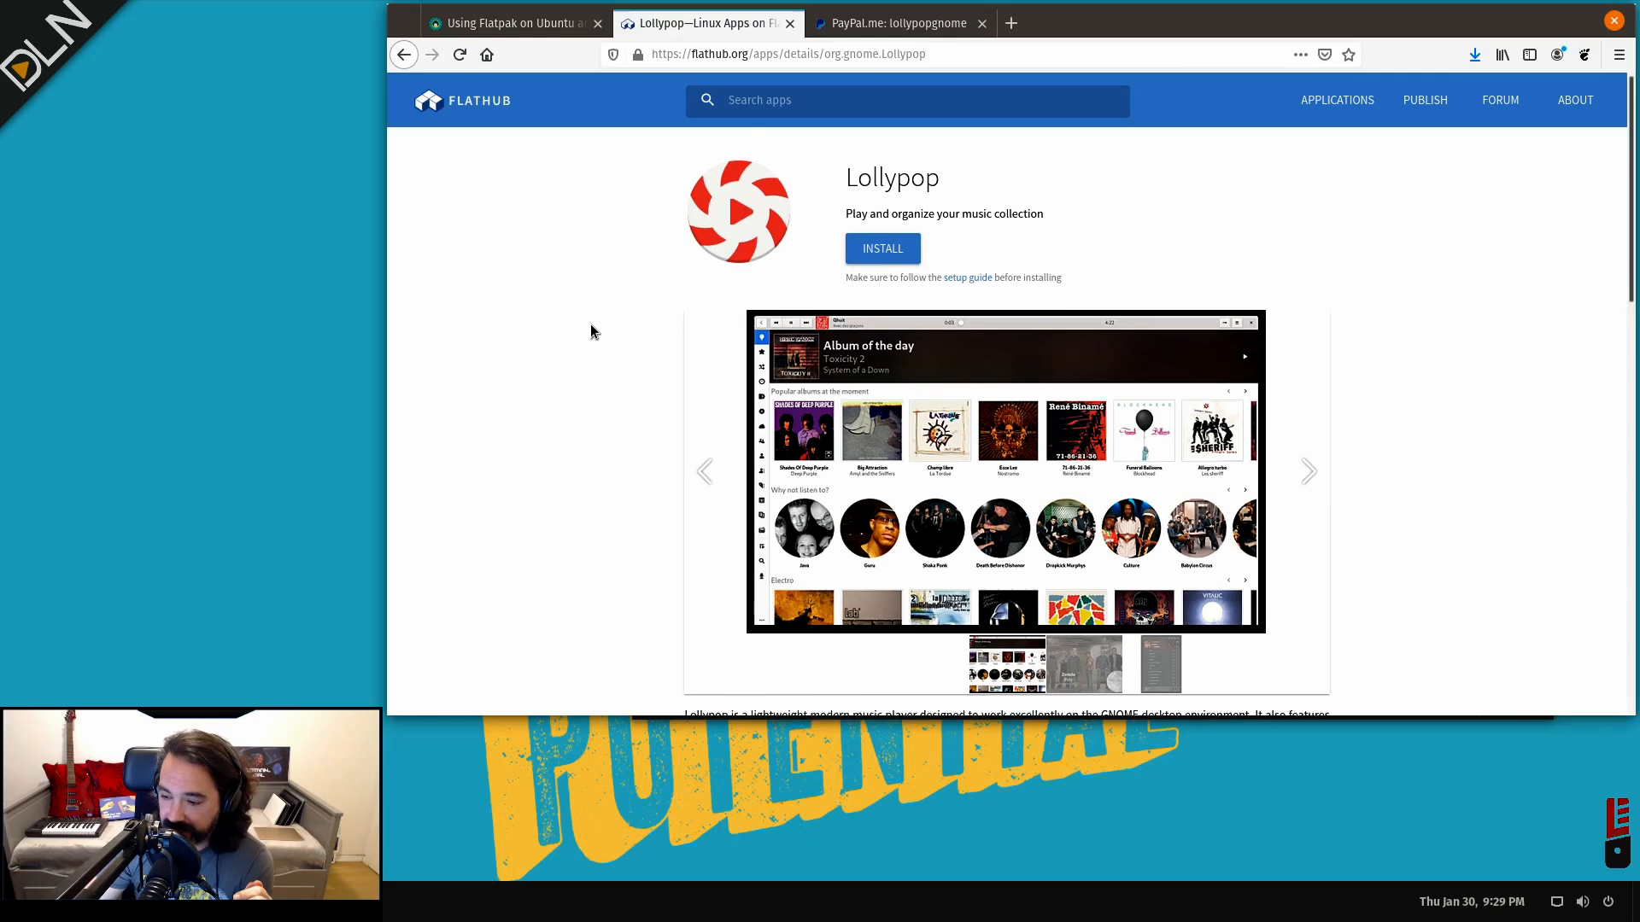
scroll("down", 3)
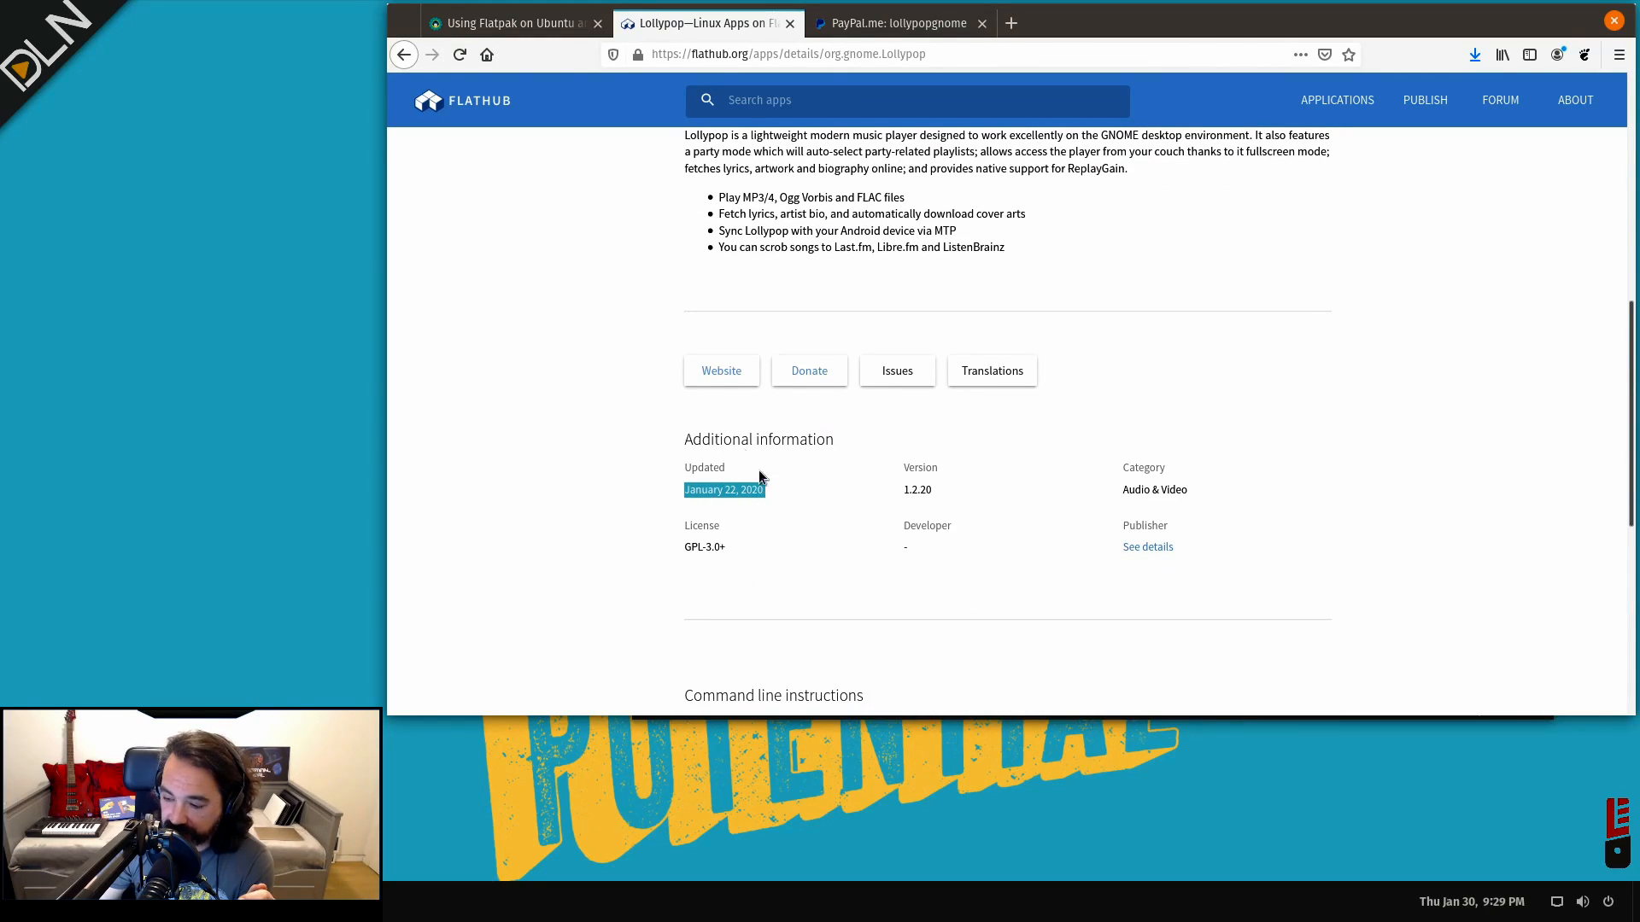
mouse_move(705, 22)
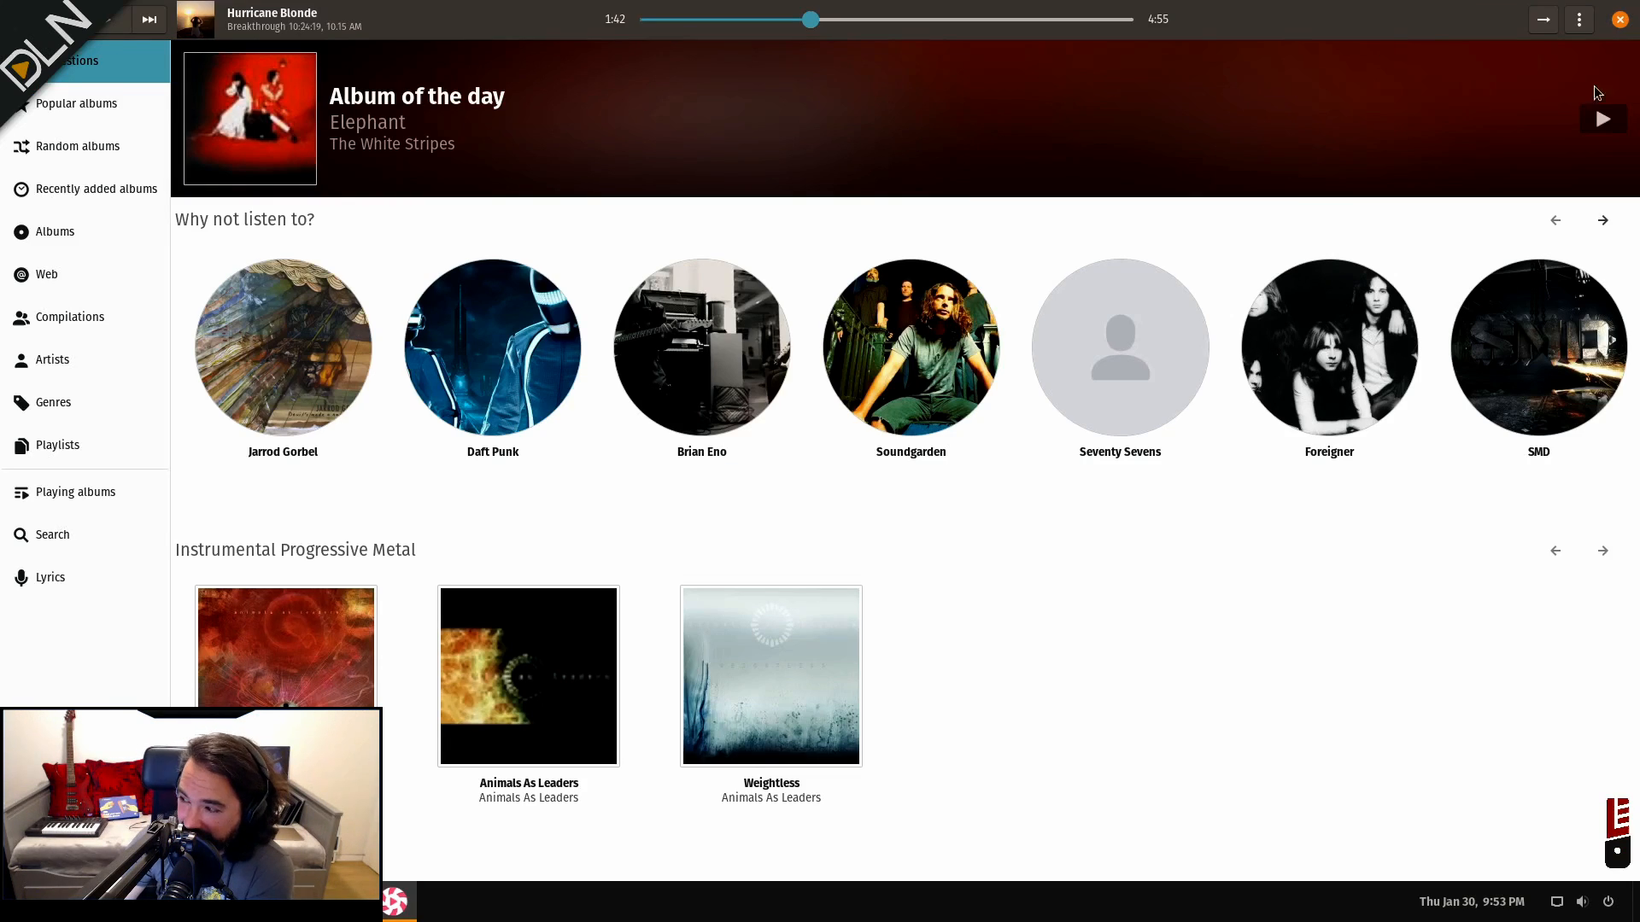
- Enable the dark theme variant in Preferences
left_click(1579, 19)
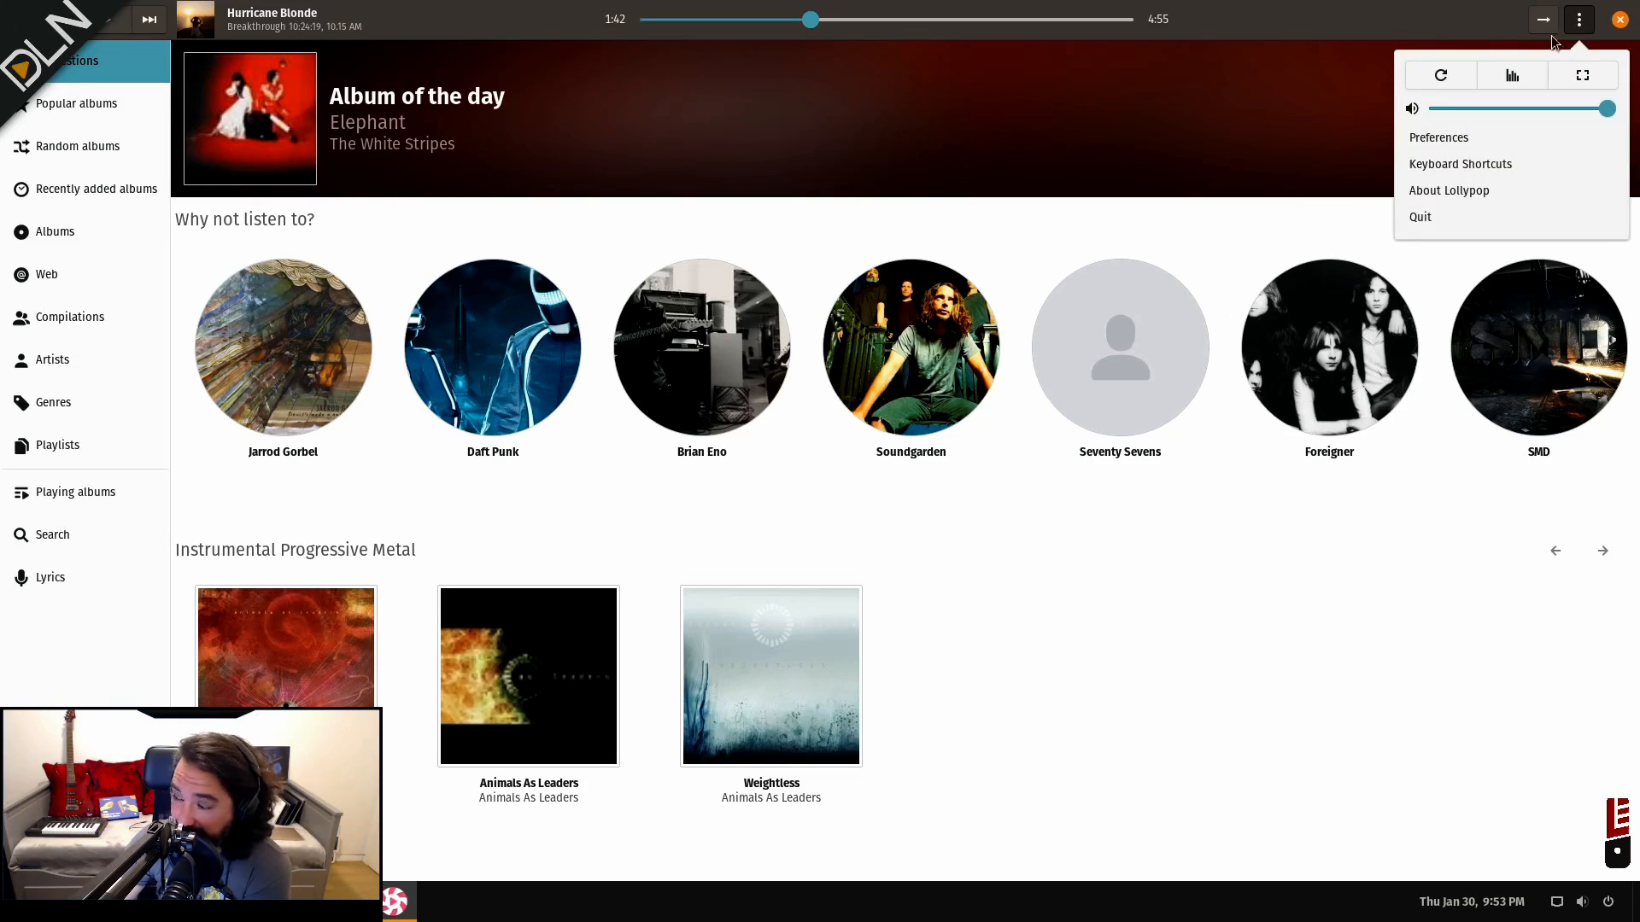
left_click(1438, 137)
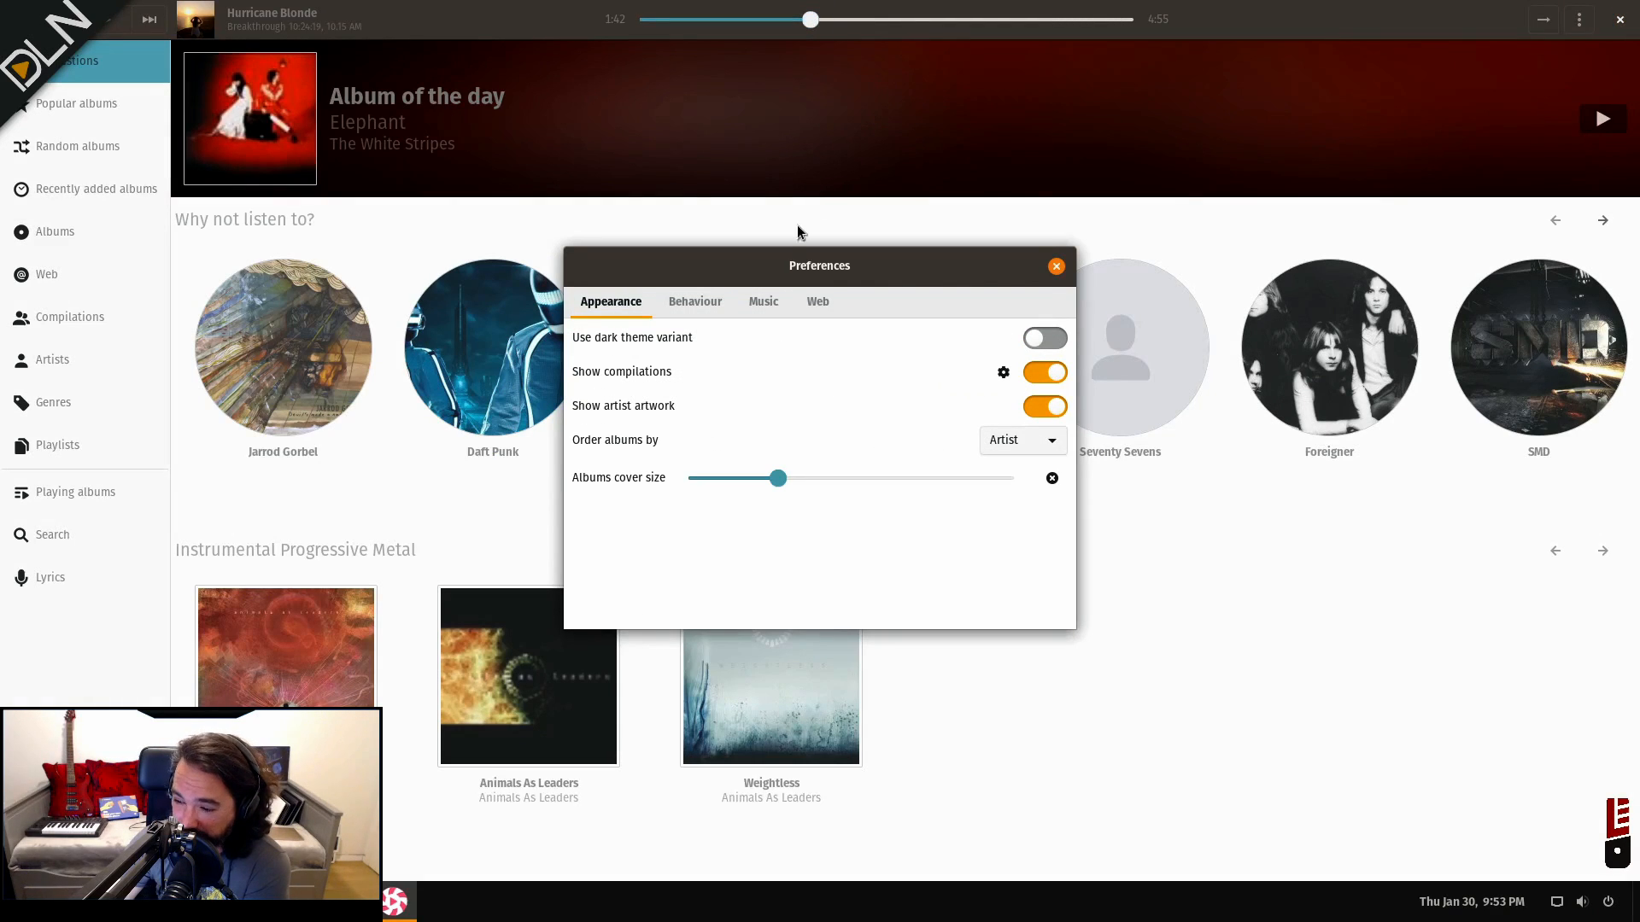
mouse_move(1042, 337)
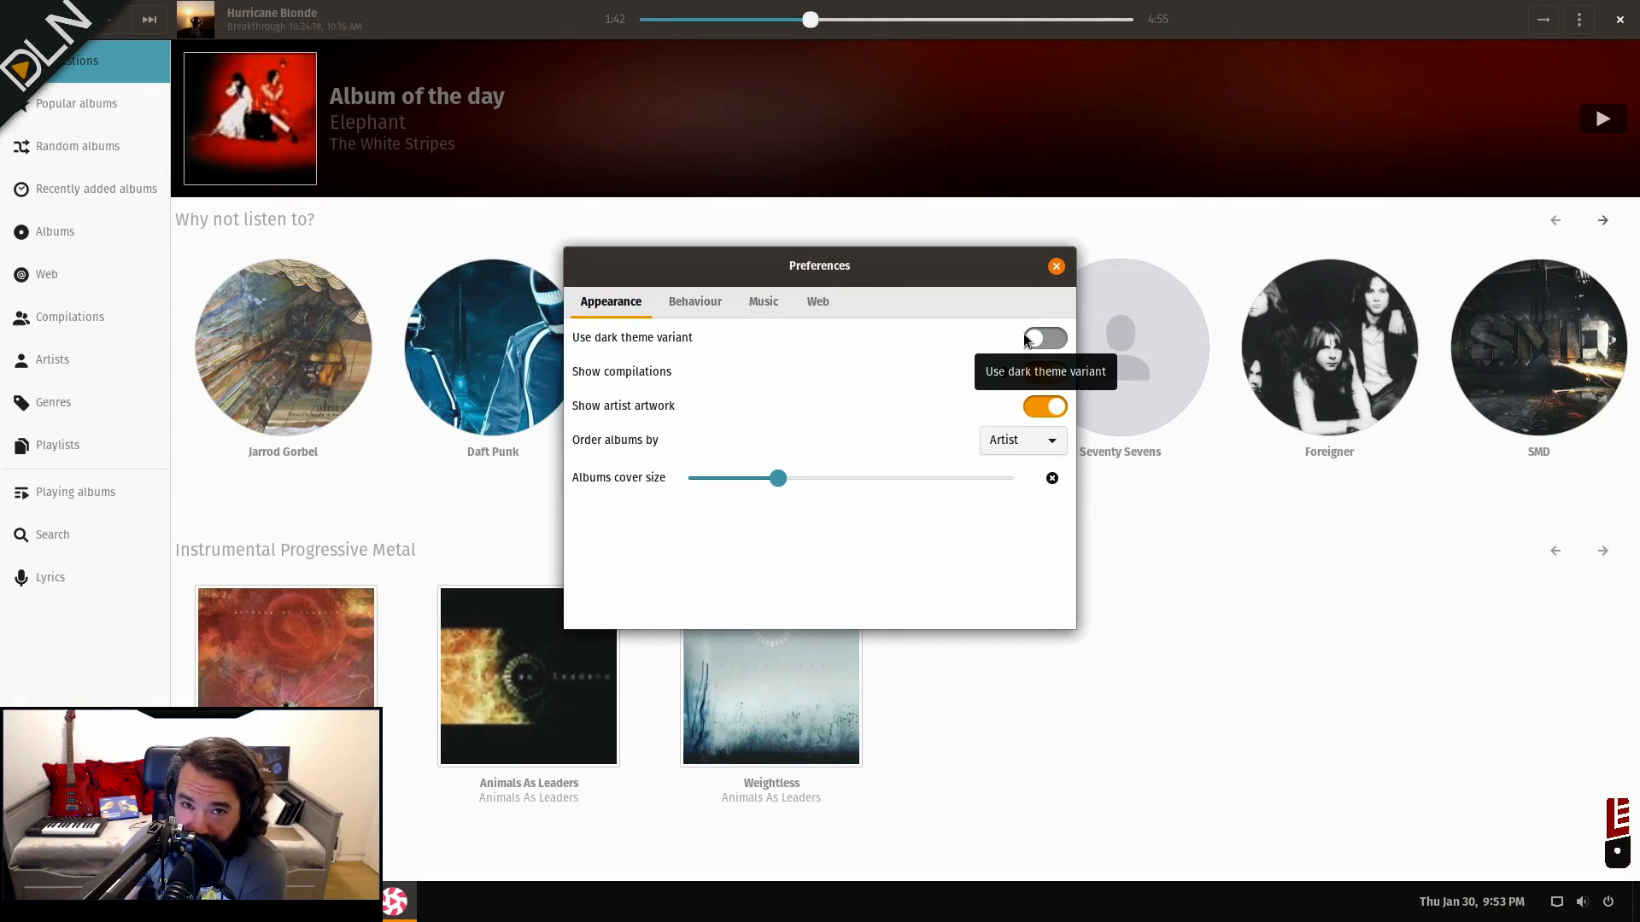
left_click(1044, 336)
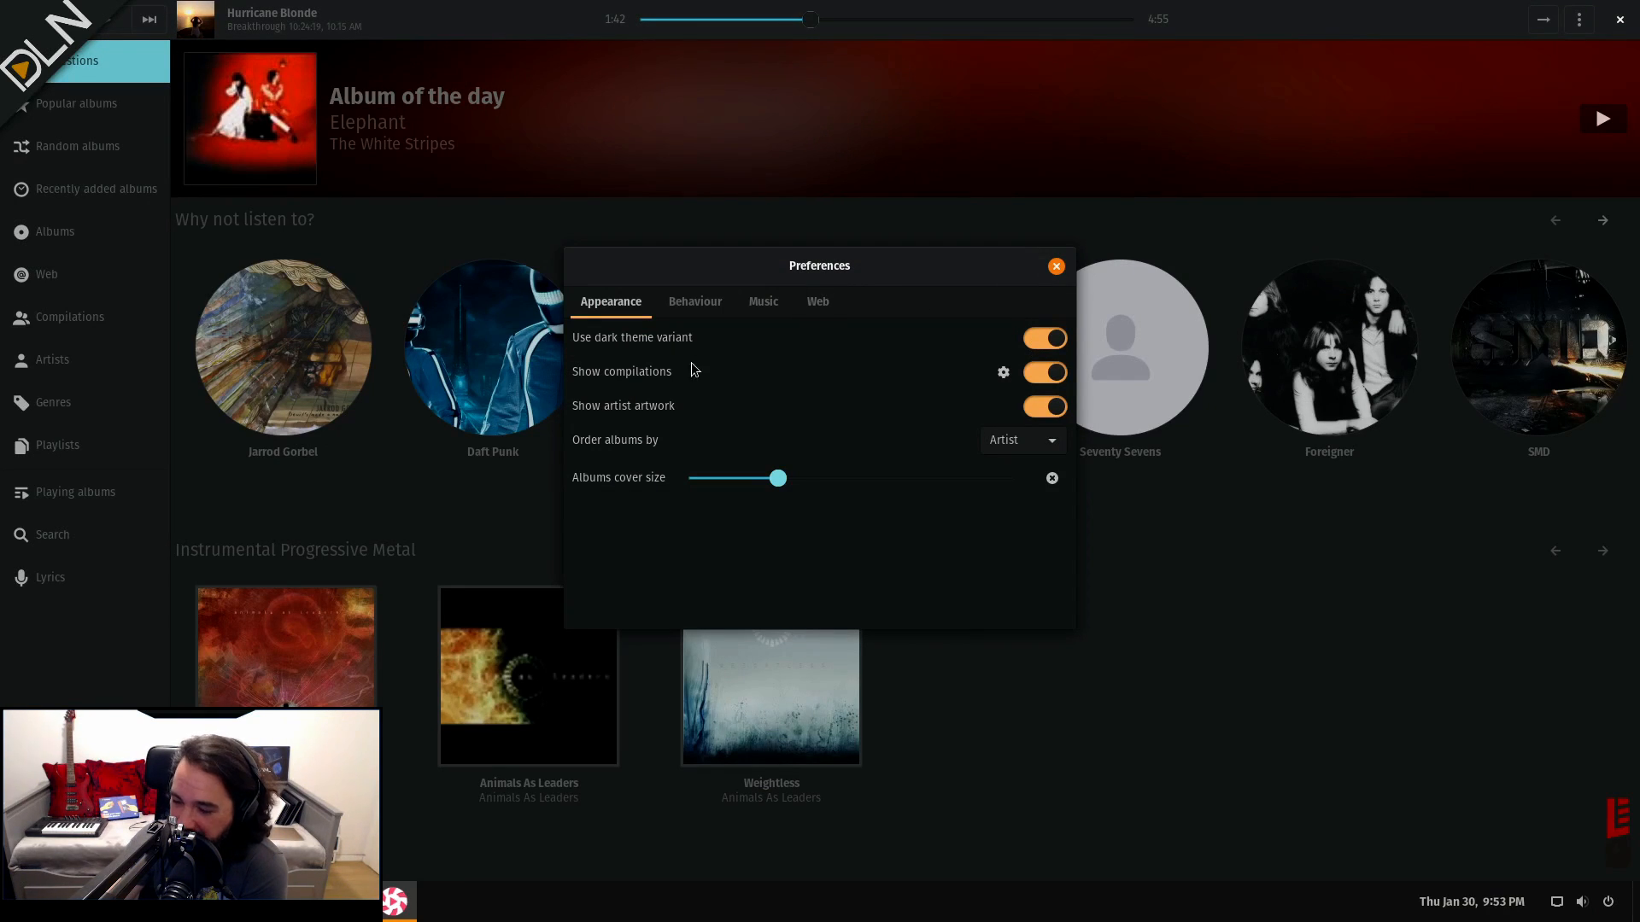
- Under Behaviour, disable Continue playback when closed and close Preferences
left_click(695, 300)
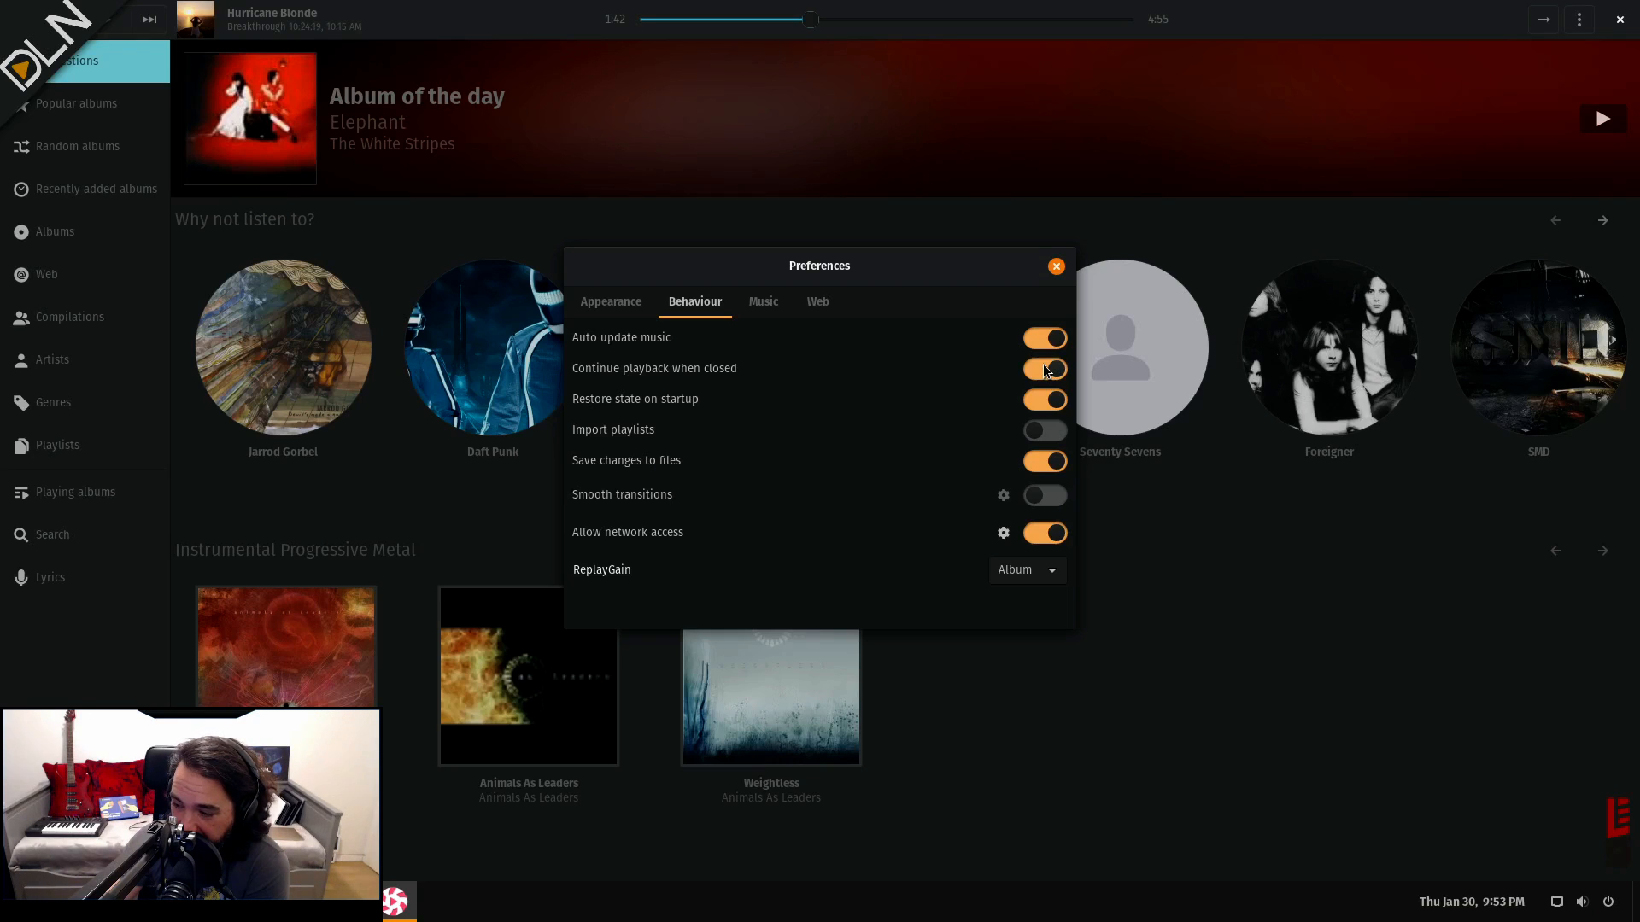
left_click(1042, 367)
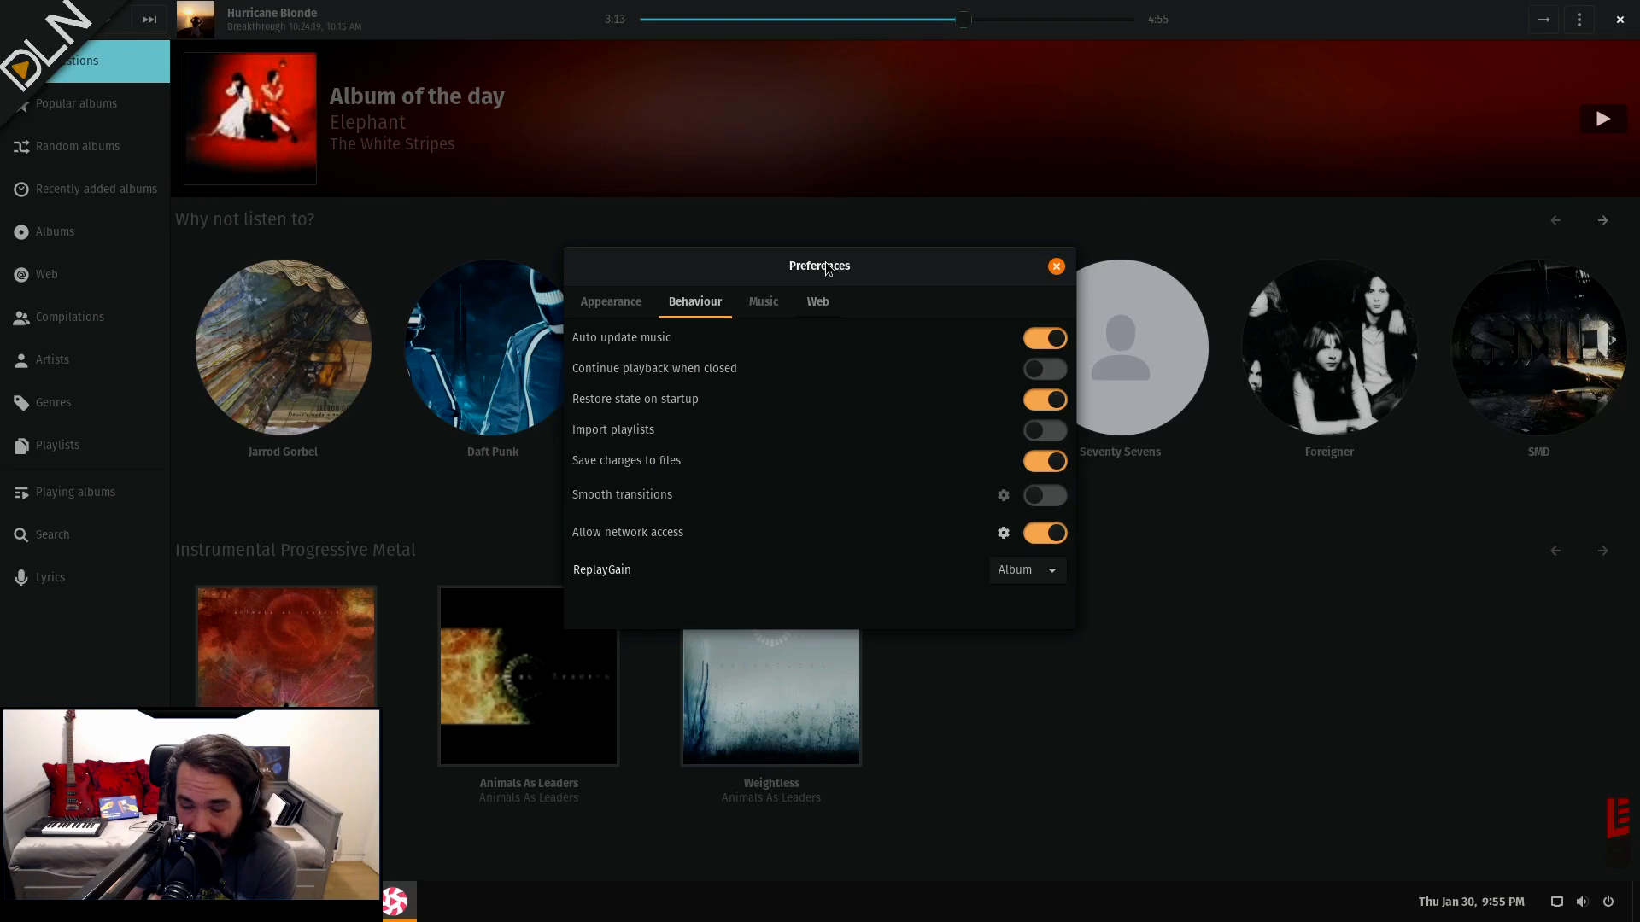
left_click(1056, 266)
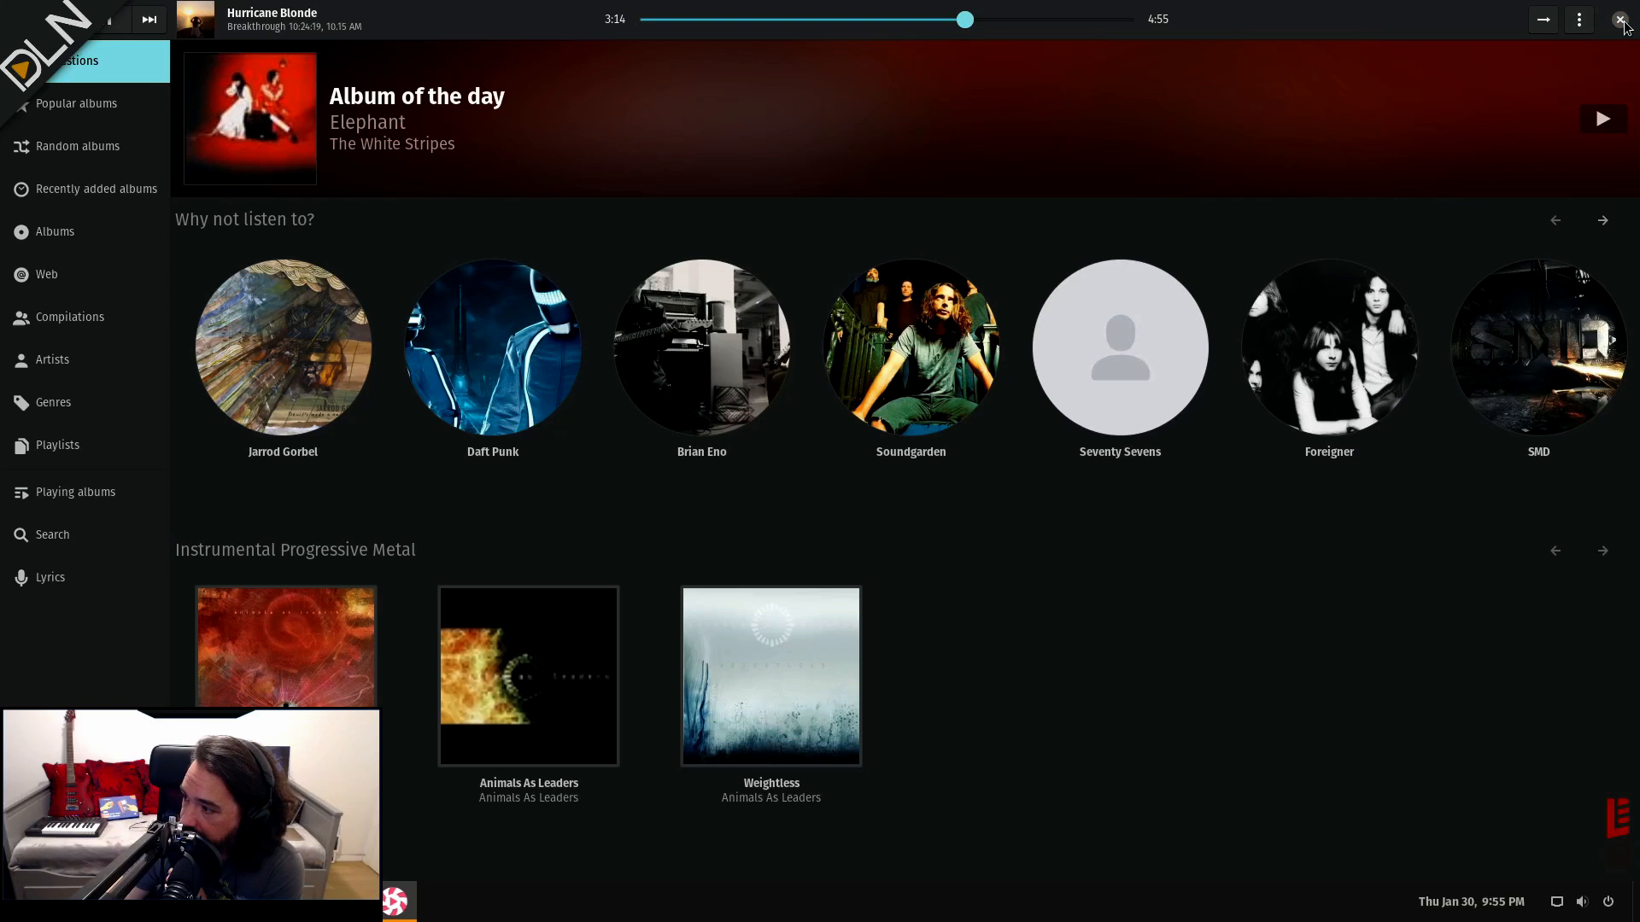
- Return to Behaviour preferences and enable Smooth transitions
left_click(1578, 19)
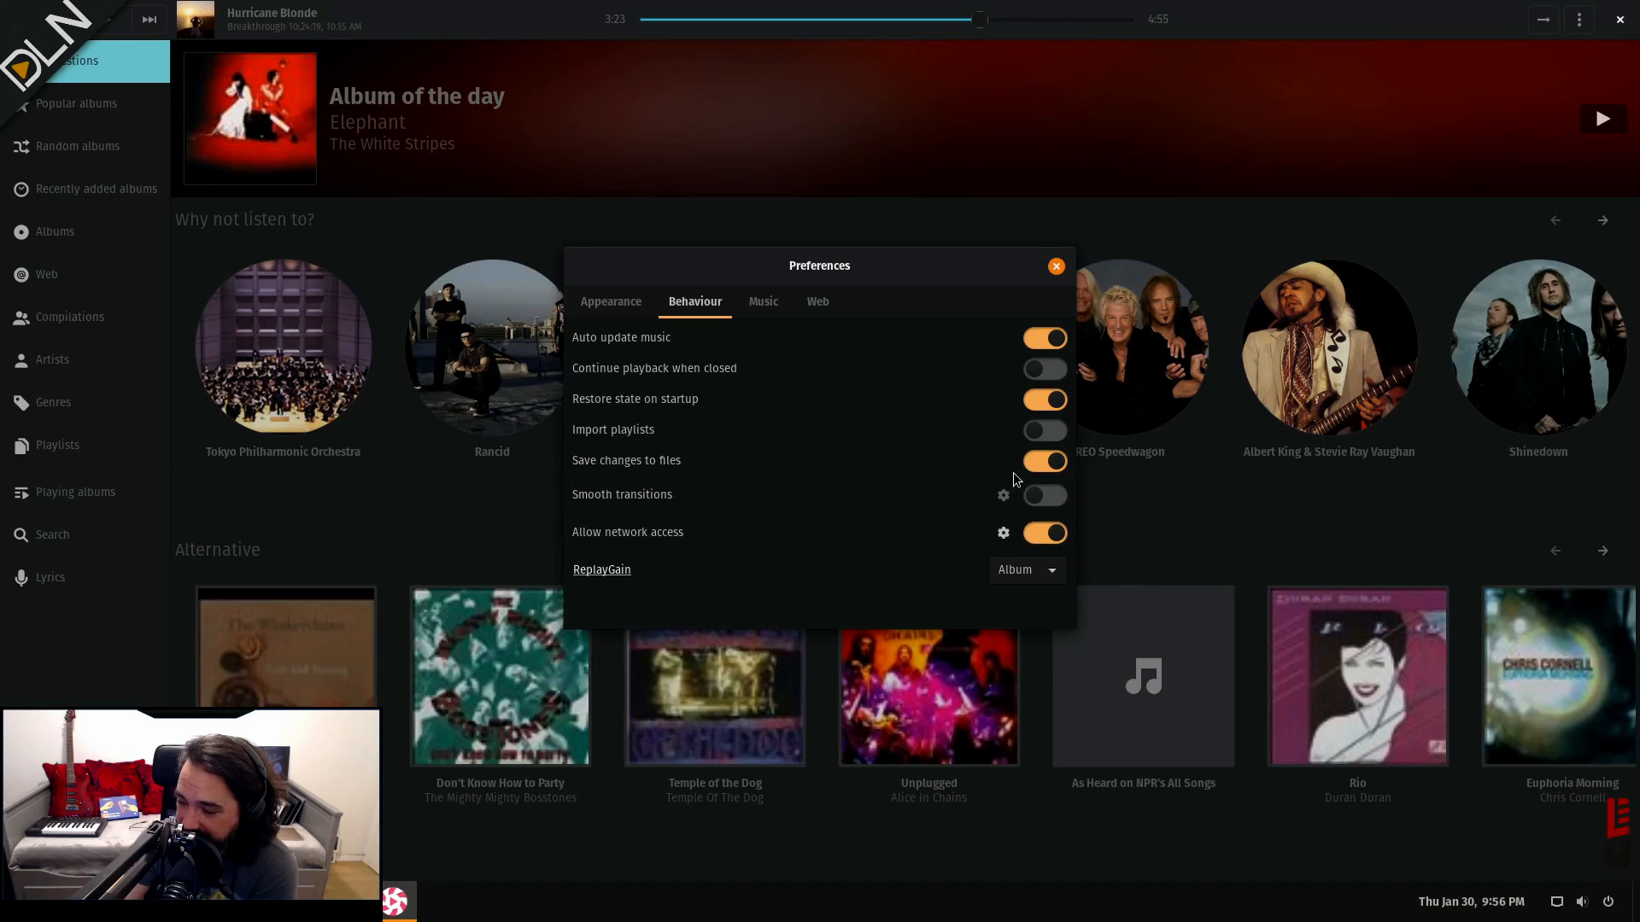
left_click(1042, 495)
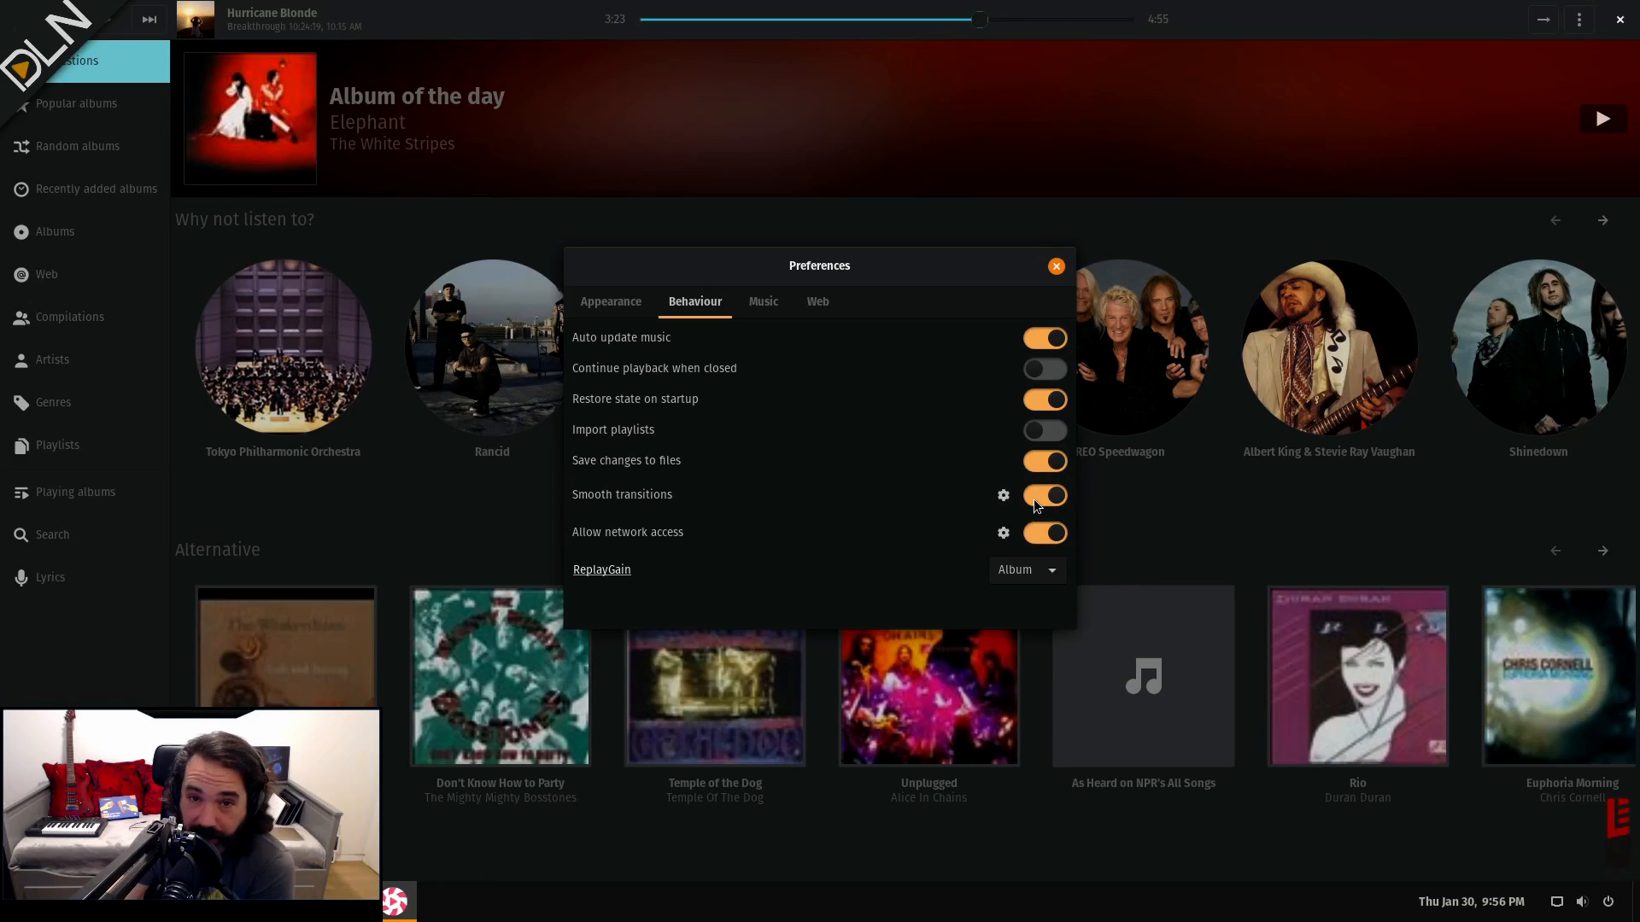
mouse_move(1041, 496)
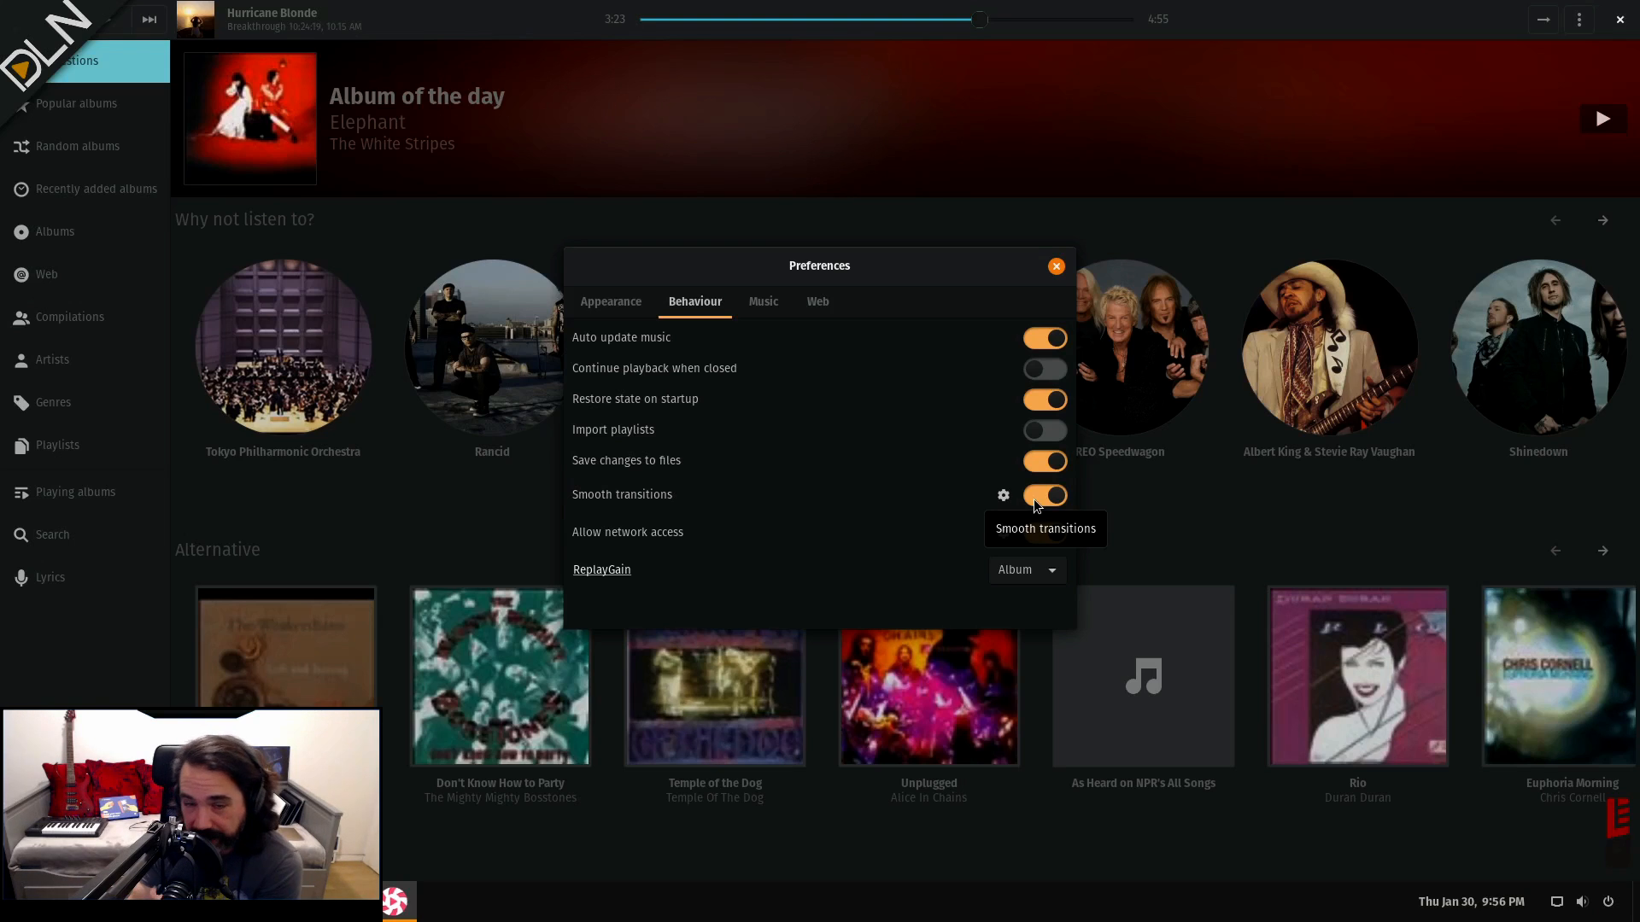
mouse_move(1037, 533)
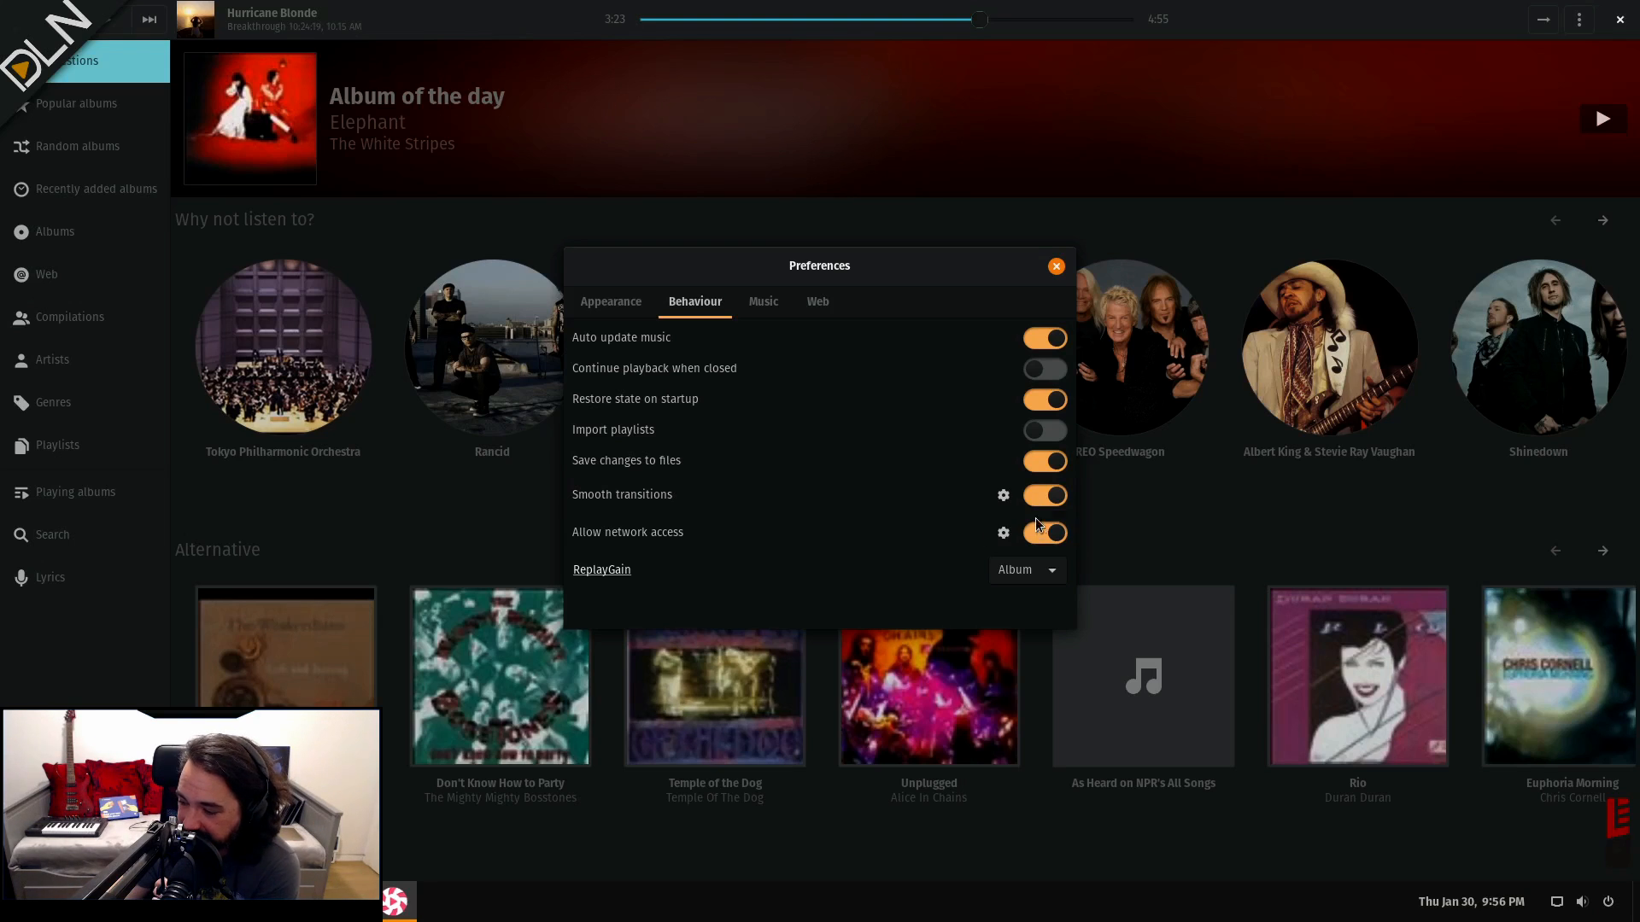
- Toggle Allow network access off and on, then show the permitted online services list
left_click(1042, 533)
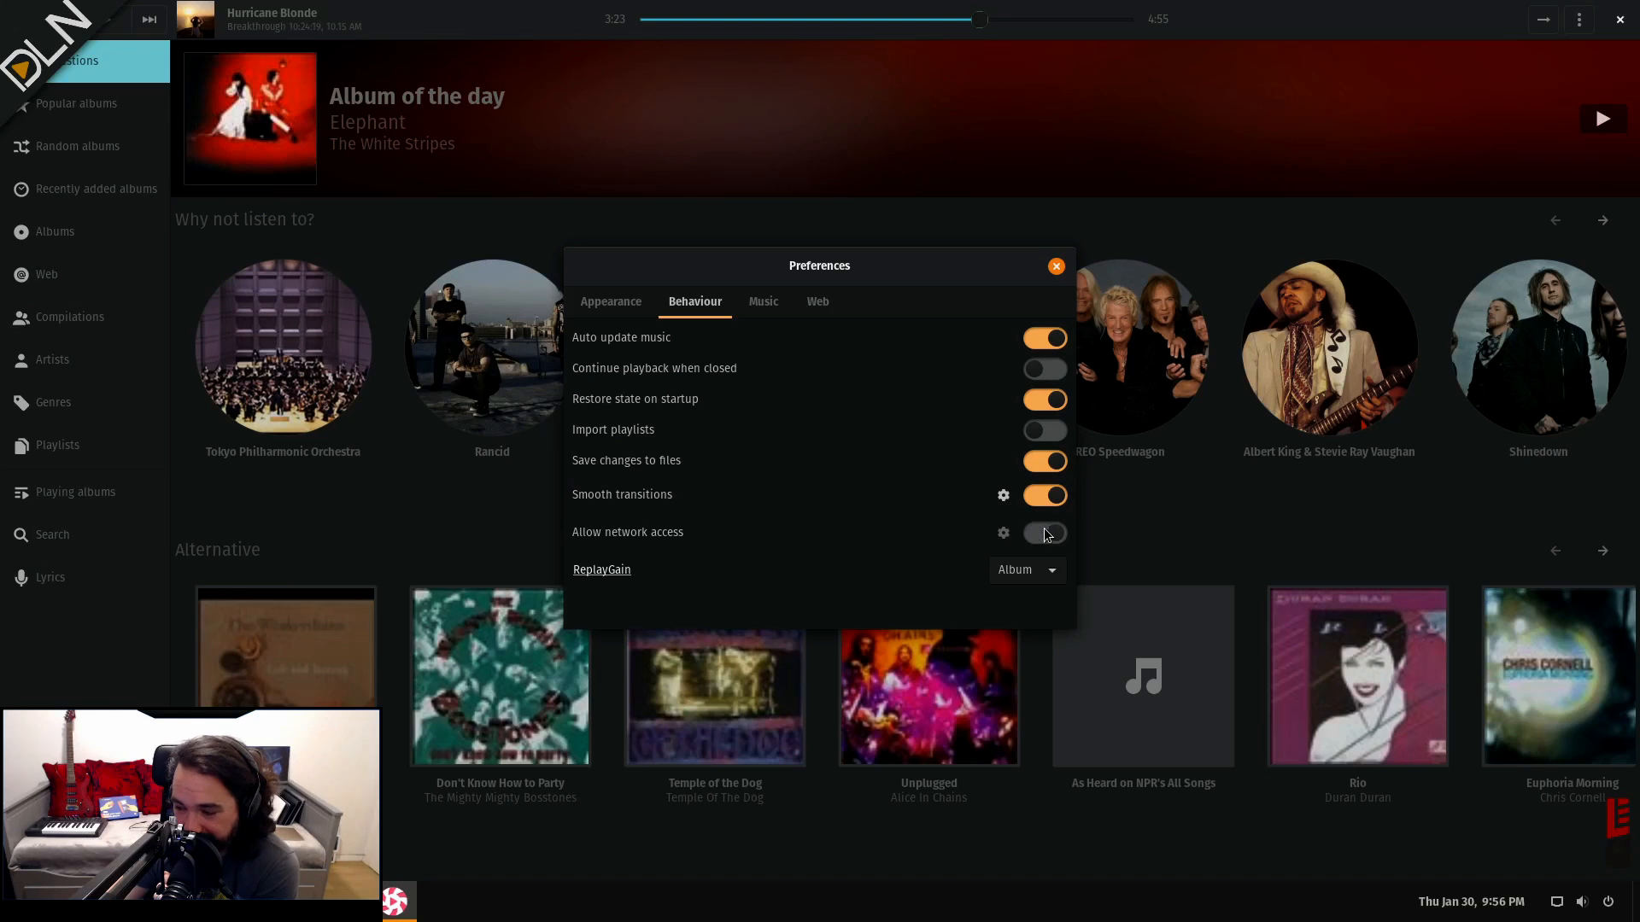
left_click(1042, 533)
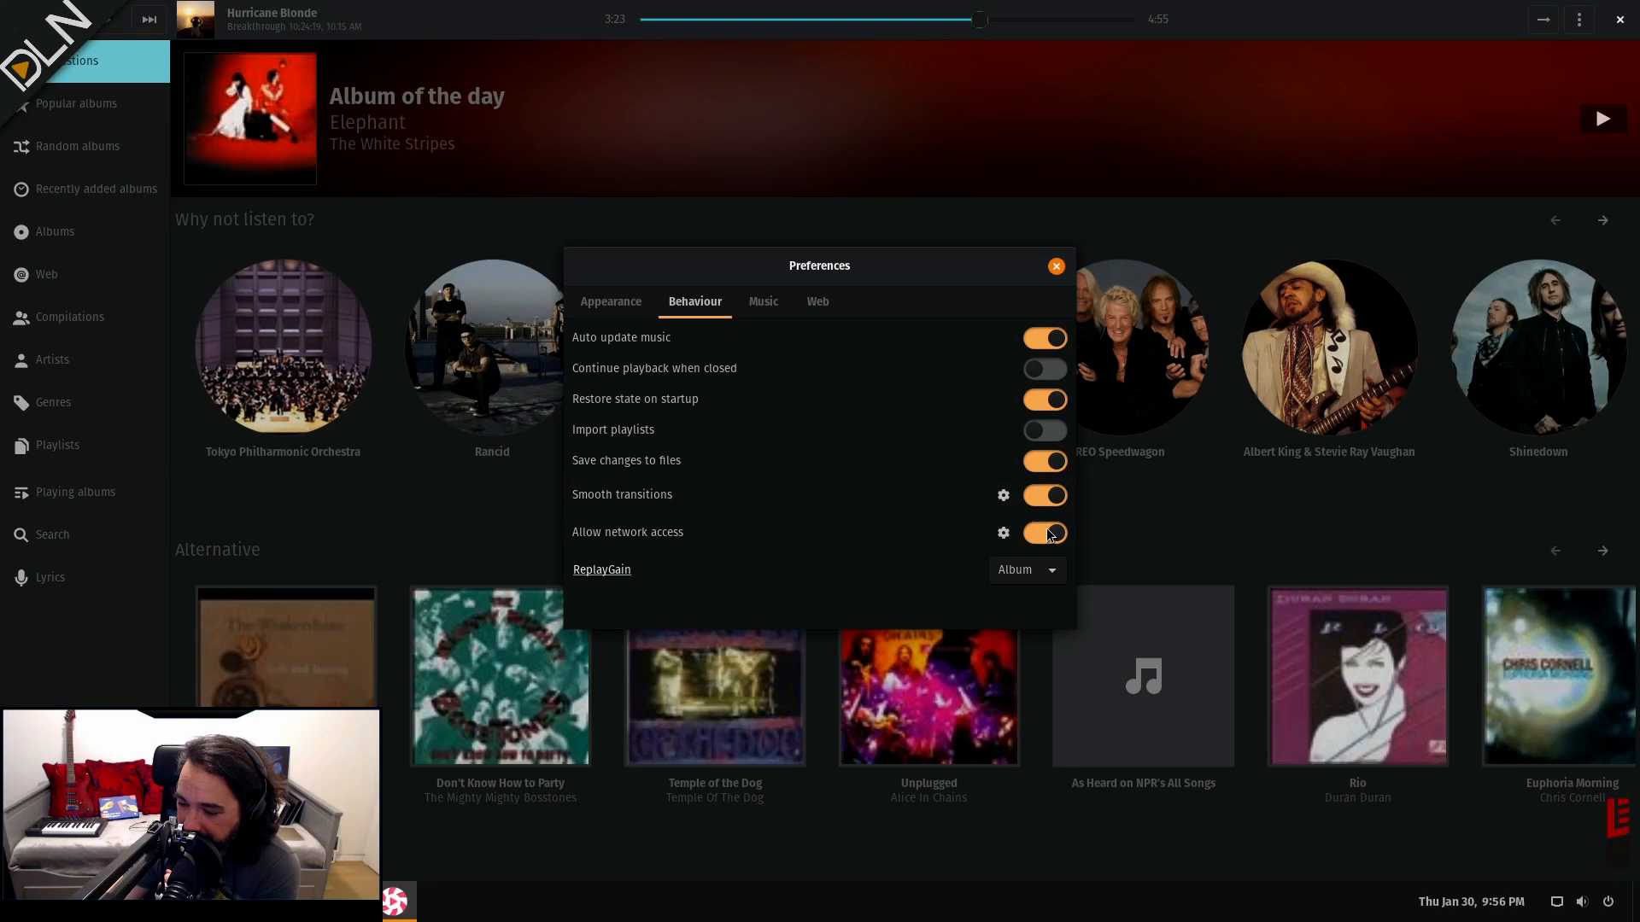
left_click(1002, 533)
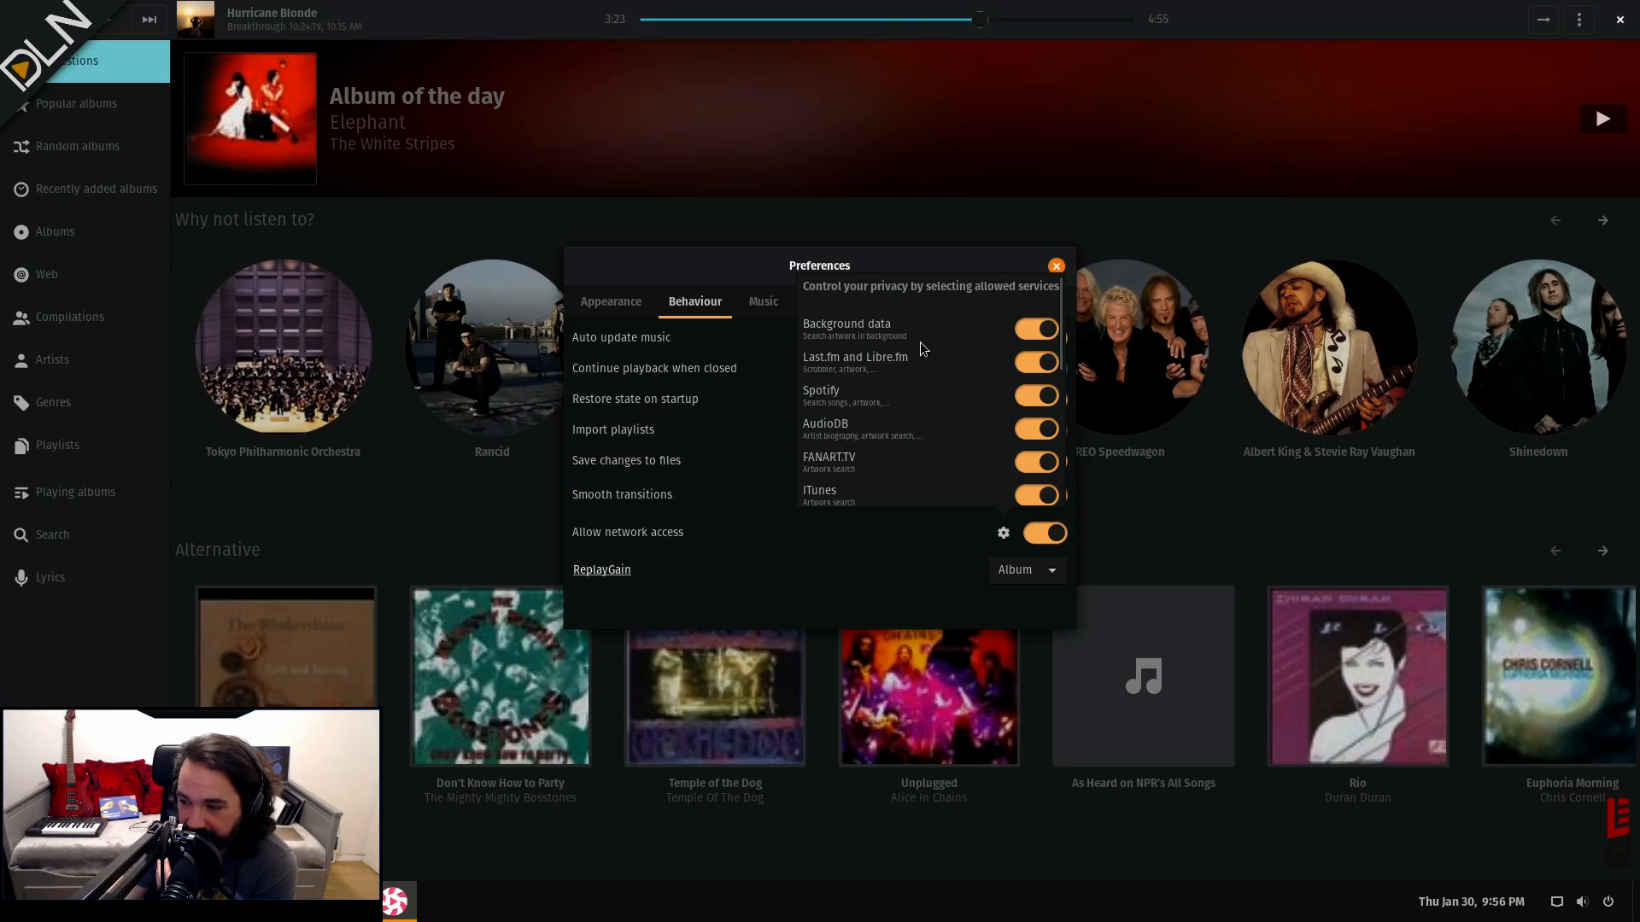
mouse_move(924, 357)
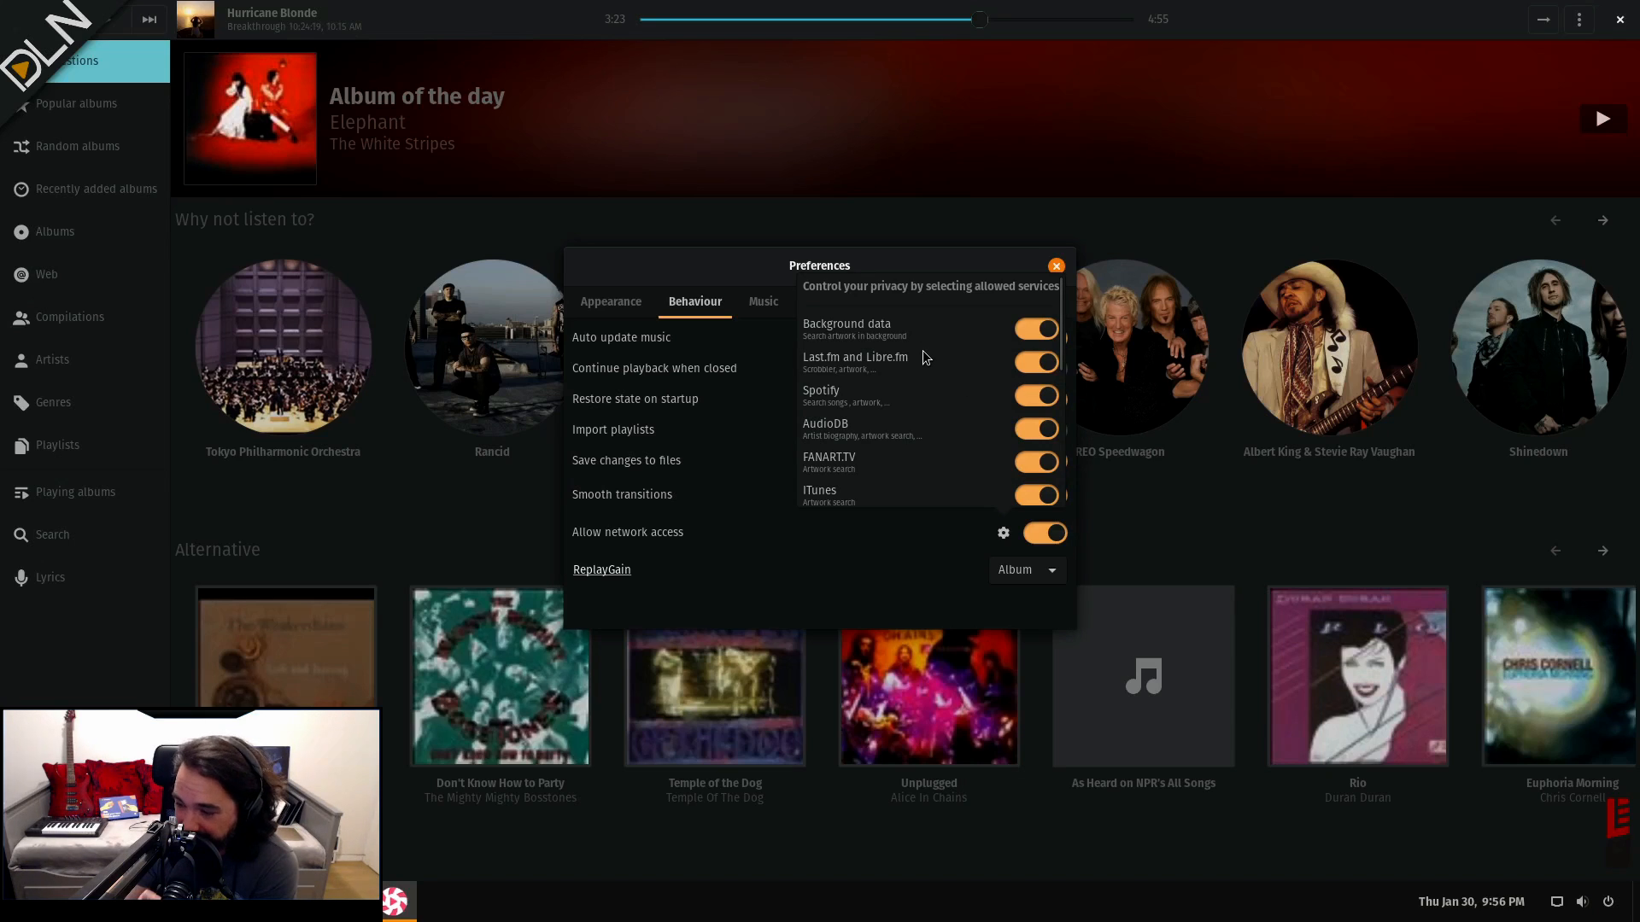
mouse_move(872, 392)
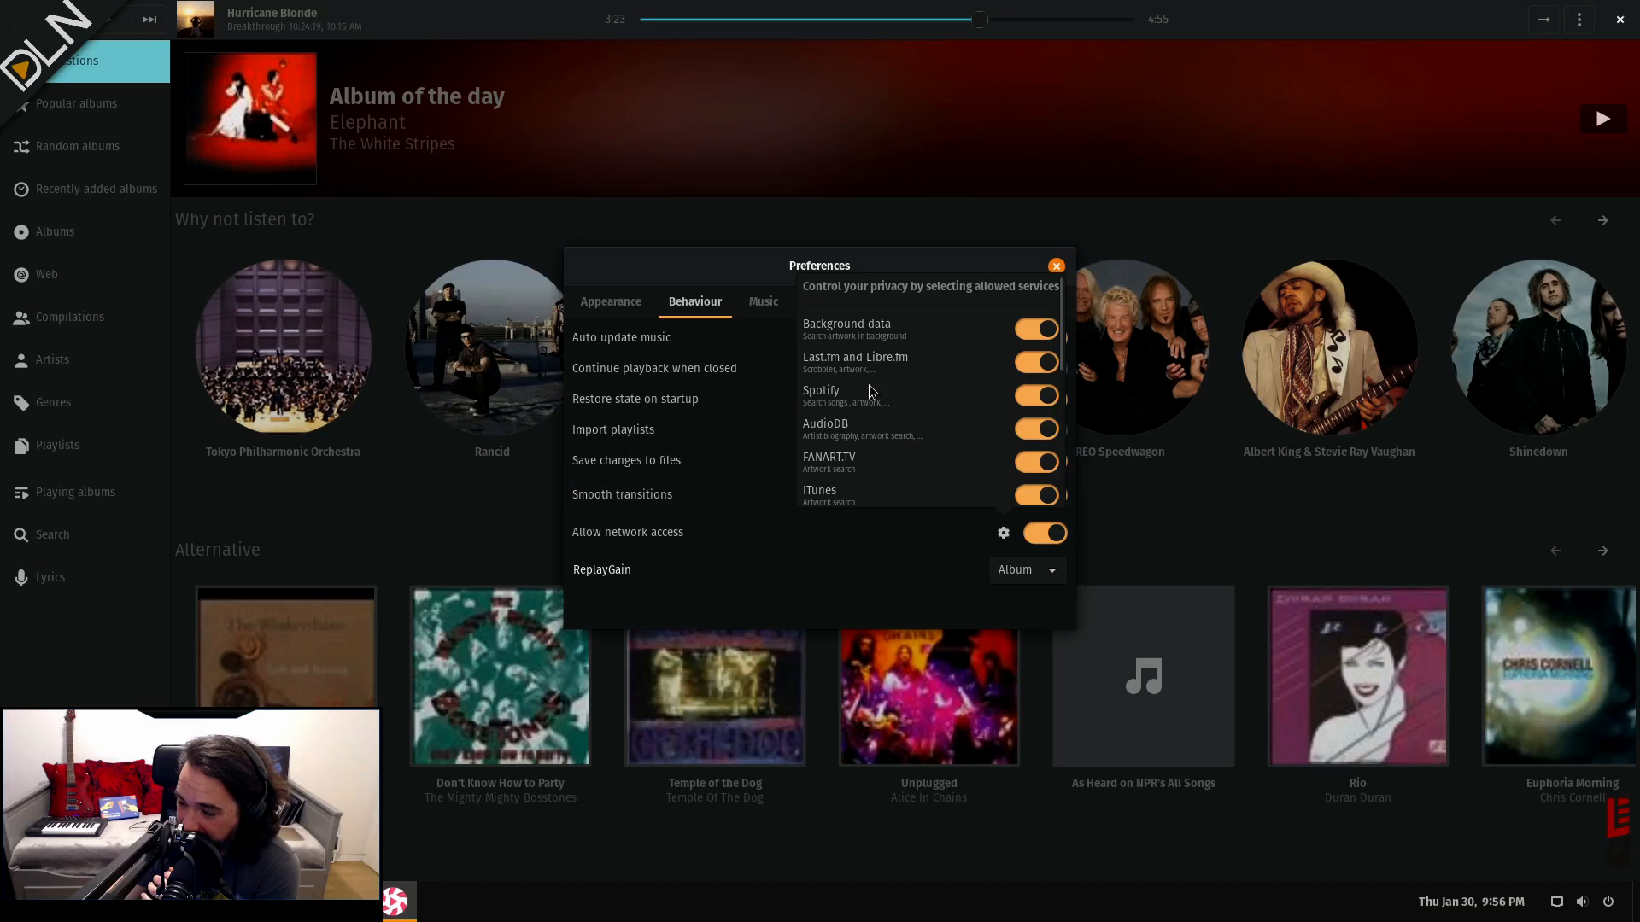
mouse_move(891, 423)
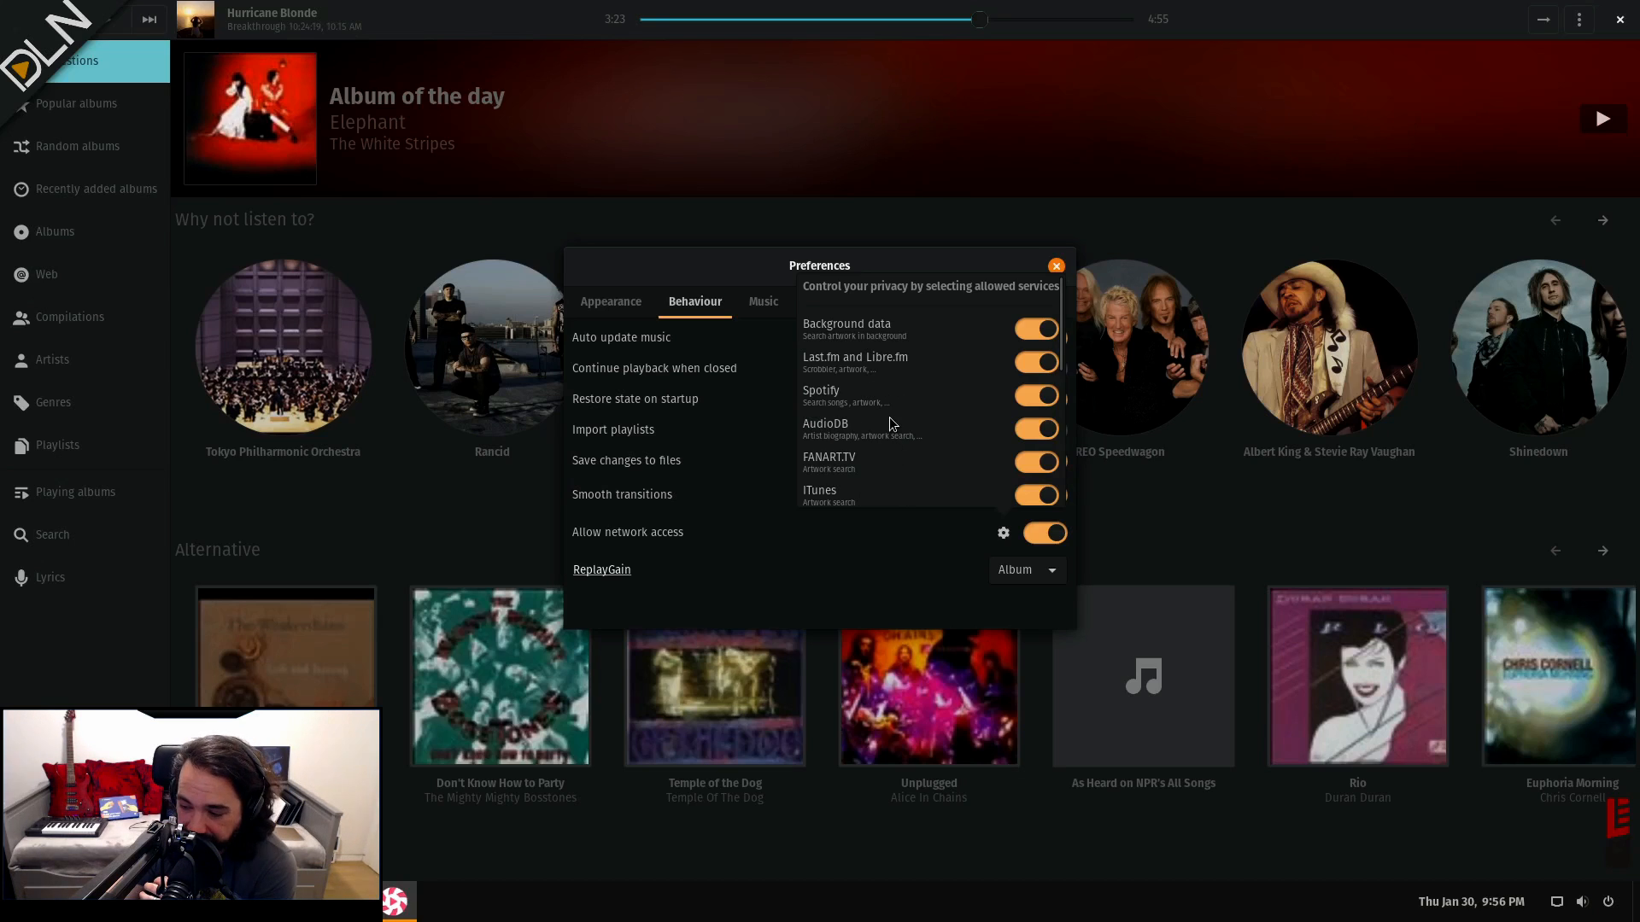
- Scroll the privacy services list and disallow Google artwork search
scroll("down", 3)
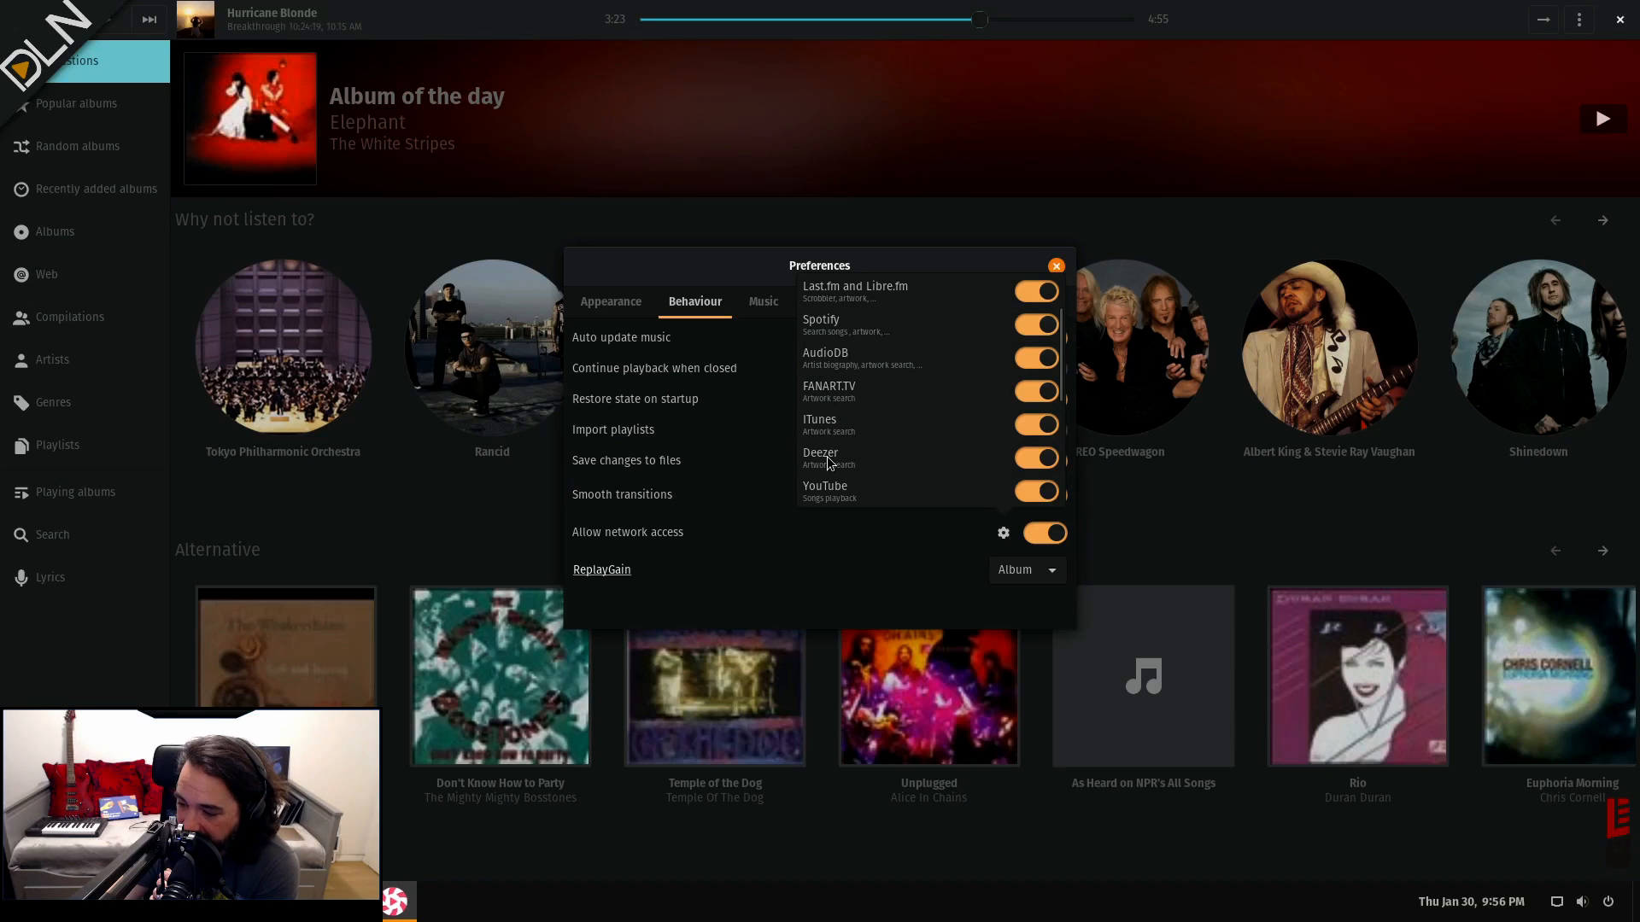
scroll("down", 3)
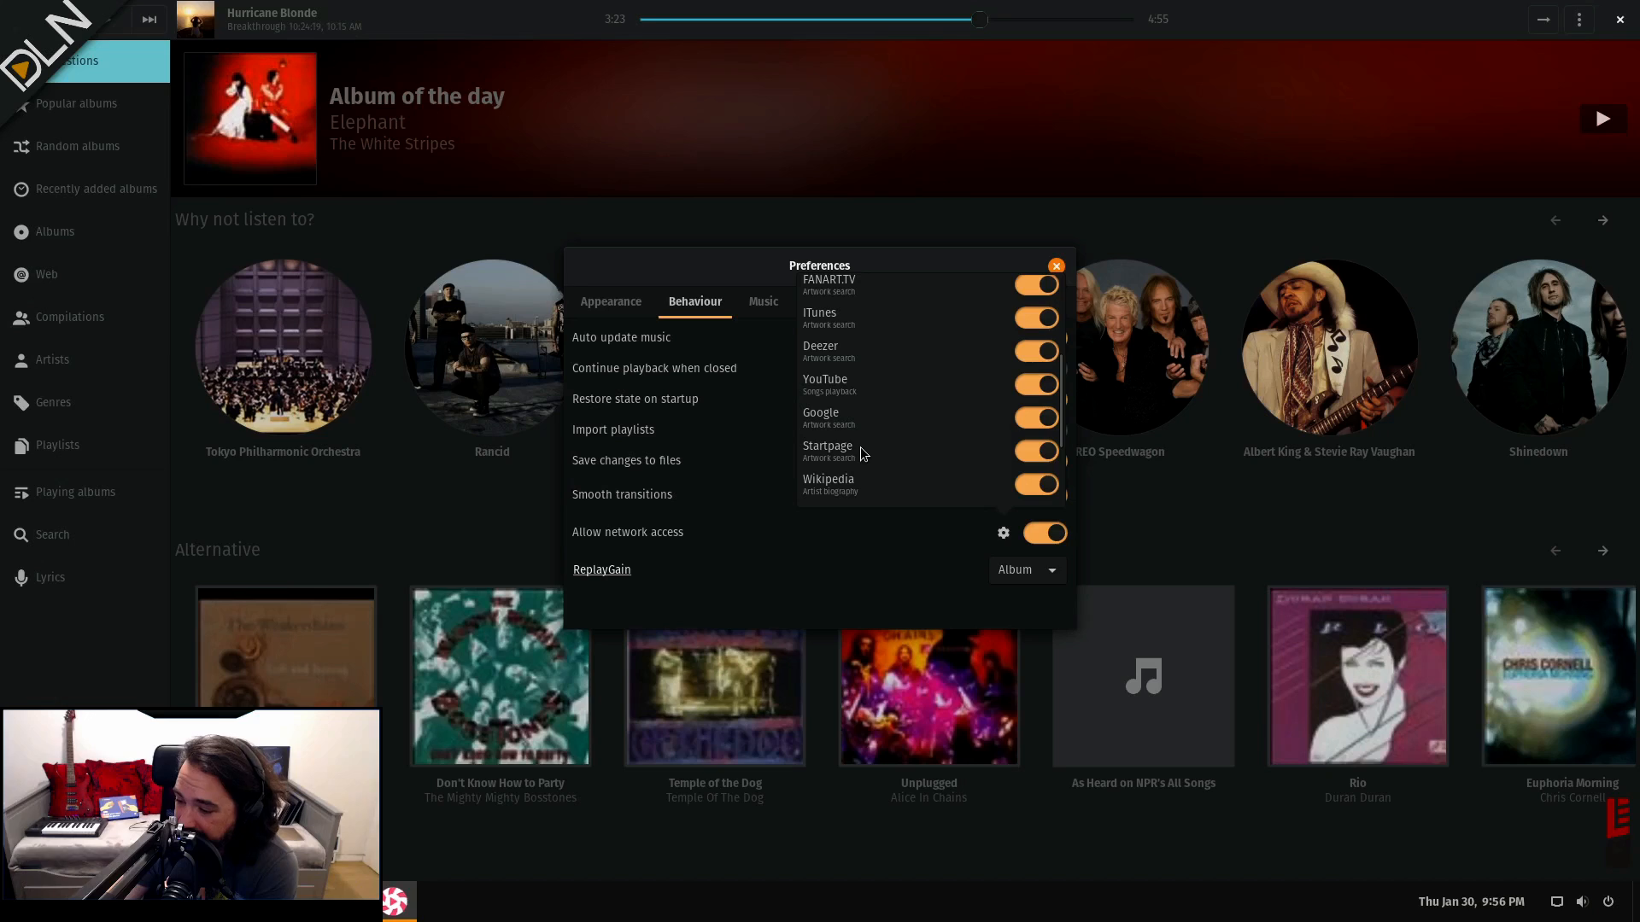
scroll("down", 3)
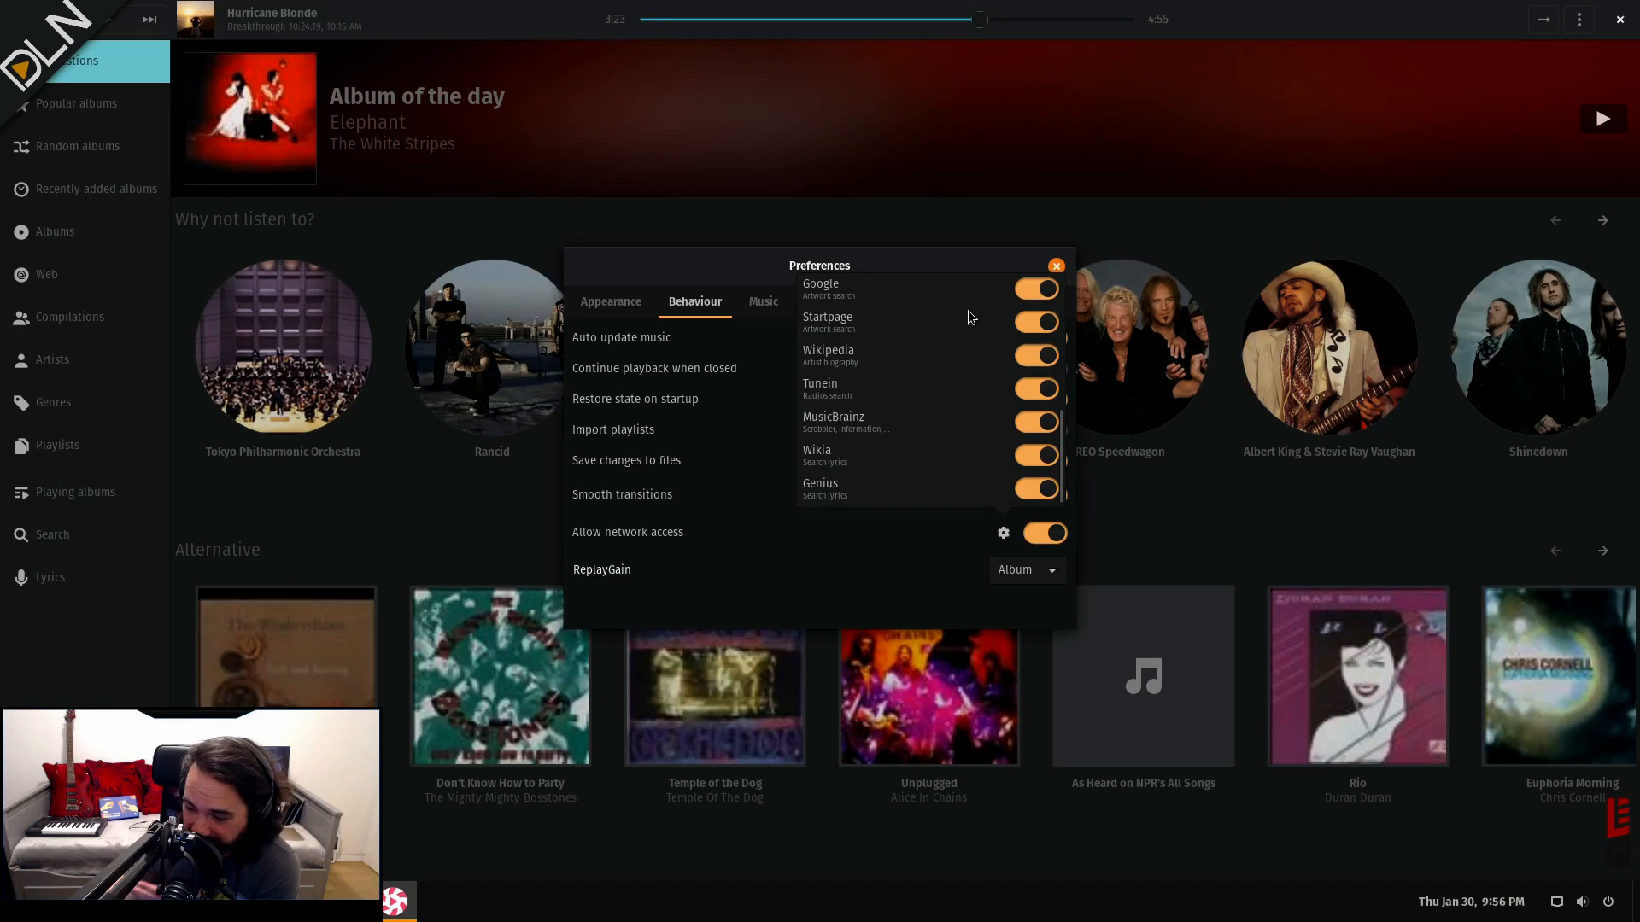
mouse_move(815, 595)
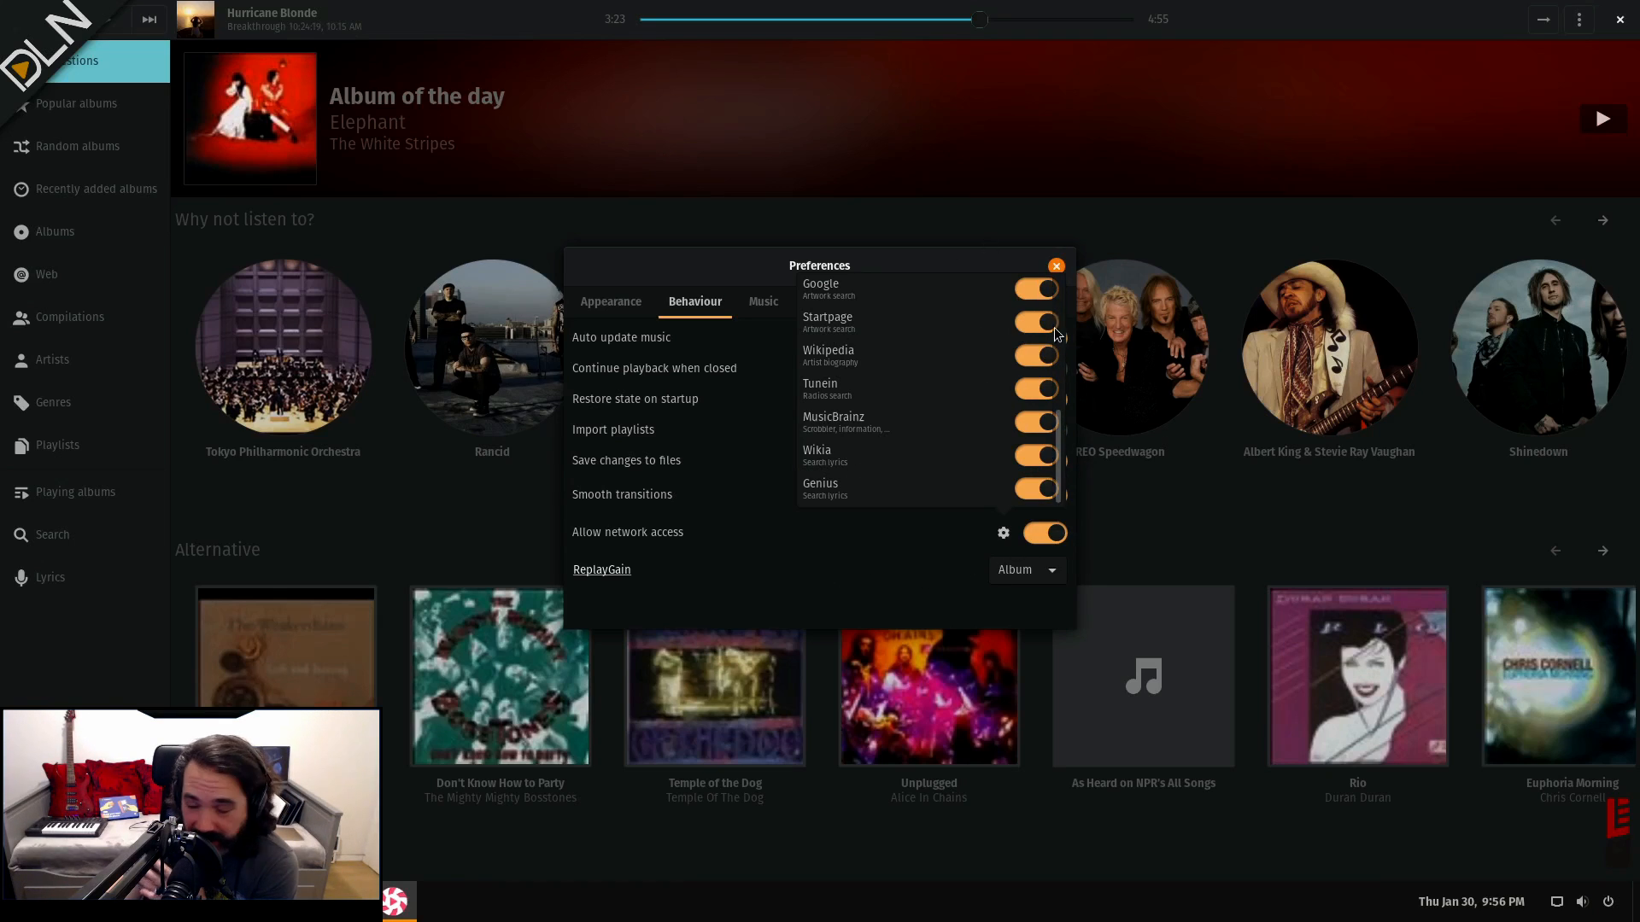
left_click(1035, 289)
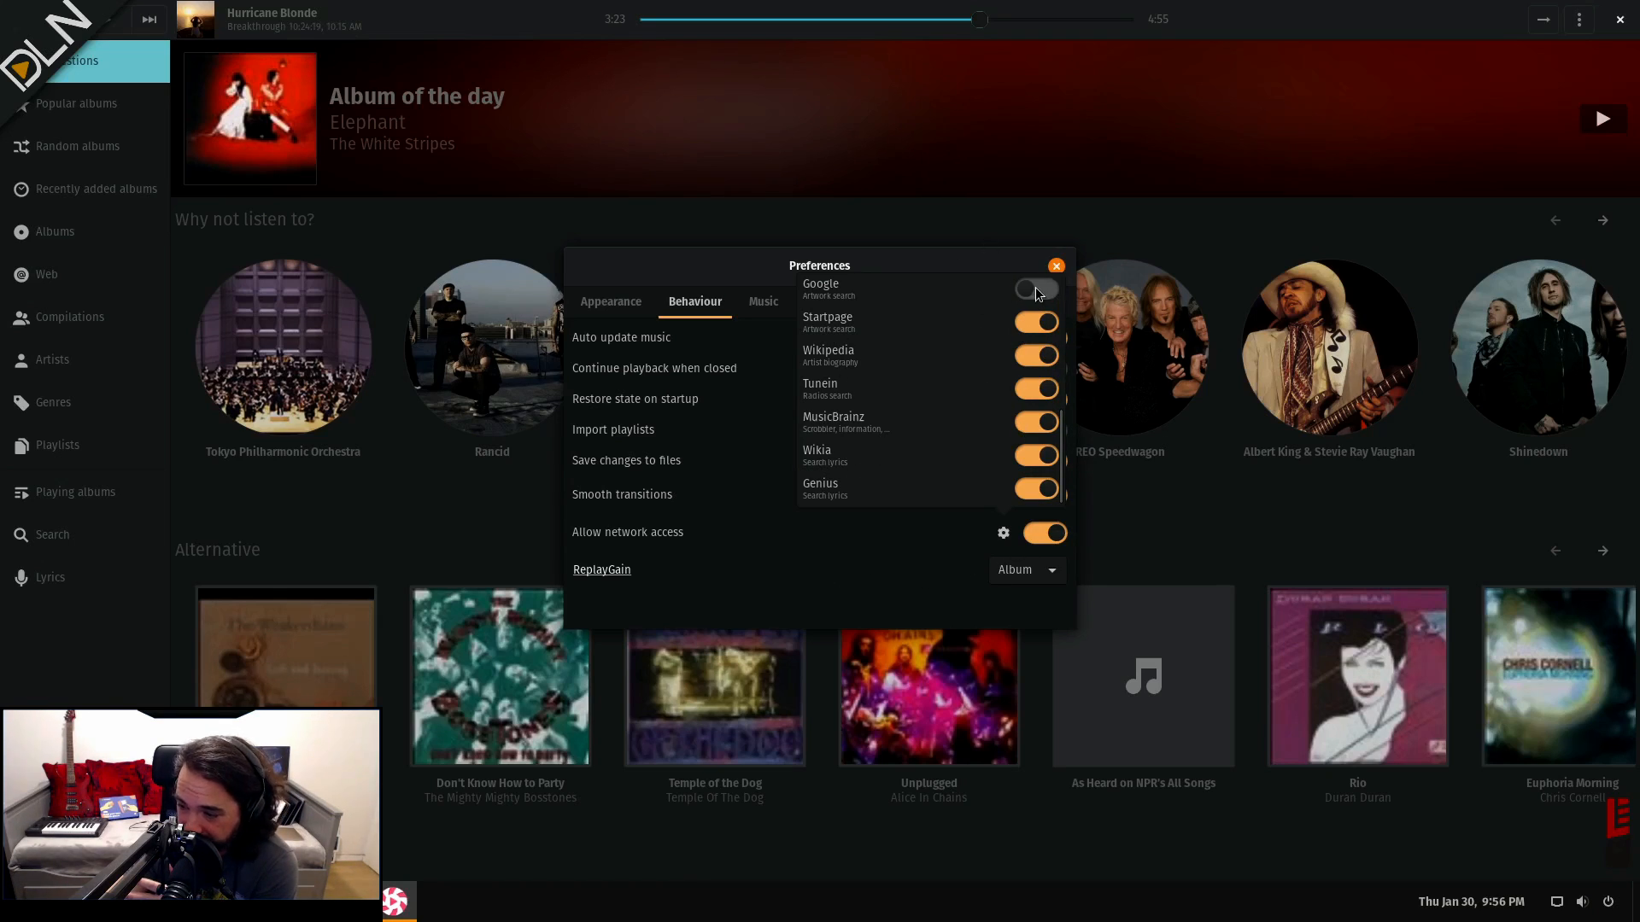
- Glance at the Web service settings and close Preferences
left_click(830, 188)
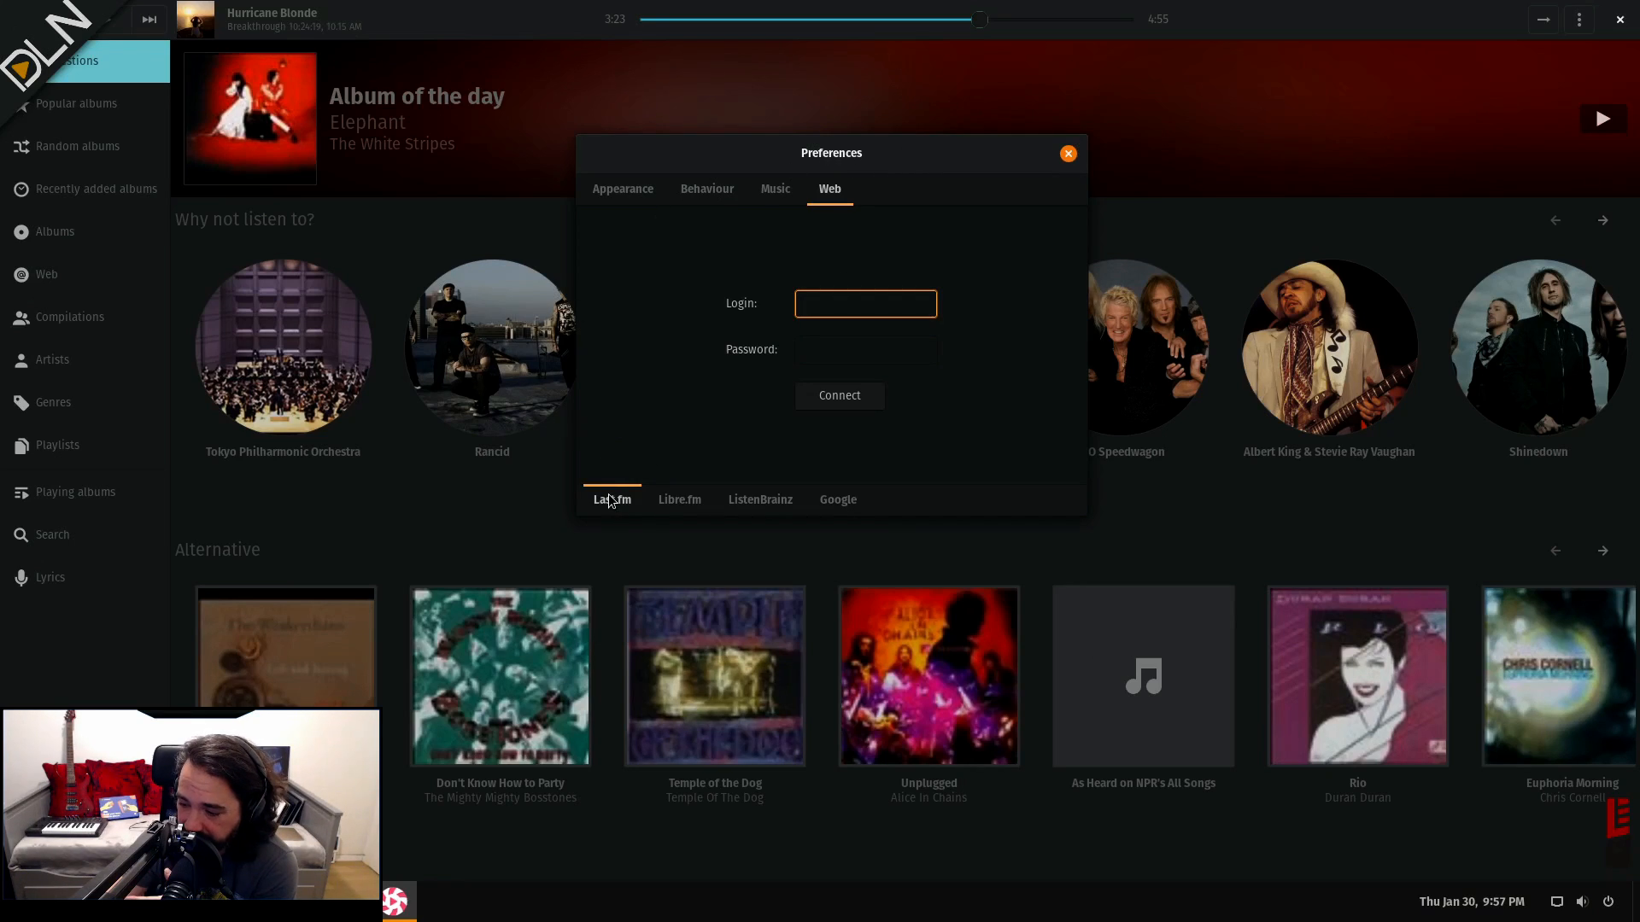
left_click(865, 304)
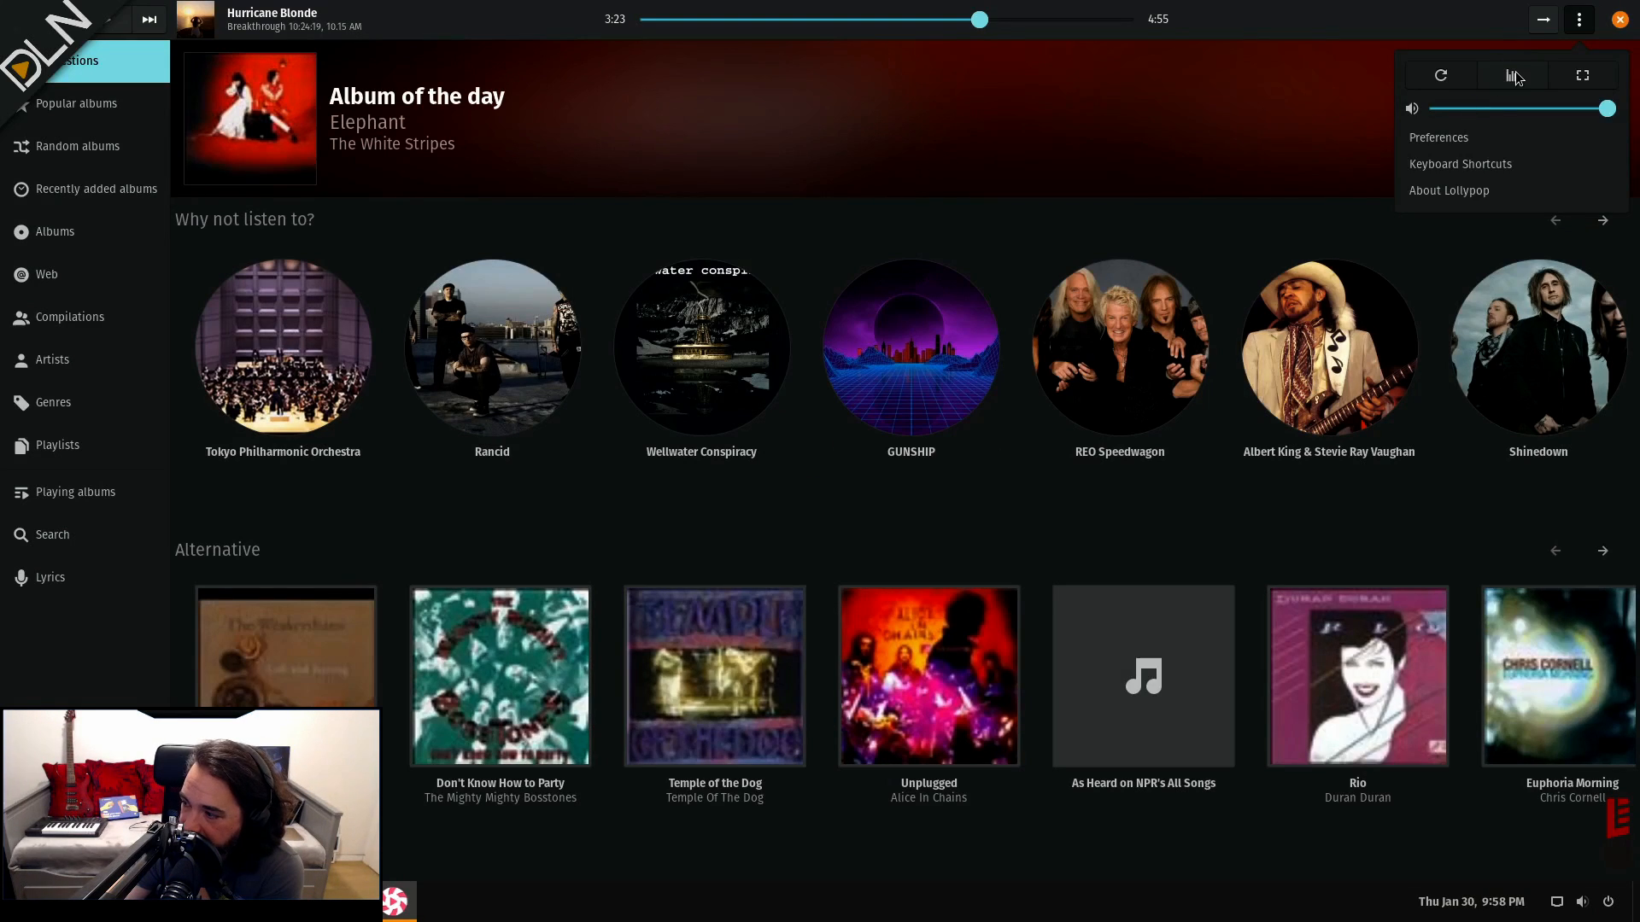
left_click(1511, 75)
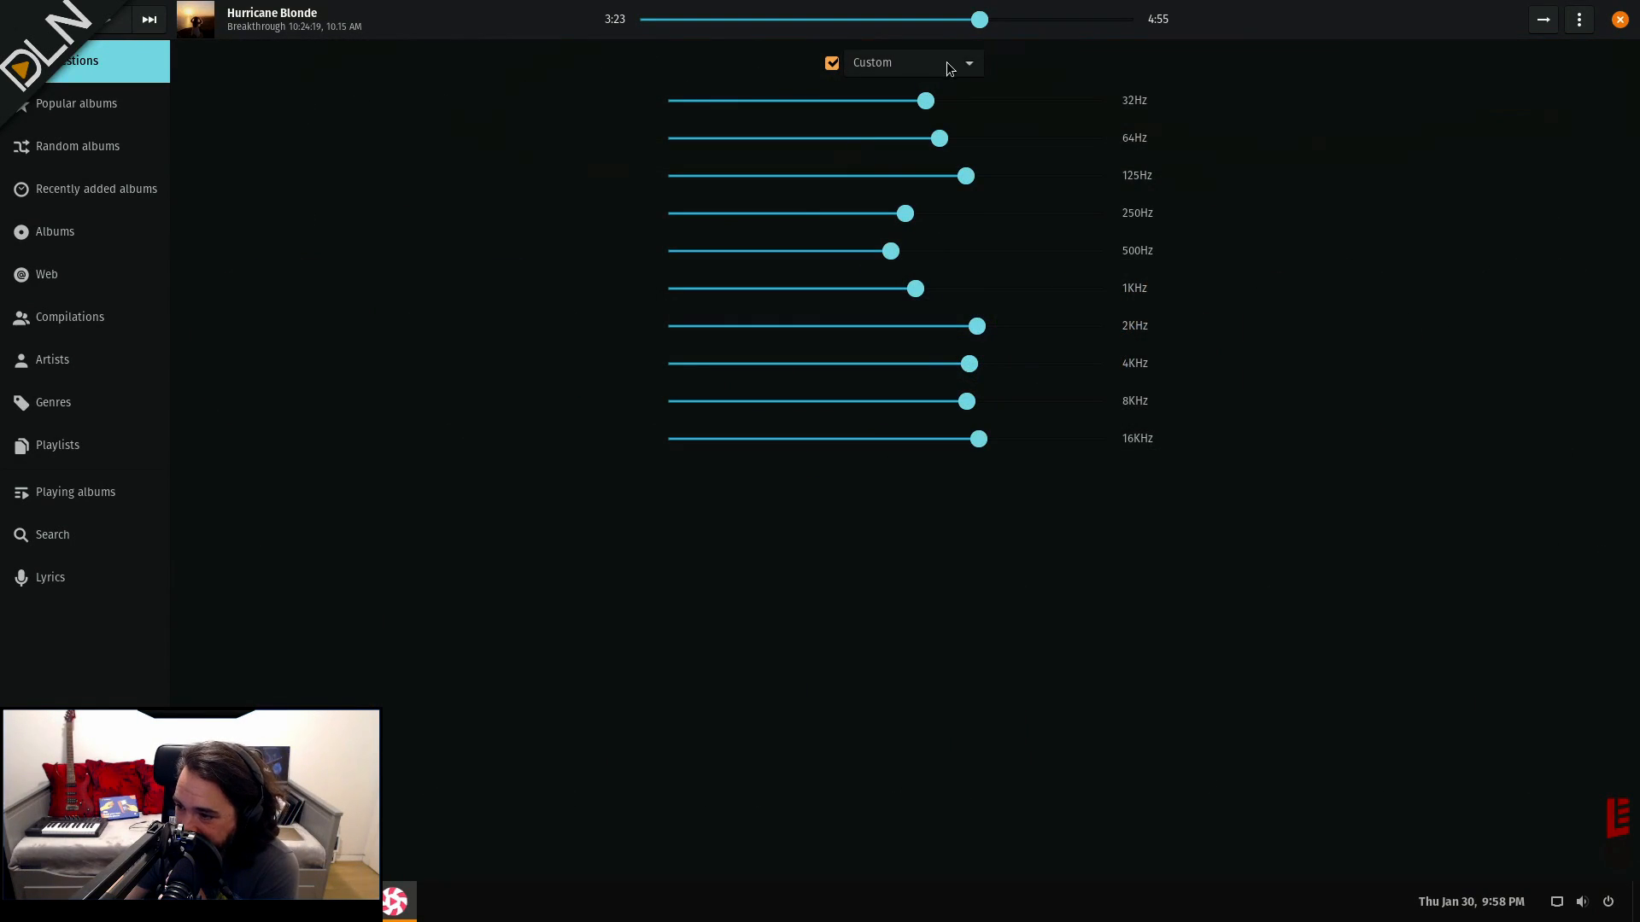
left_click(910, 61)
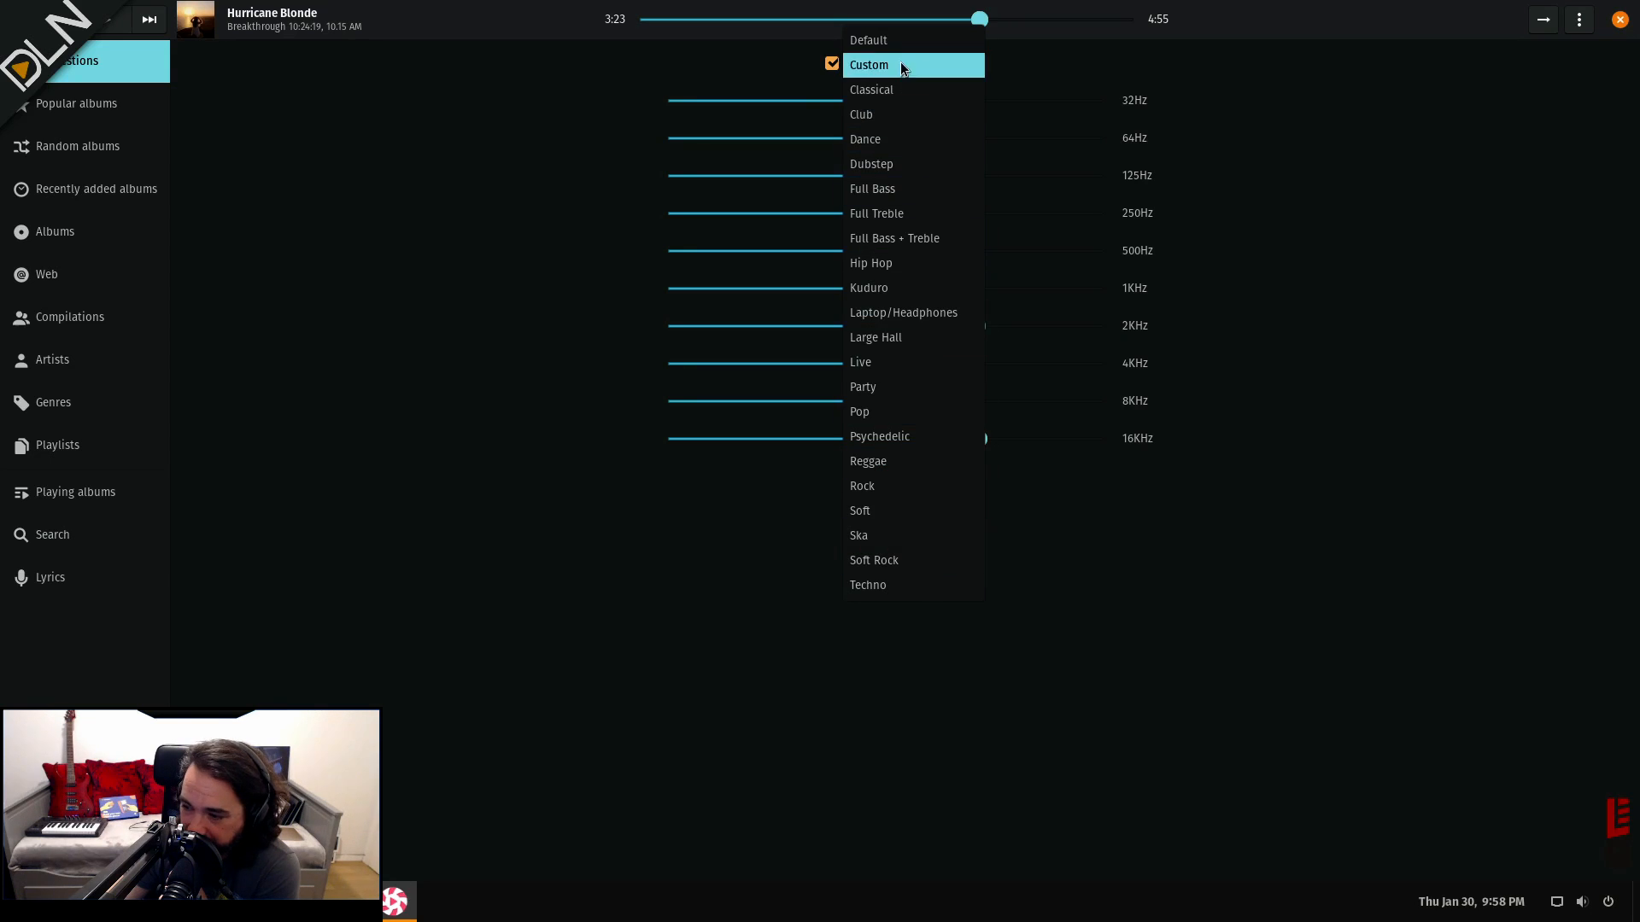
left_click(867, 63)
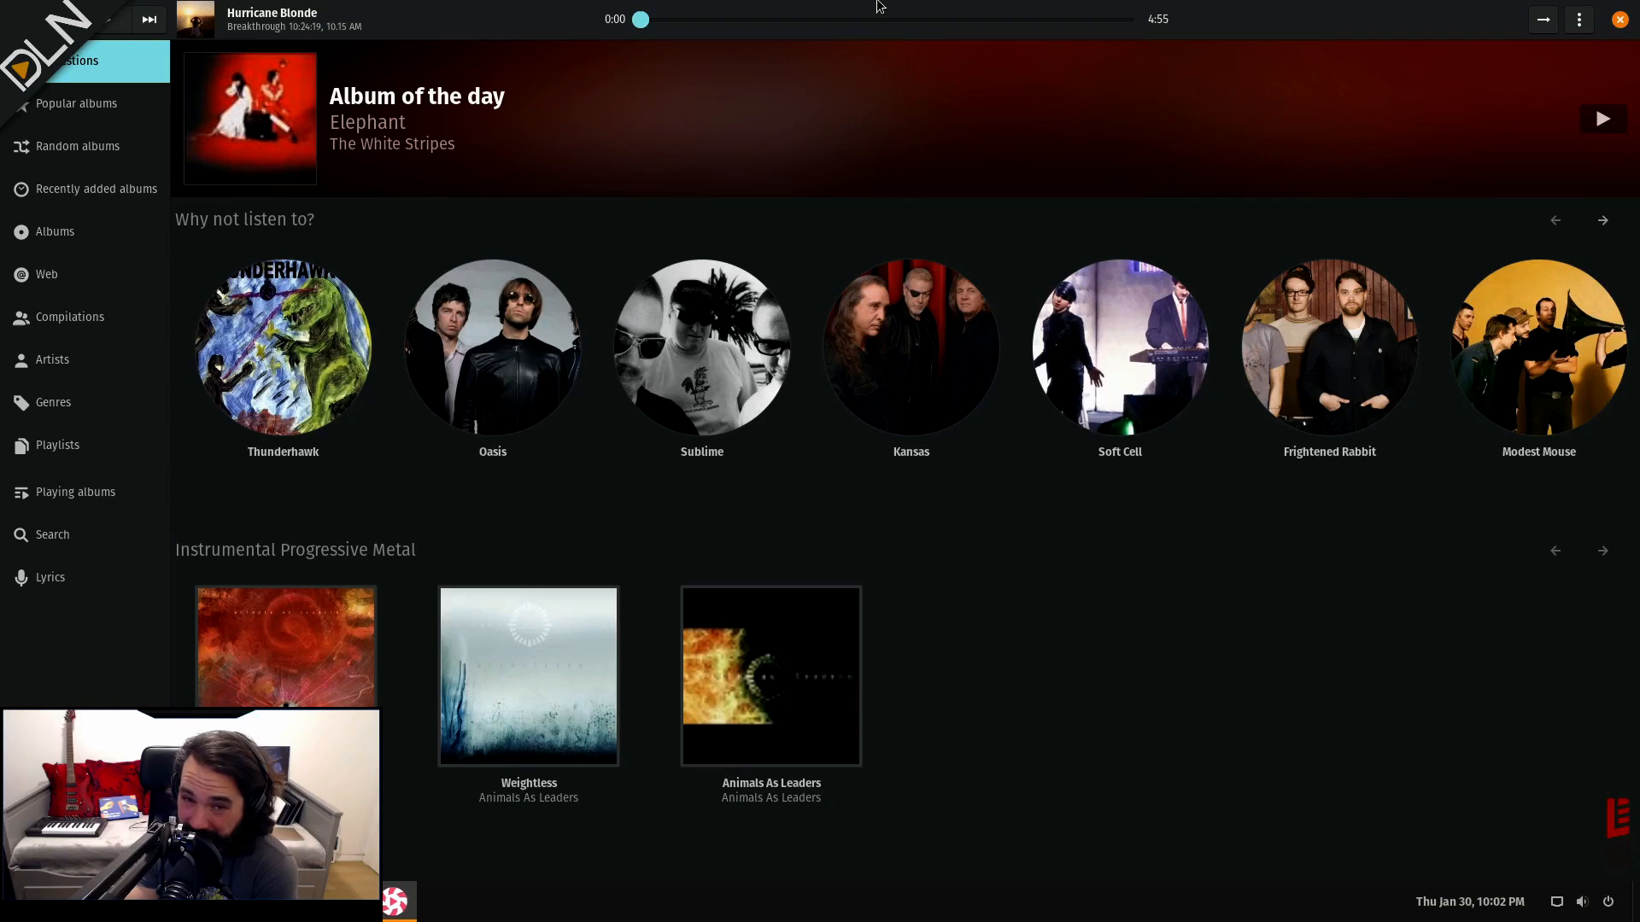
- Browse Popular, Random and Recently added albums, then the full Albums grid down to Aerosmith
left_click(77, 103)
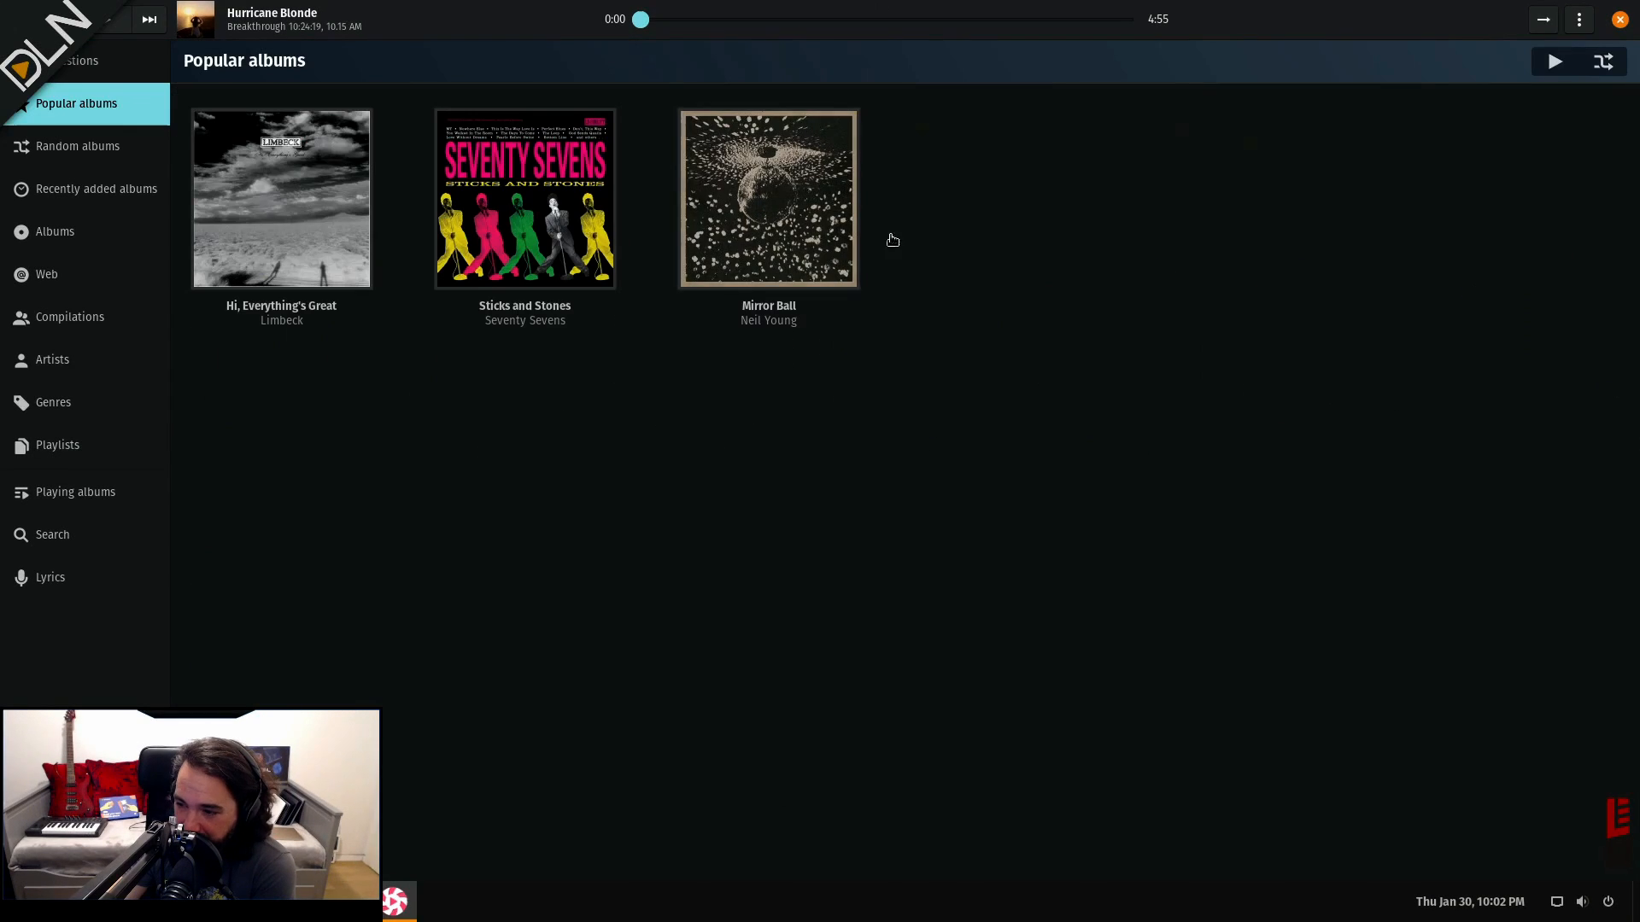
mouse_move(593, 406)
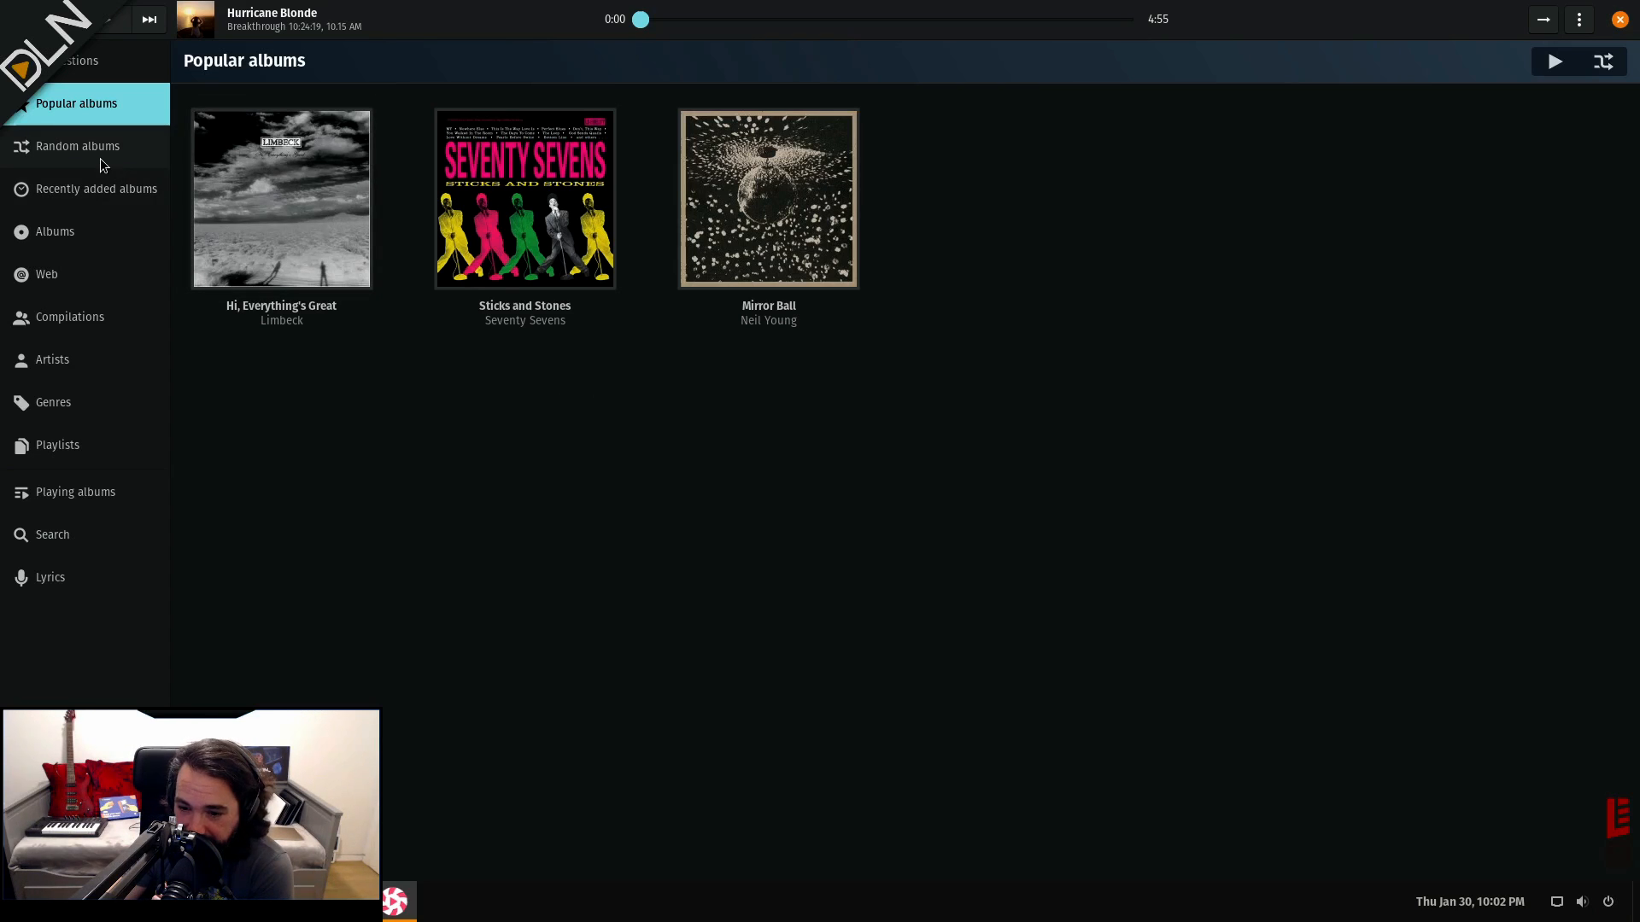
left_click(77, 145)
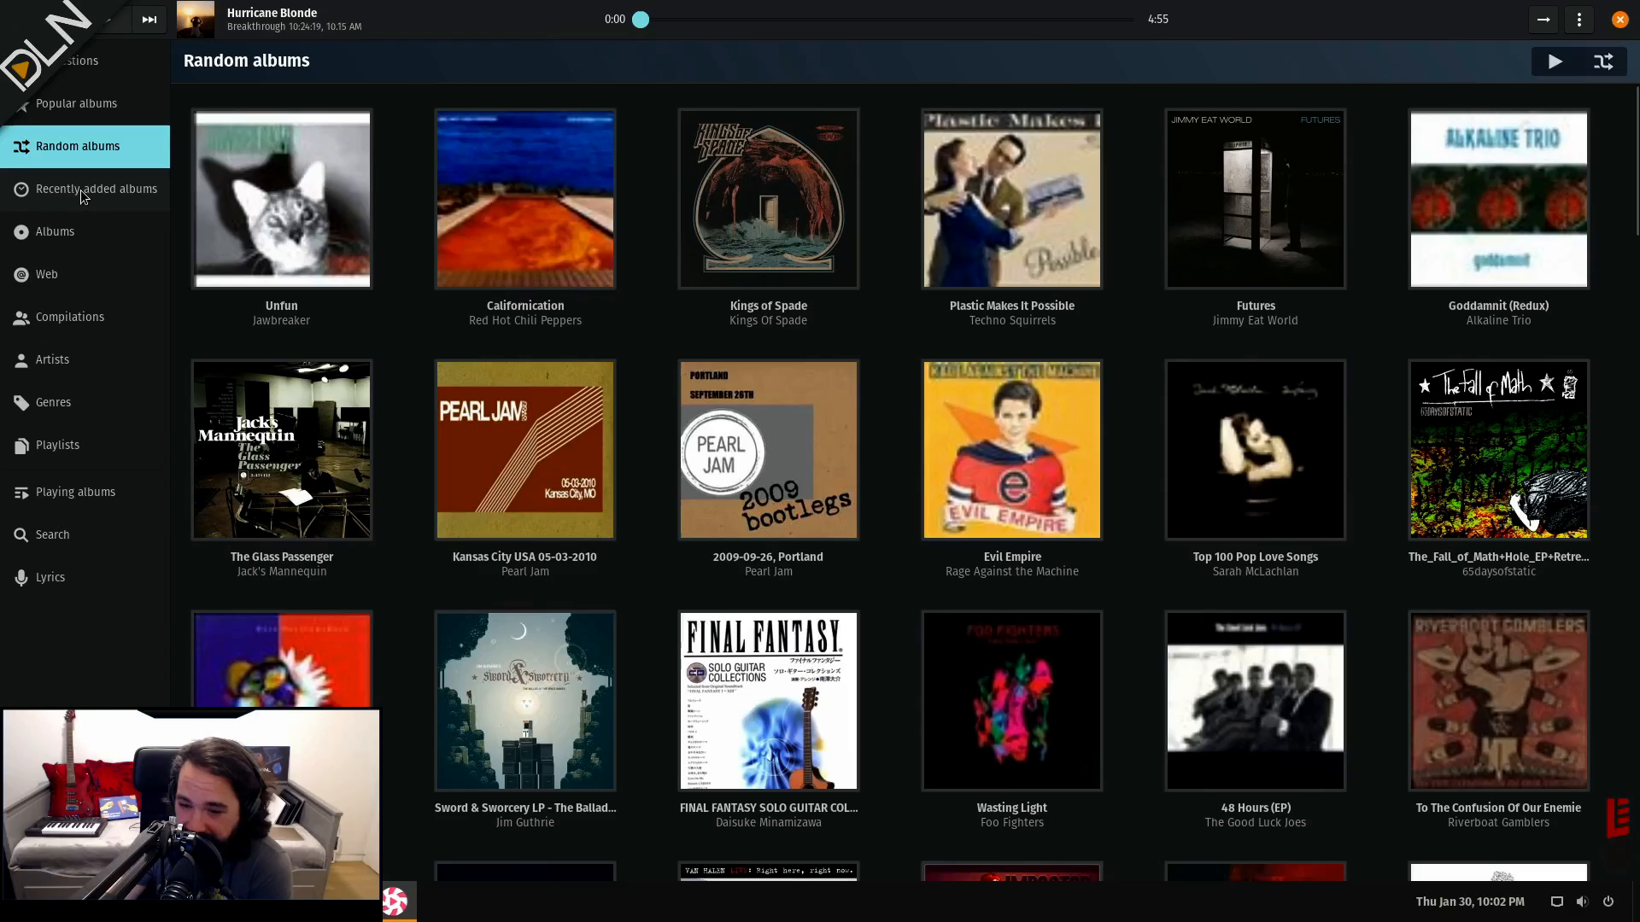
left_click(95, 190)
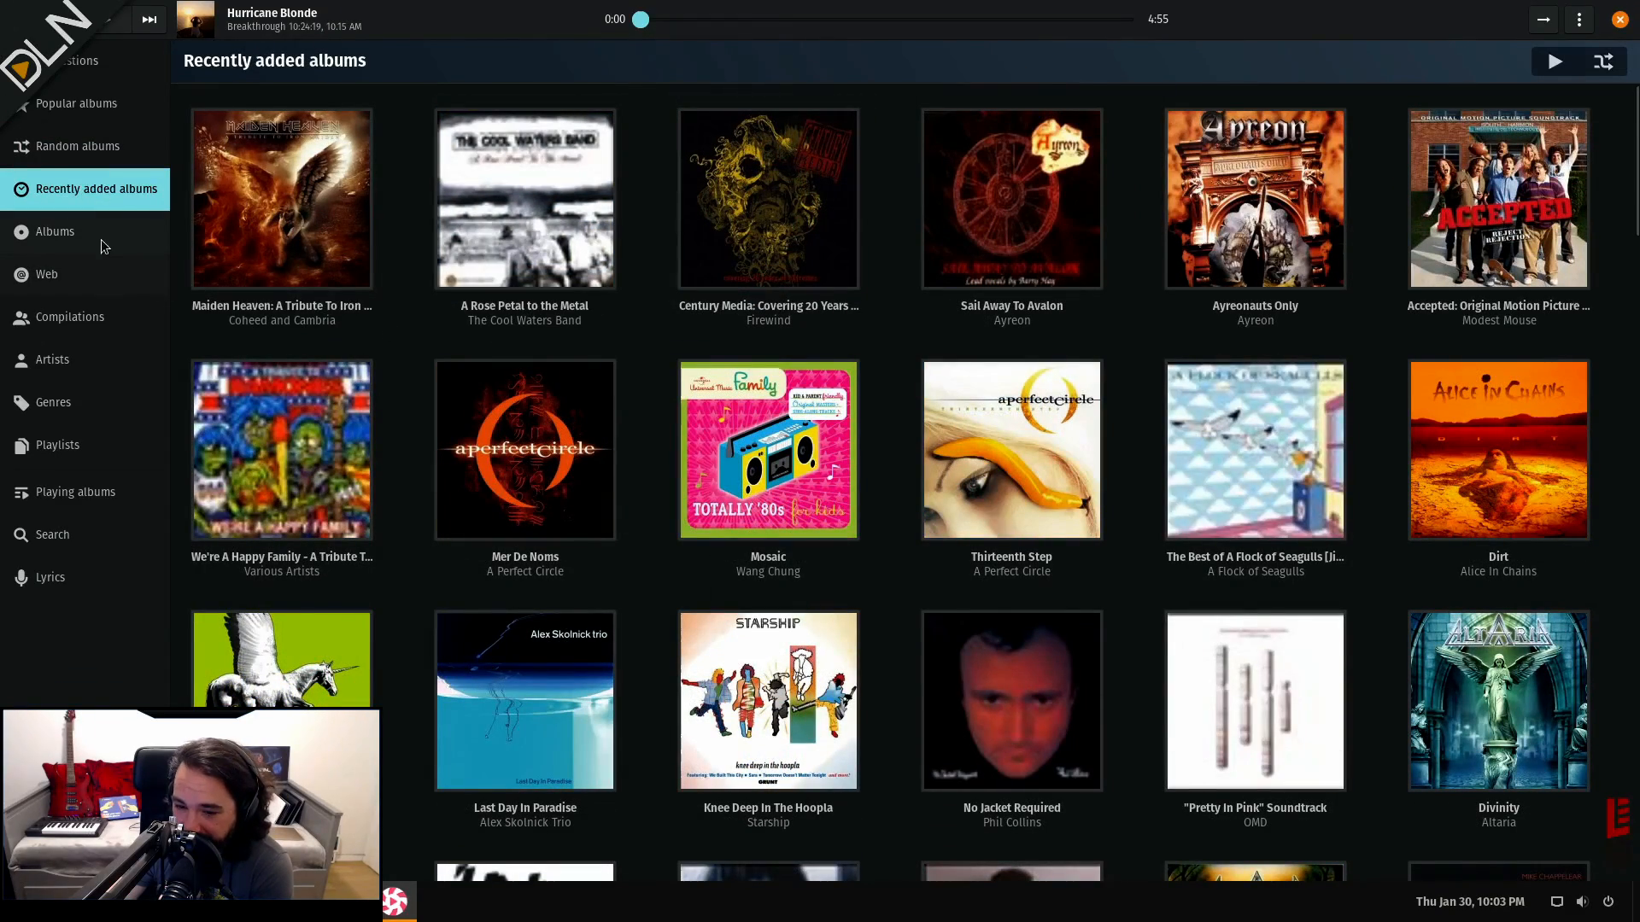
left_click(55, 231)
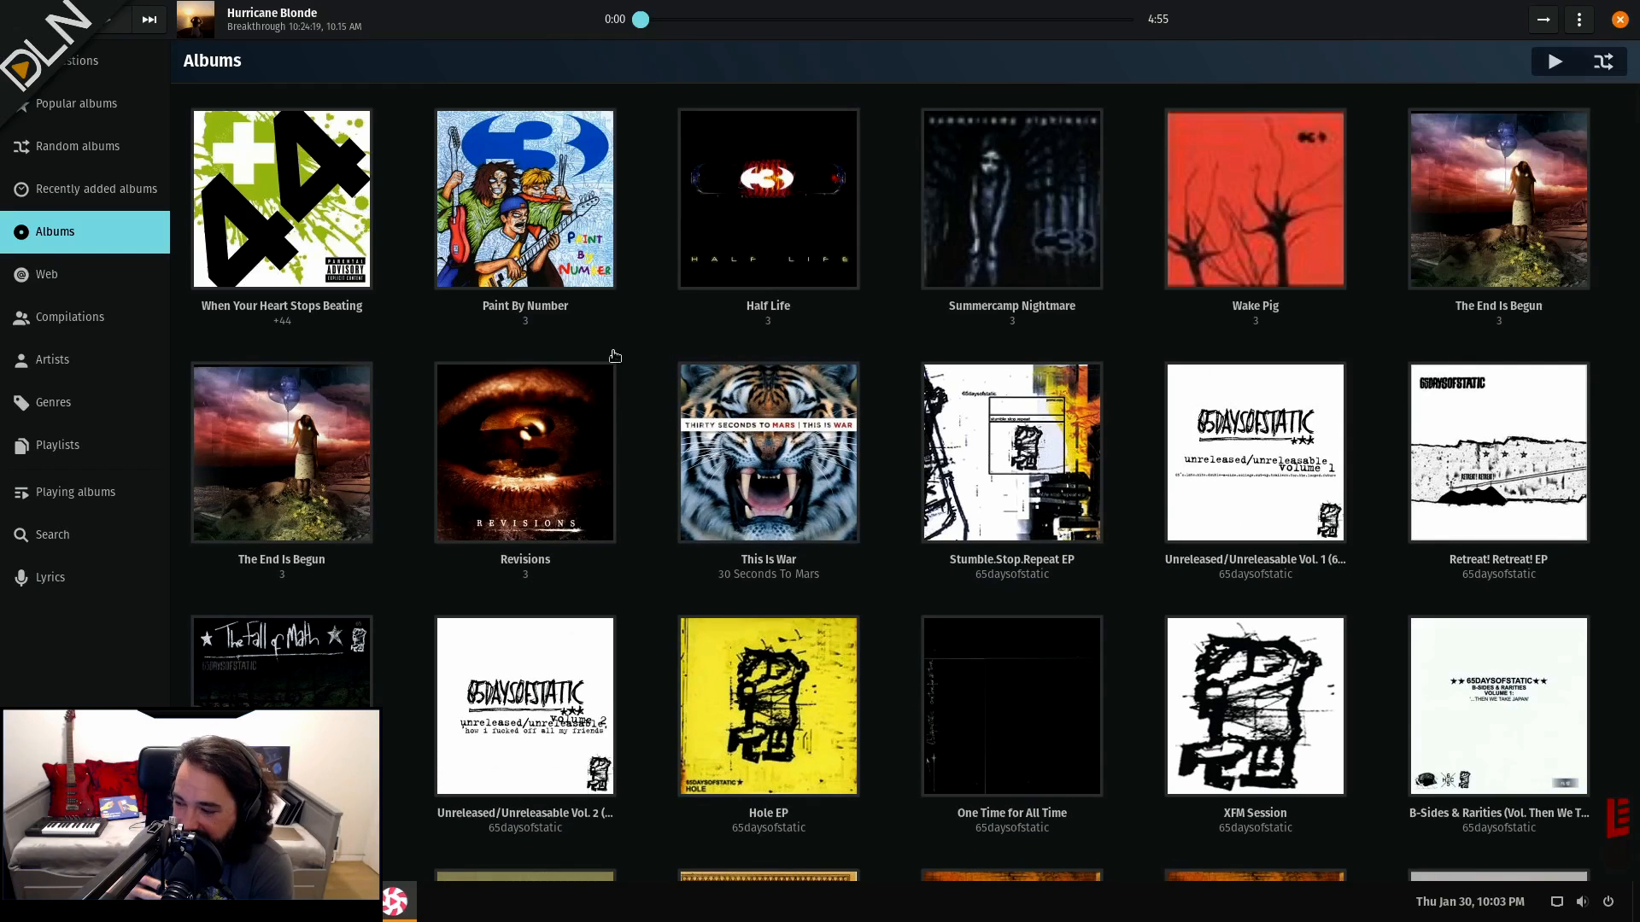
scroll("down", 3)
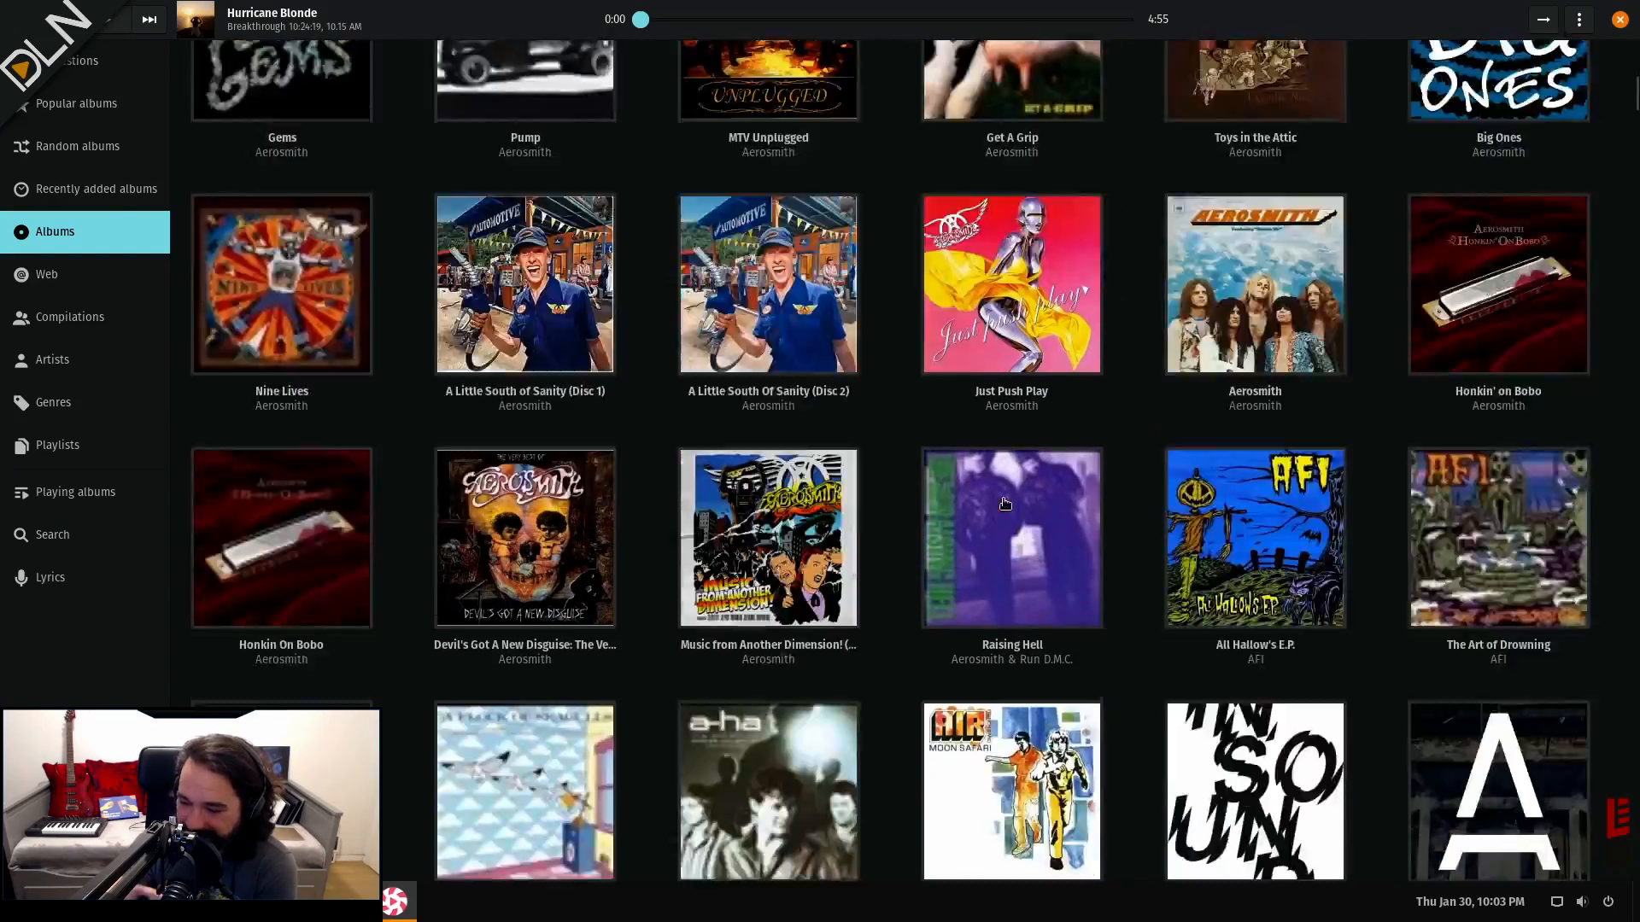
- Scroll the Albums grid past Alice In Chains to Alkaline Trio
scroll("down", 3)
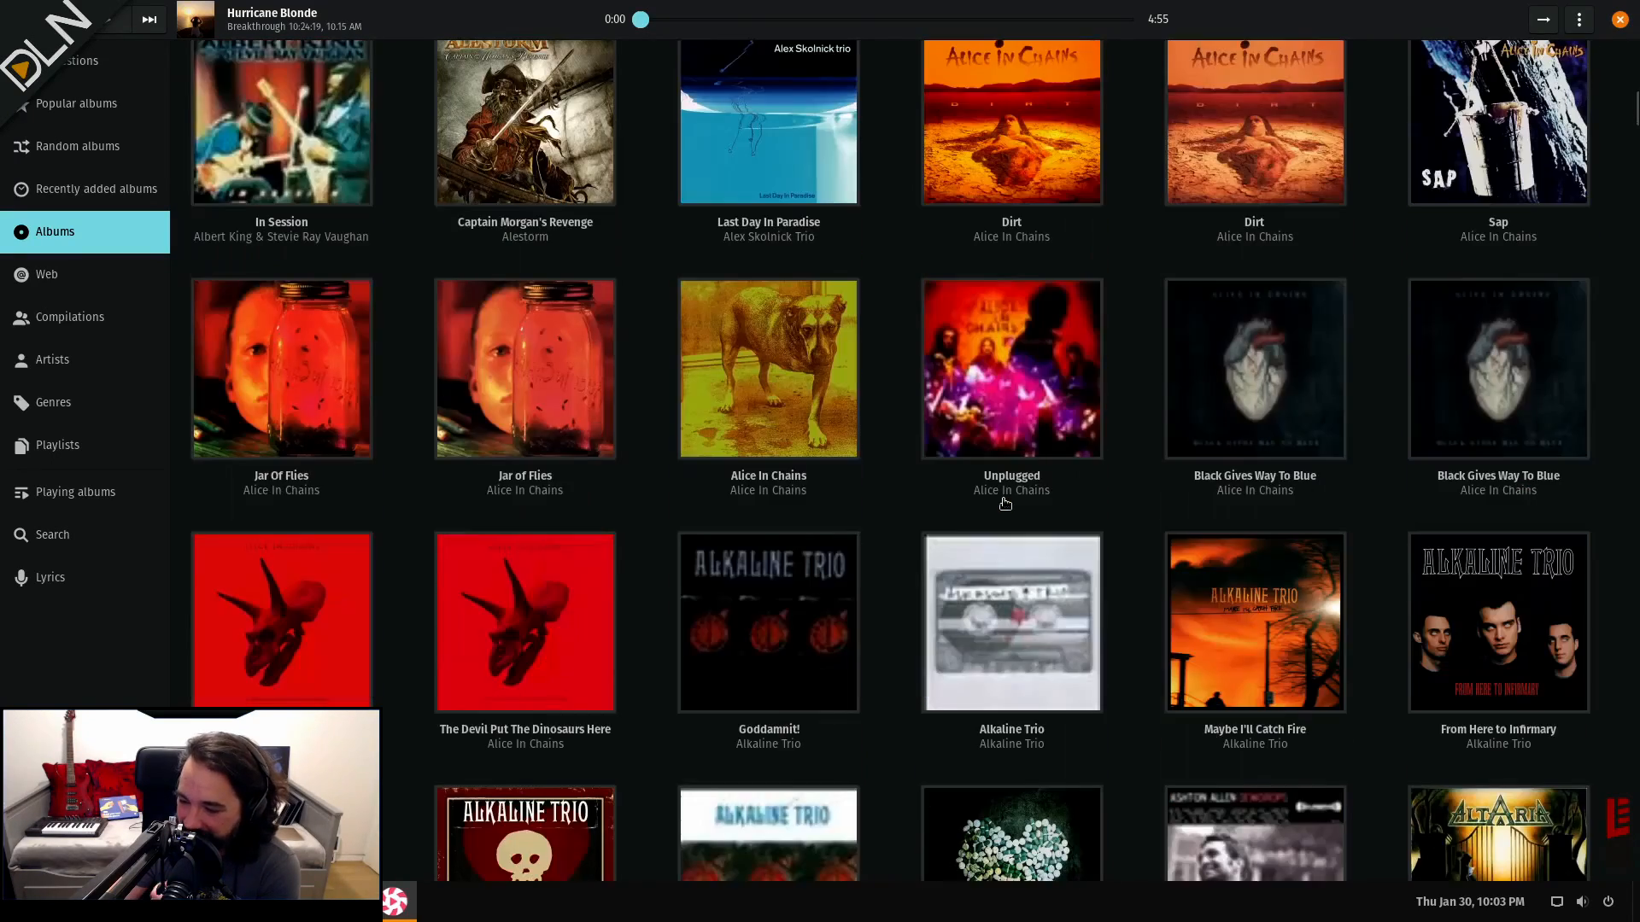
scroll("down", 3)
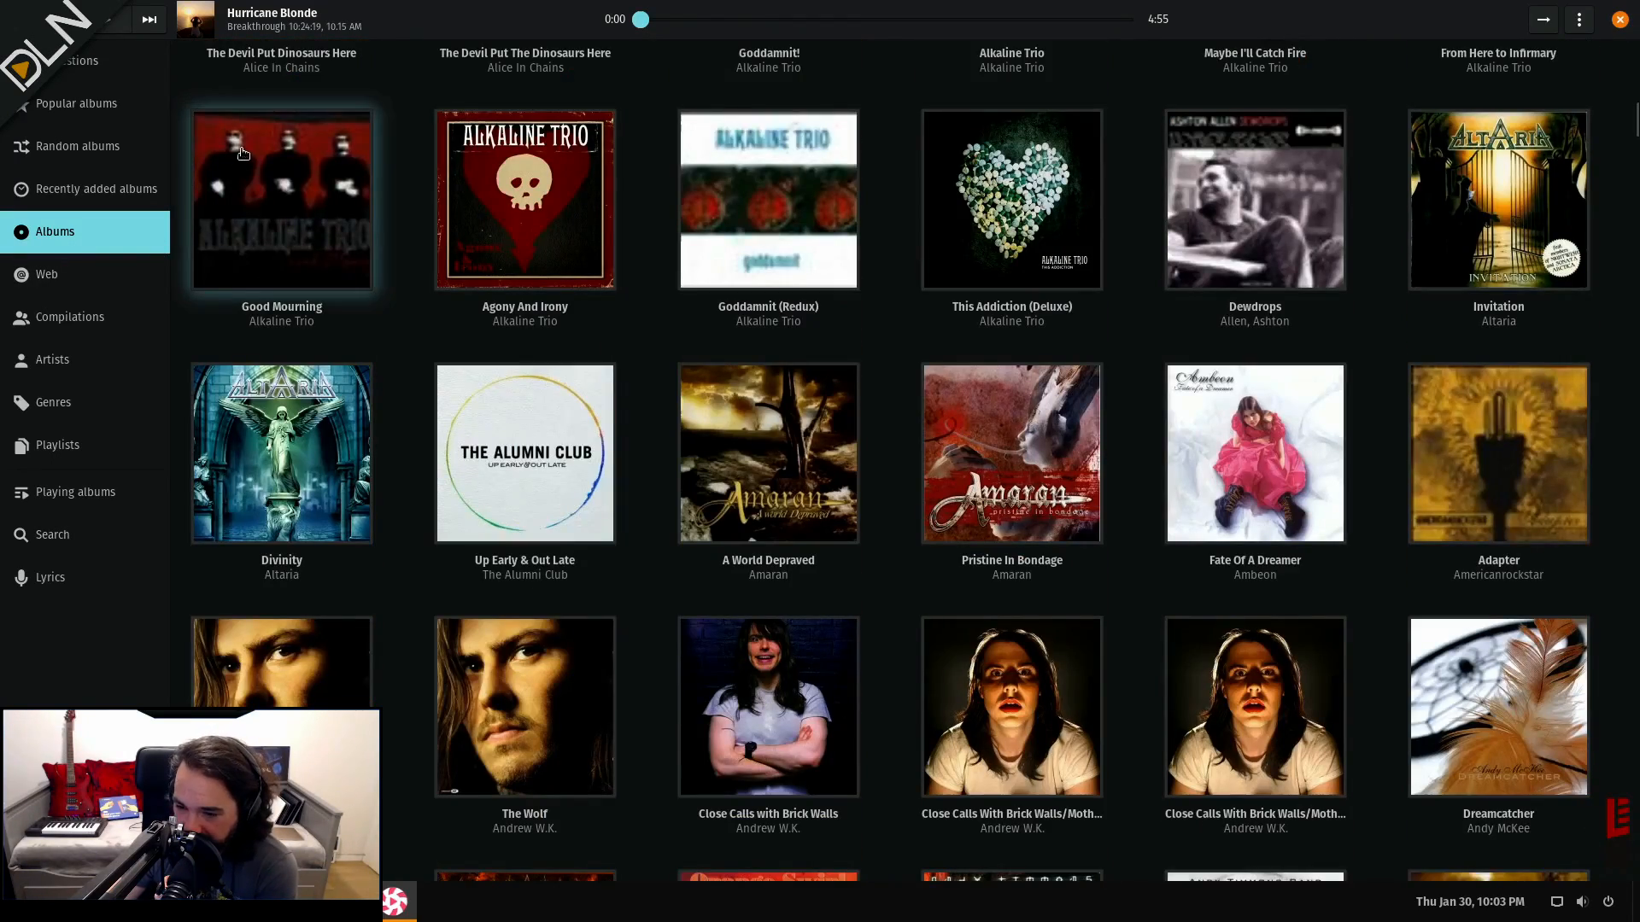
mouse_move(272, 282)
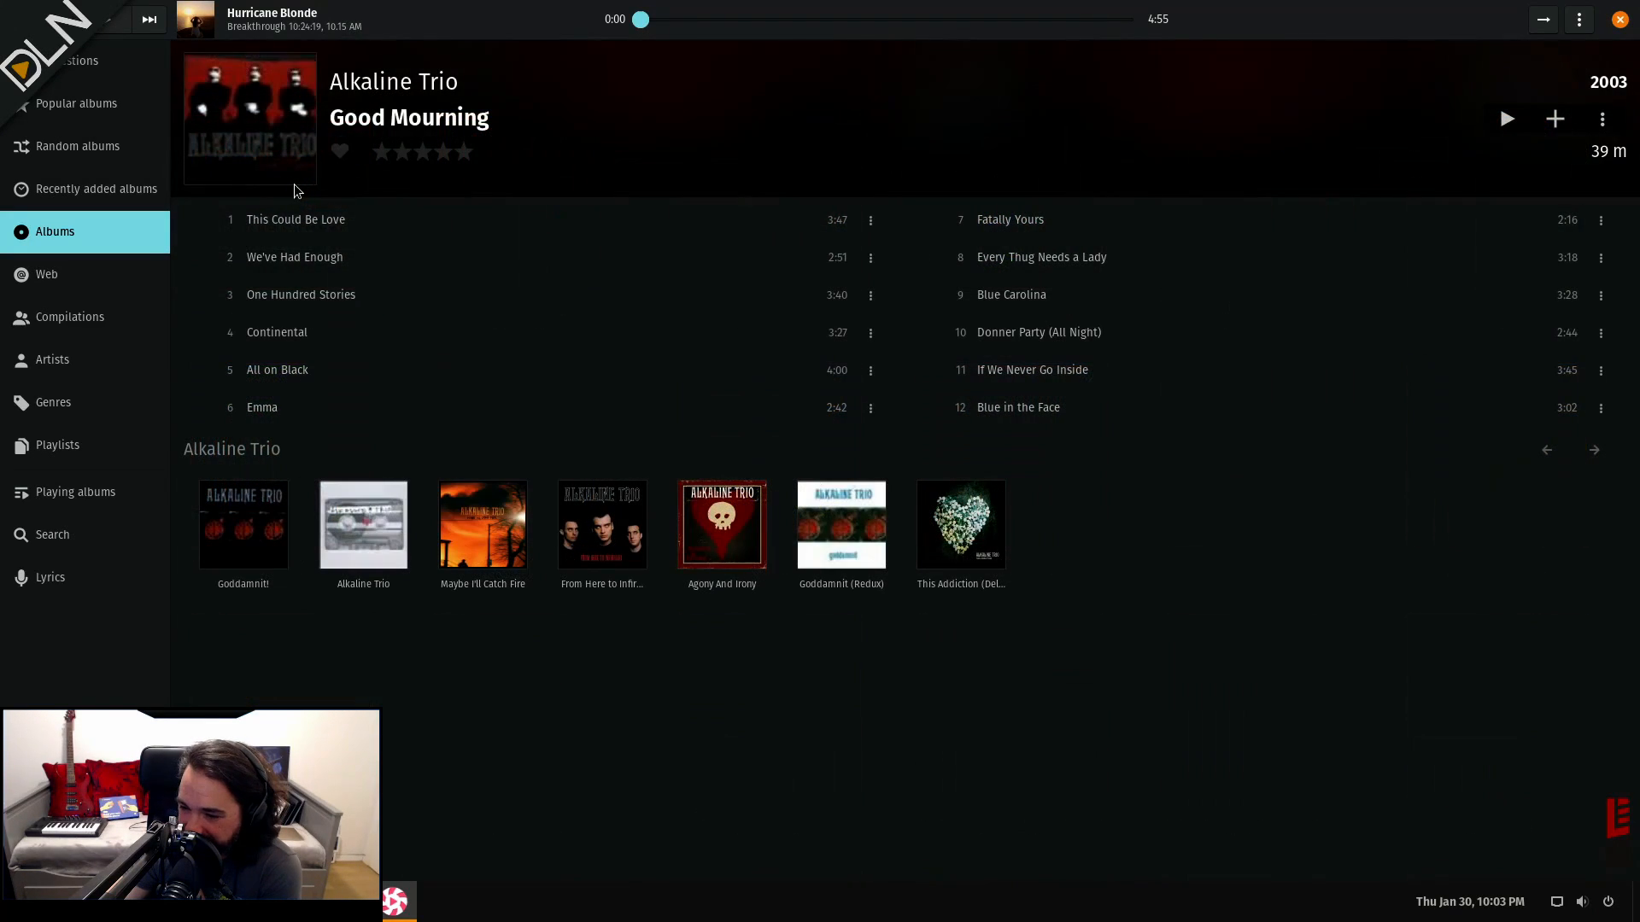
mouse_move(249, 120)
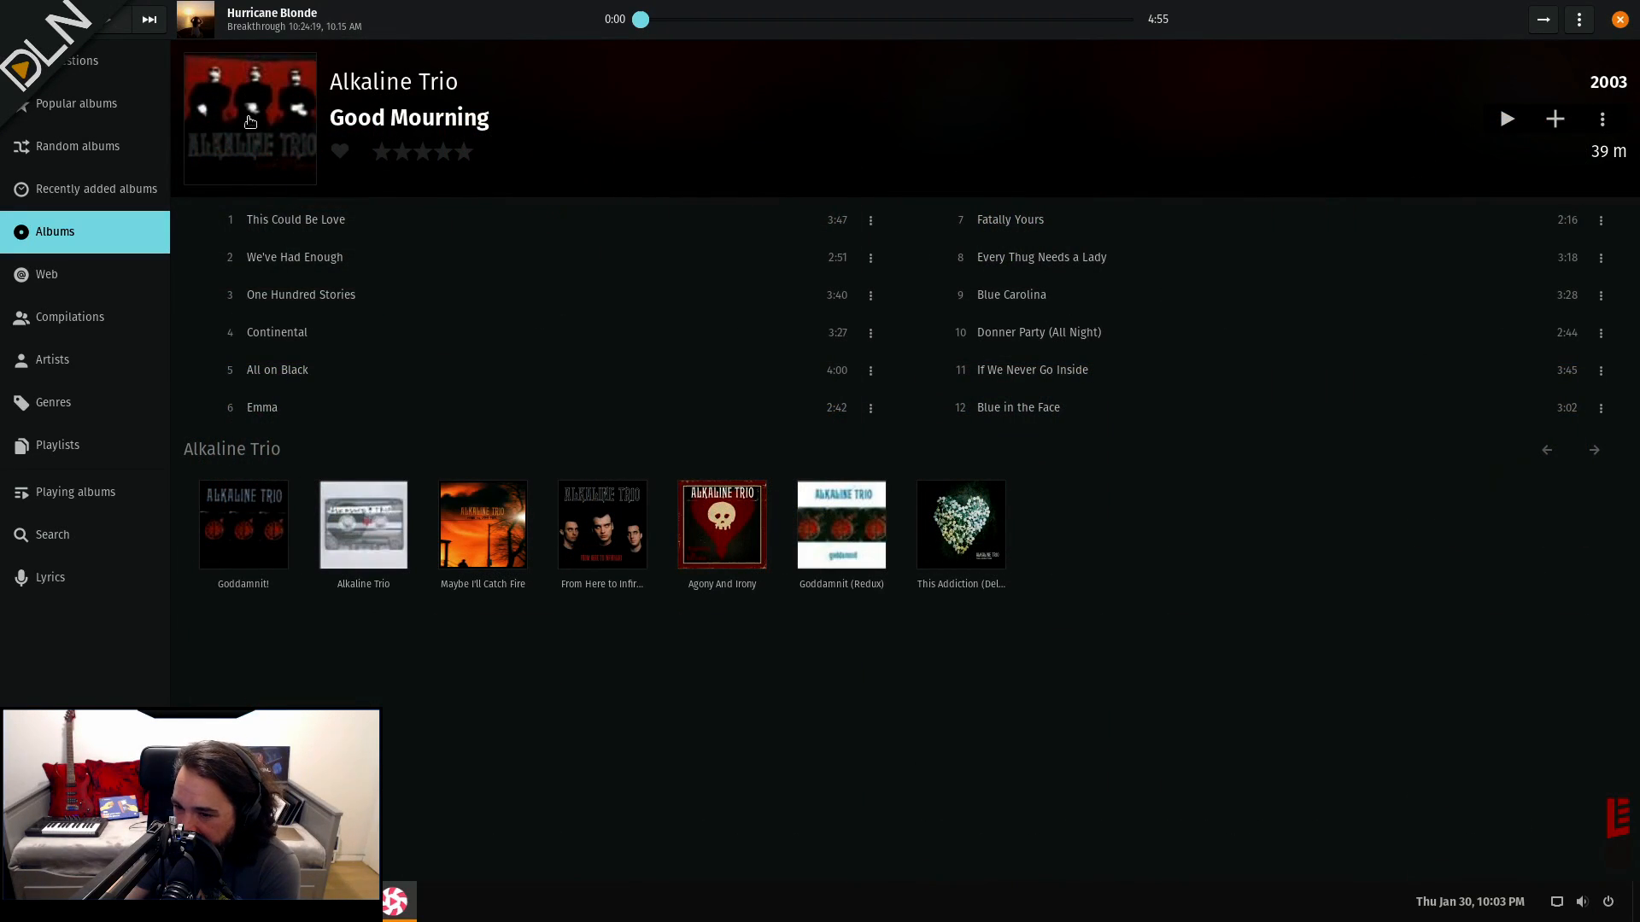
- Bring up online artwork choices for Good Mourning and scroll through the results
left_click(250, 118)
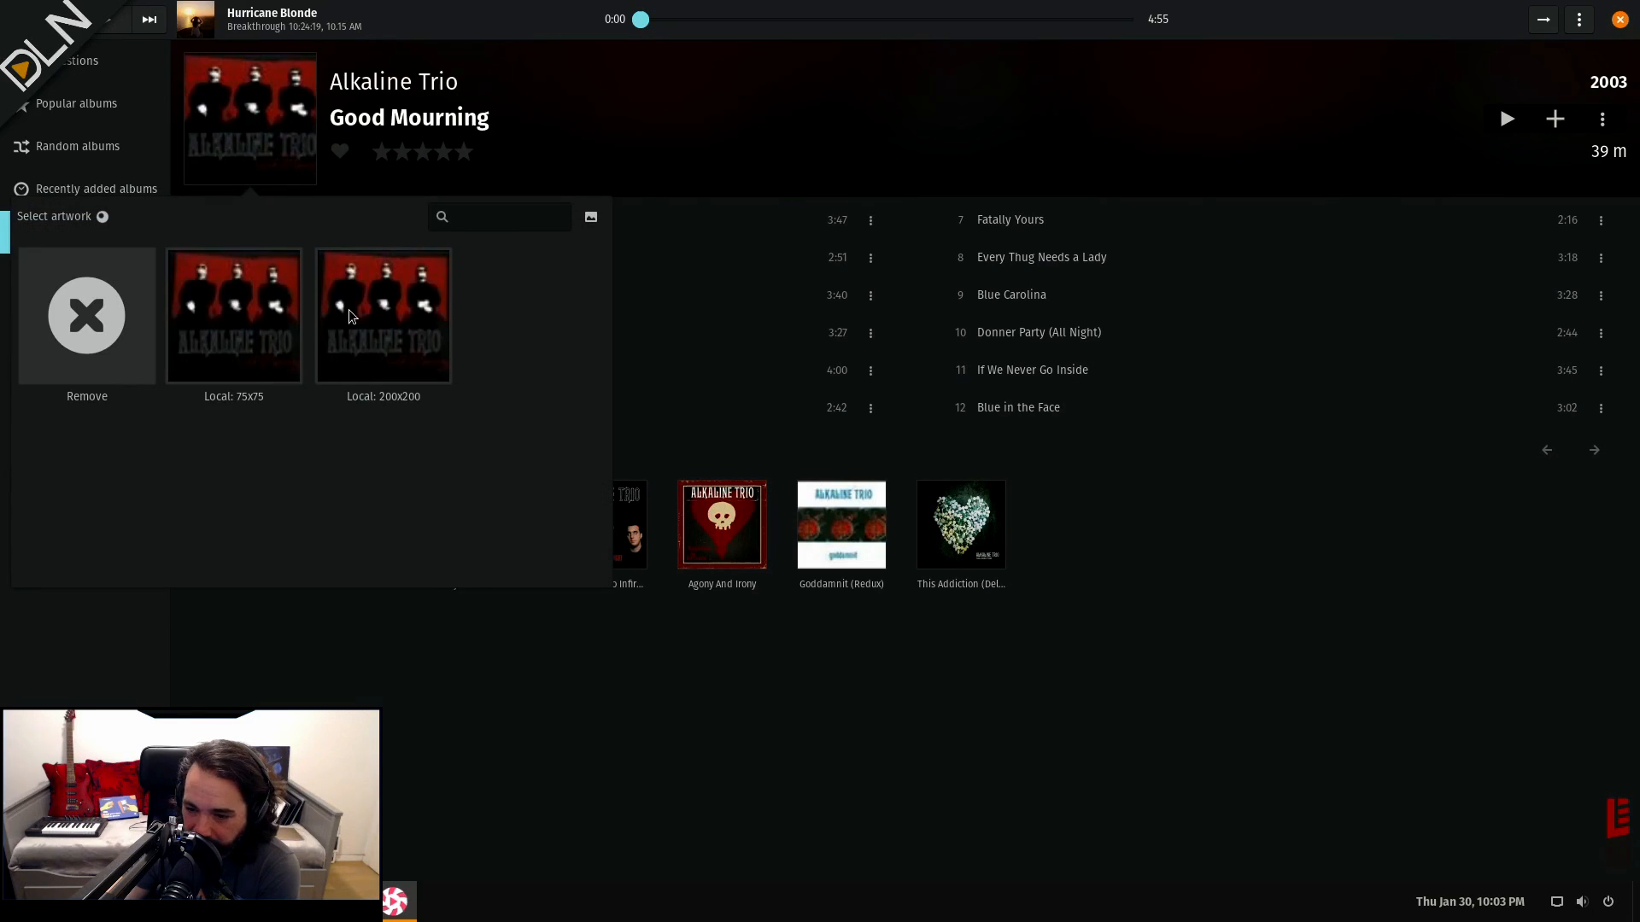
mouse_move(259, 231)
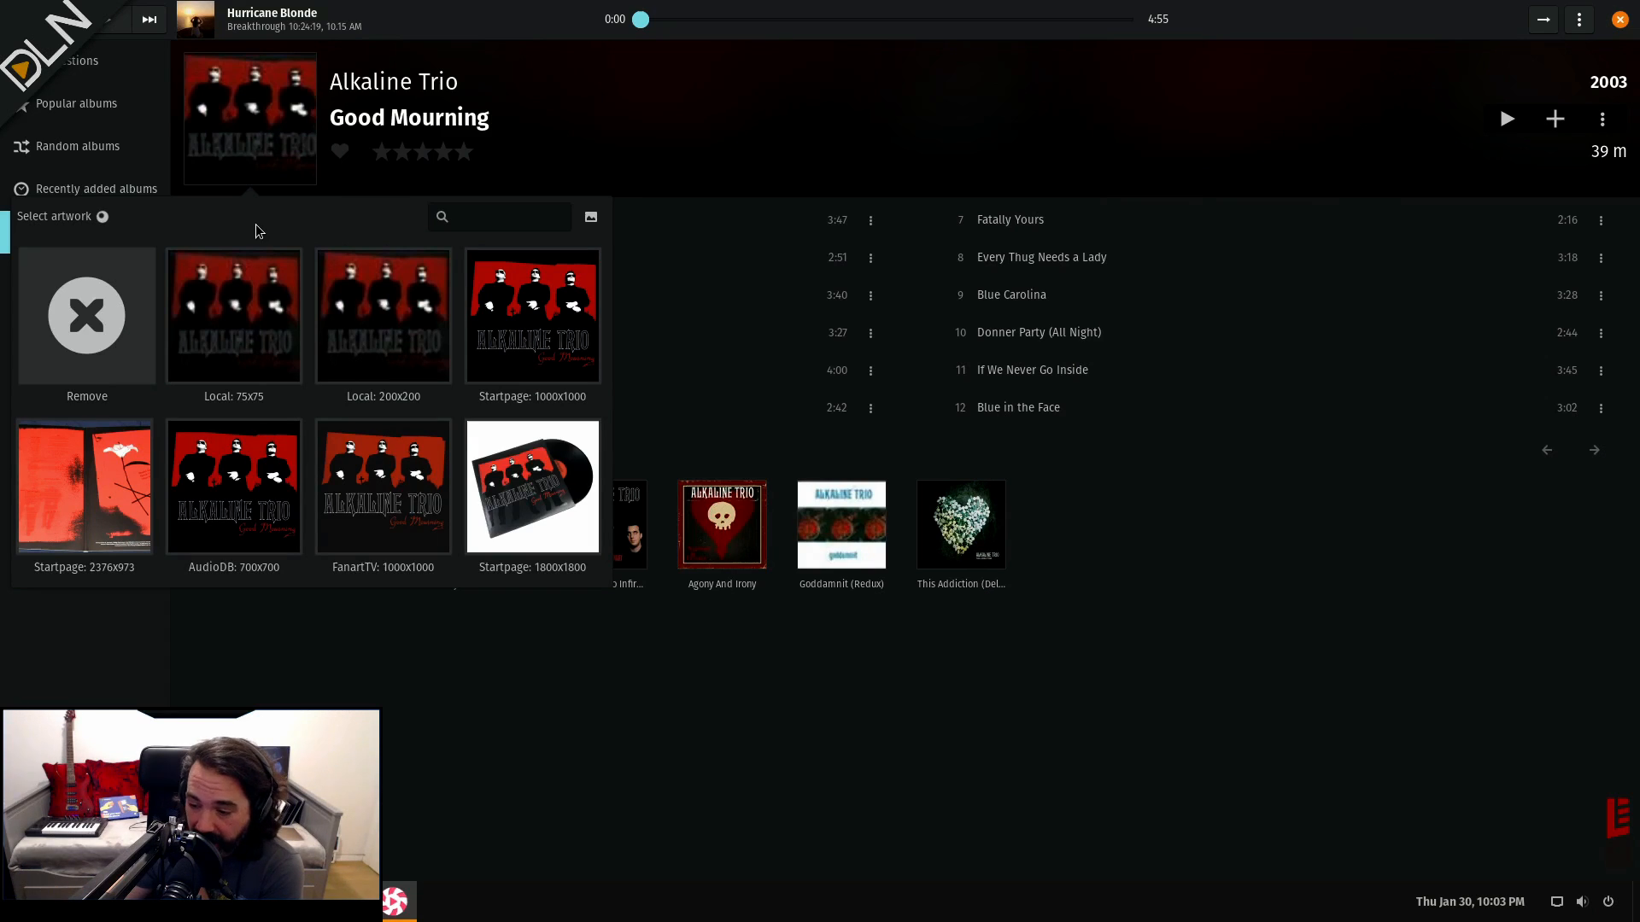
mouse_move(249, 492)
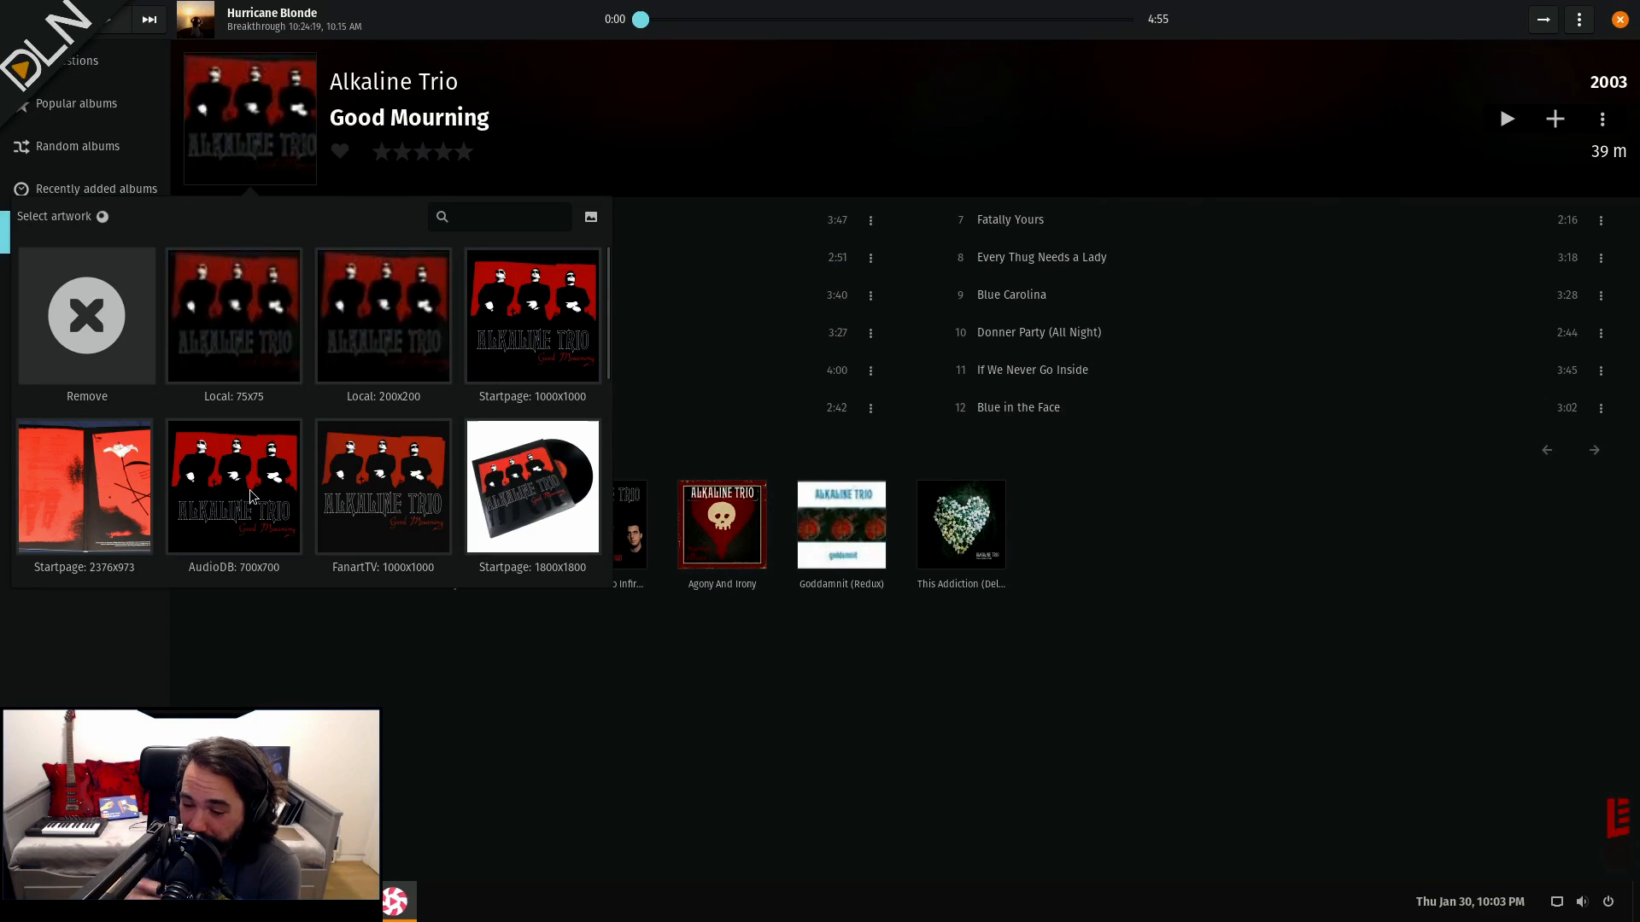
scroll("down", 3)
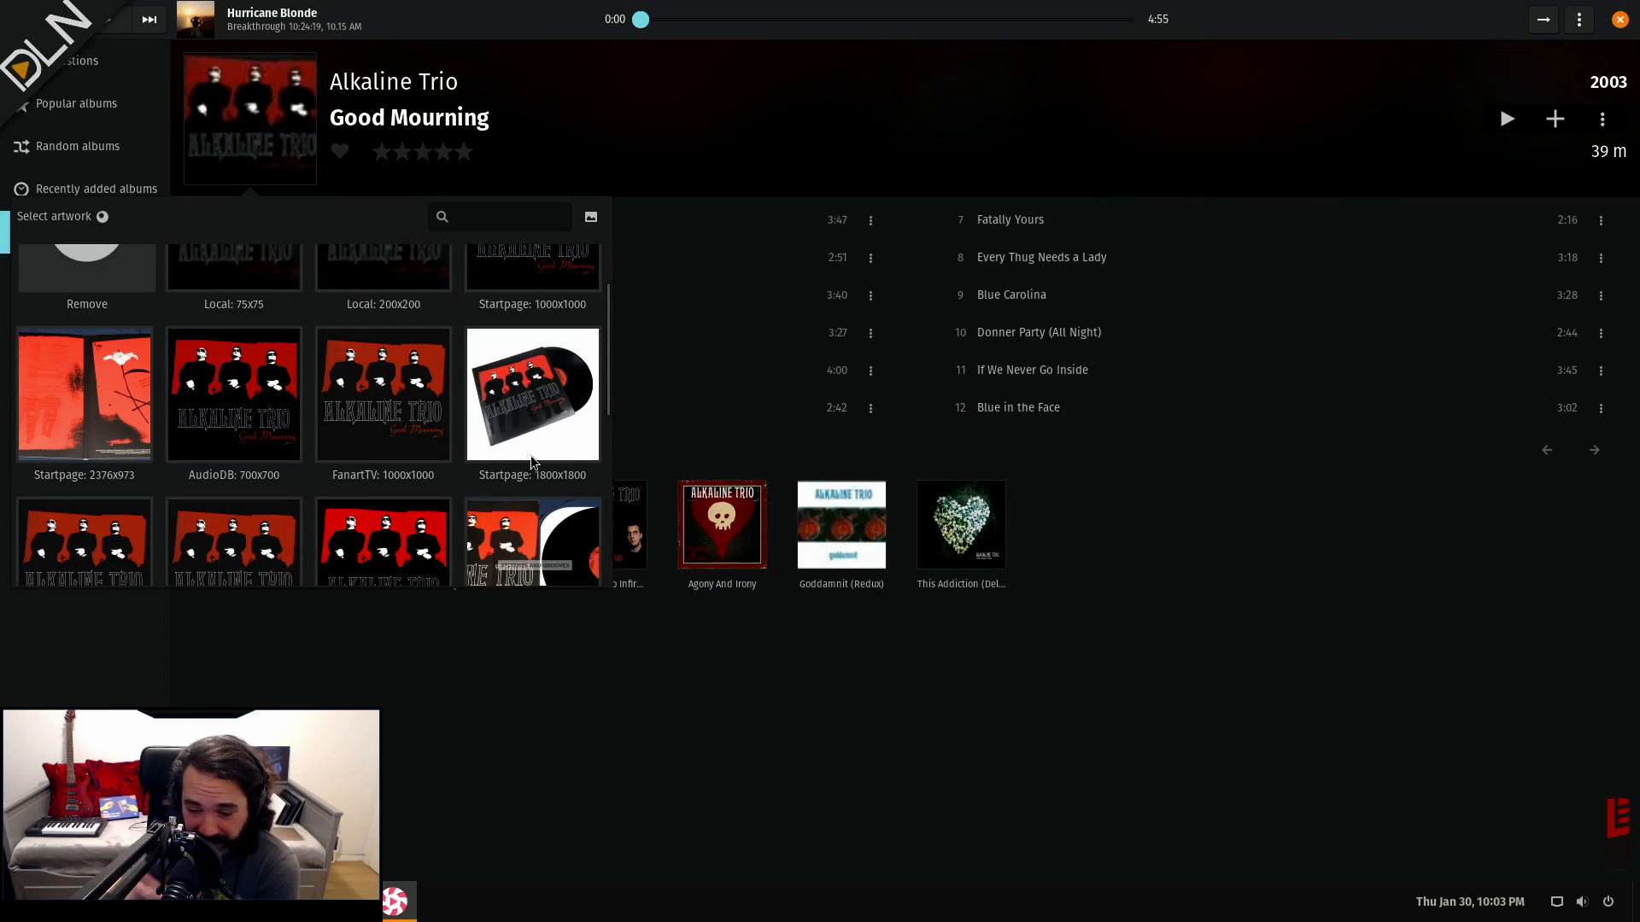
scroll("down", 3)
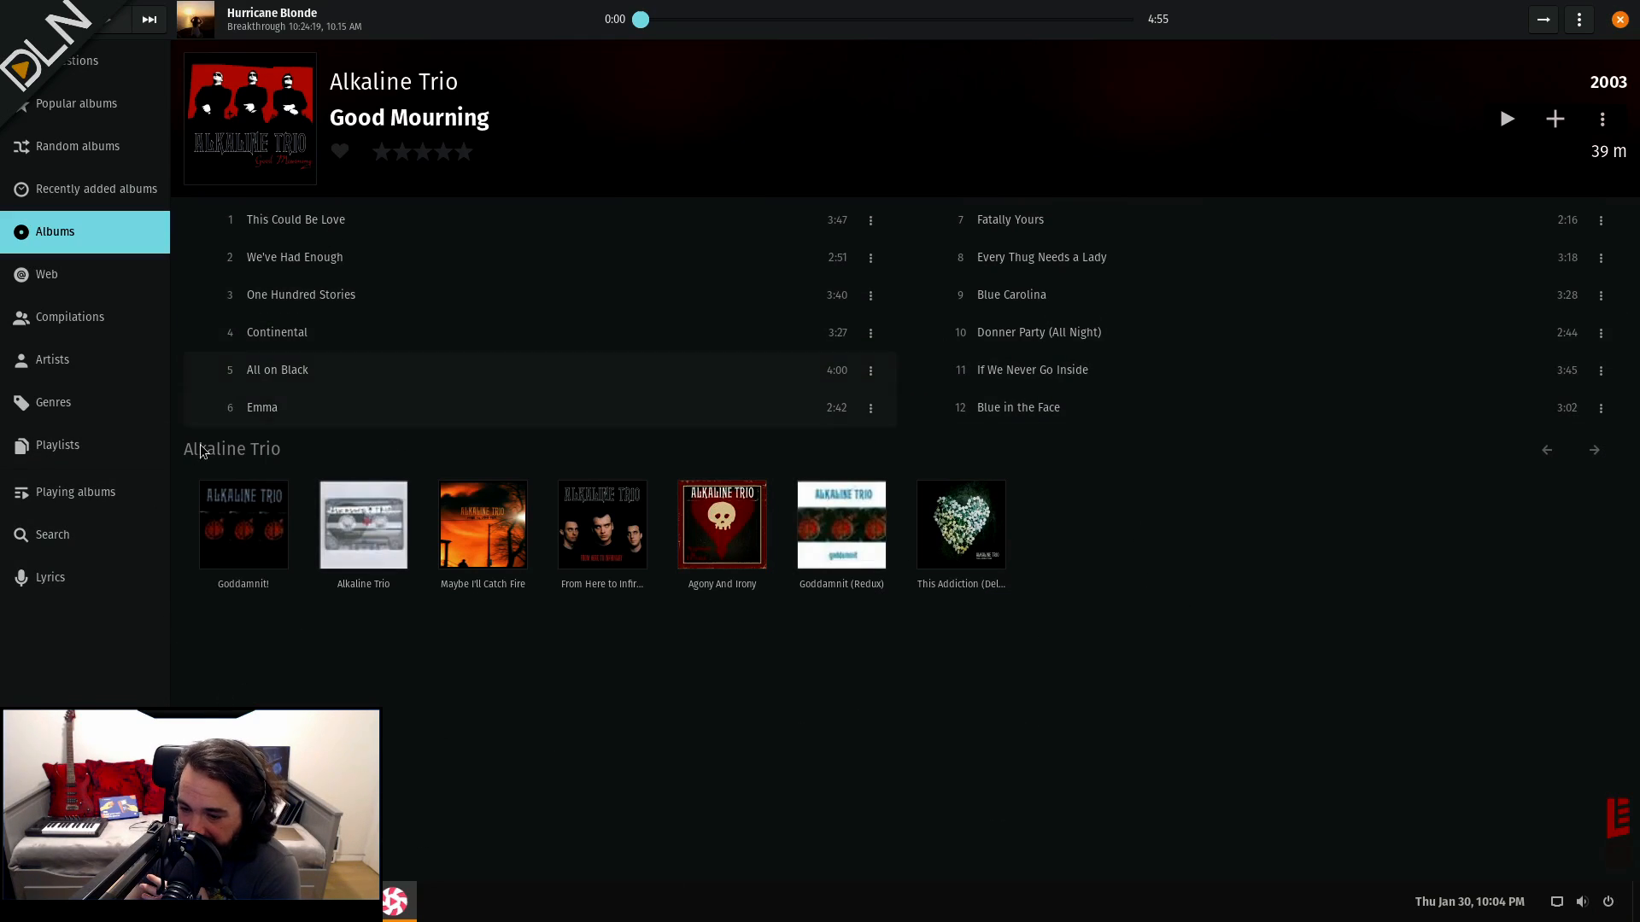
mouse_move(590, 191)
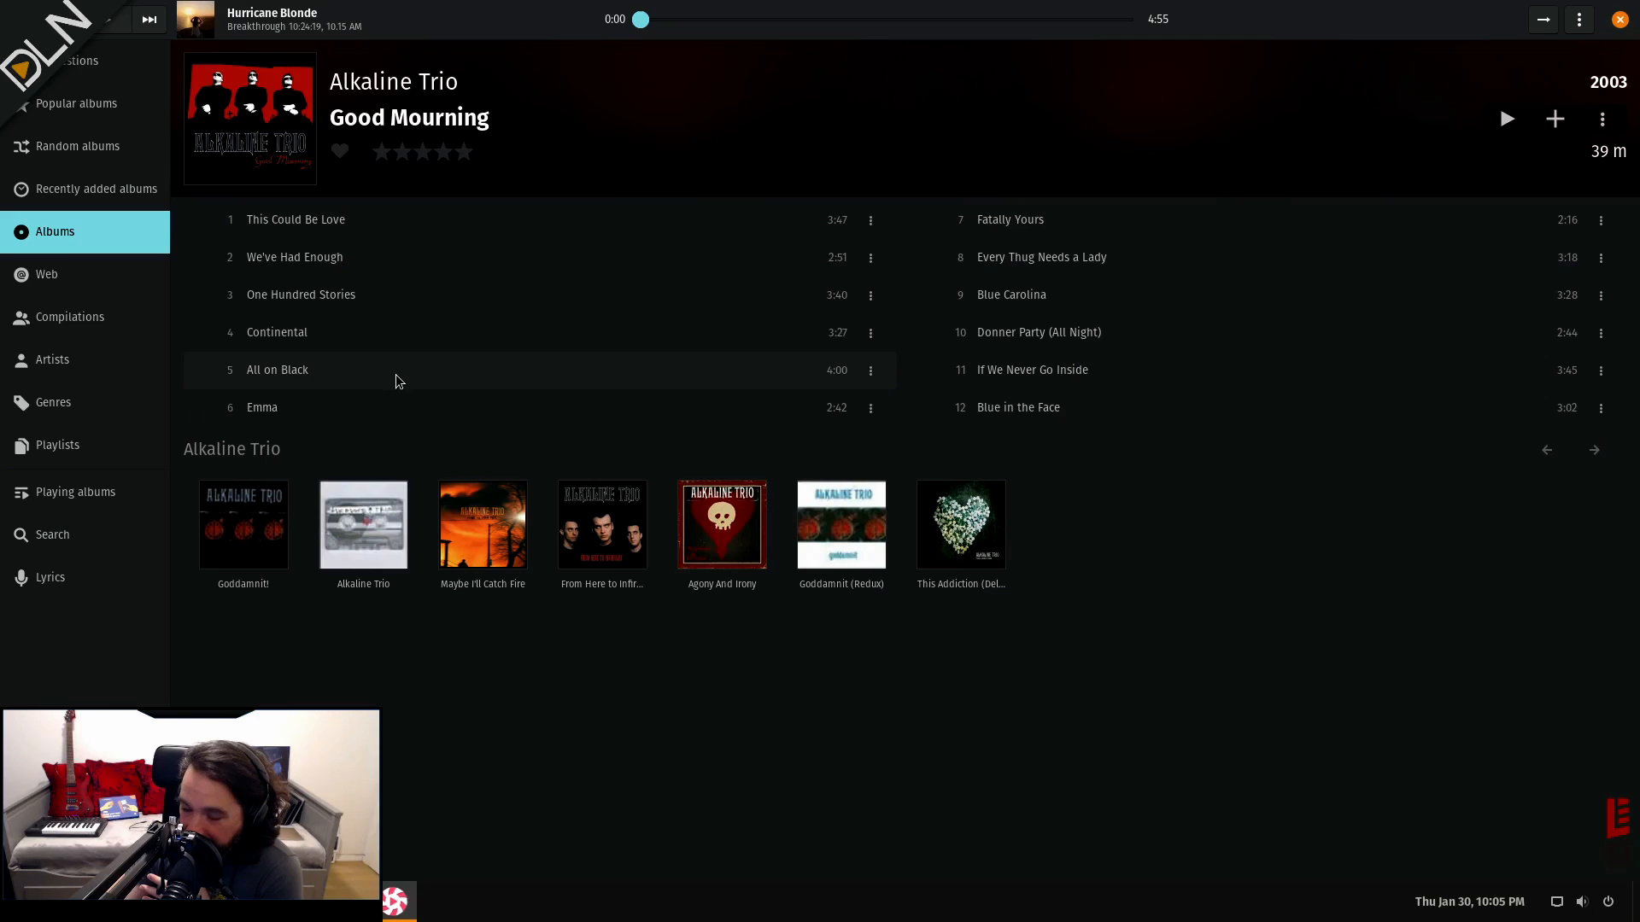
mouse_move(500, 19)
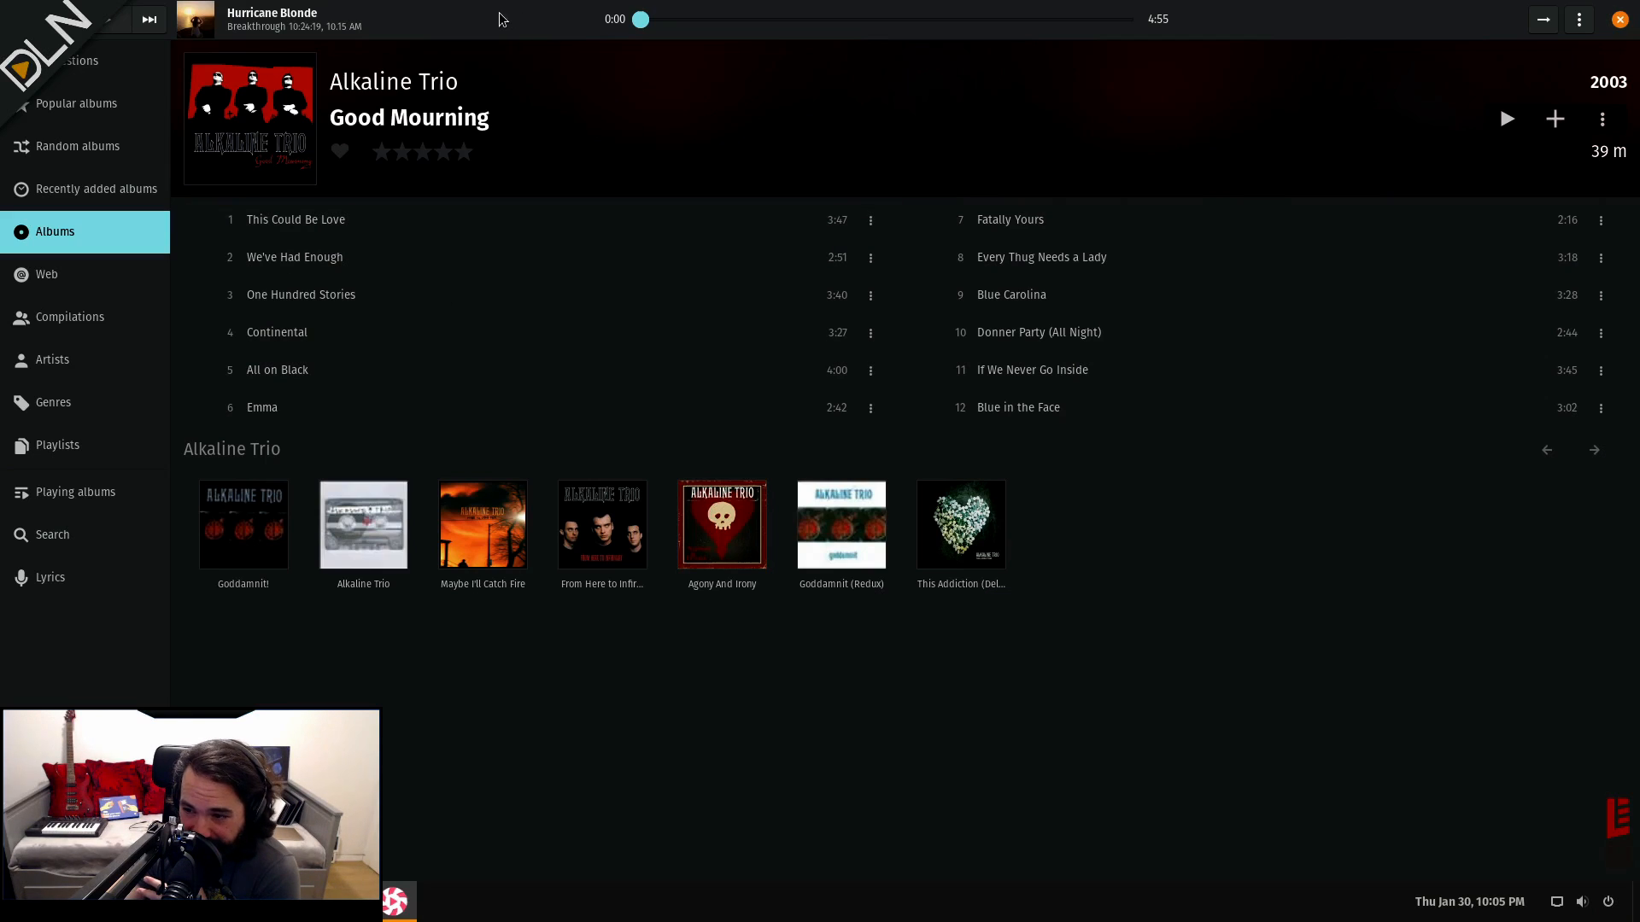
mouse_move(1033, 376)
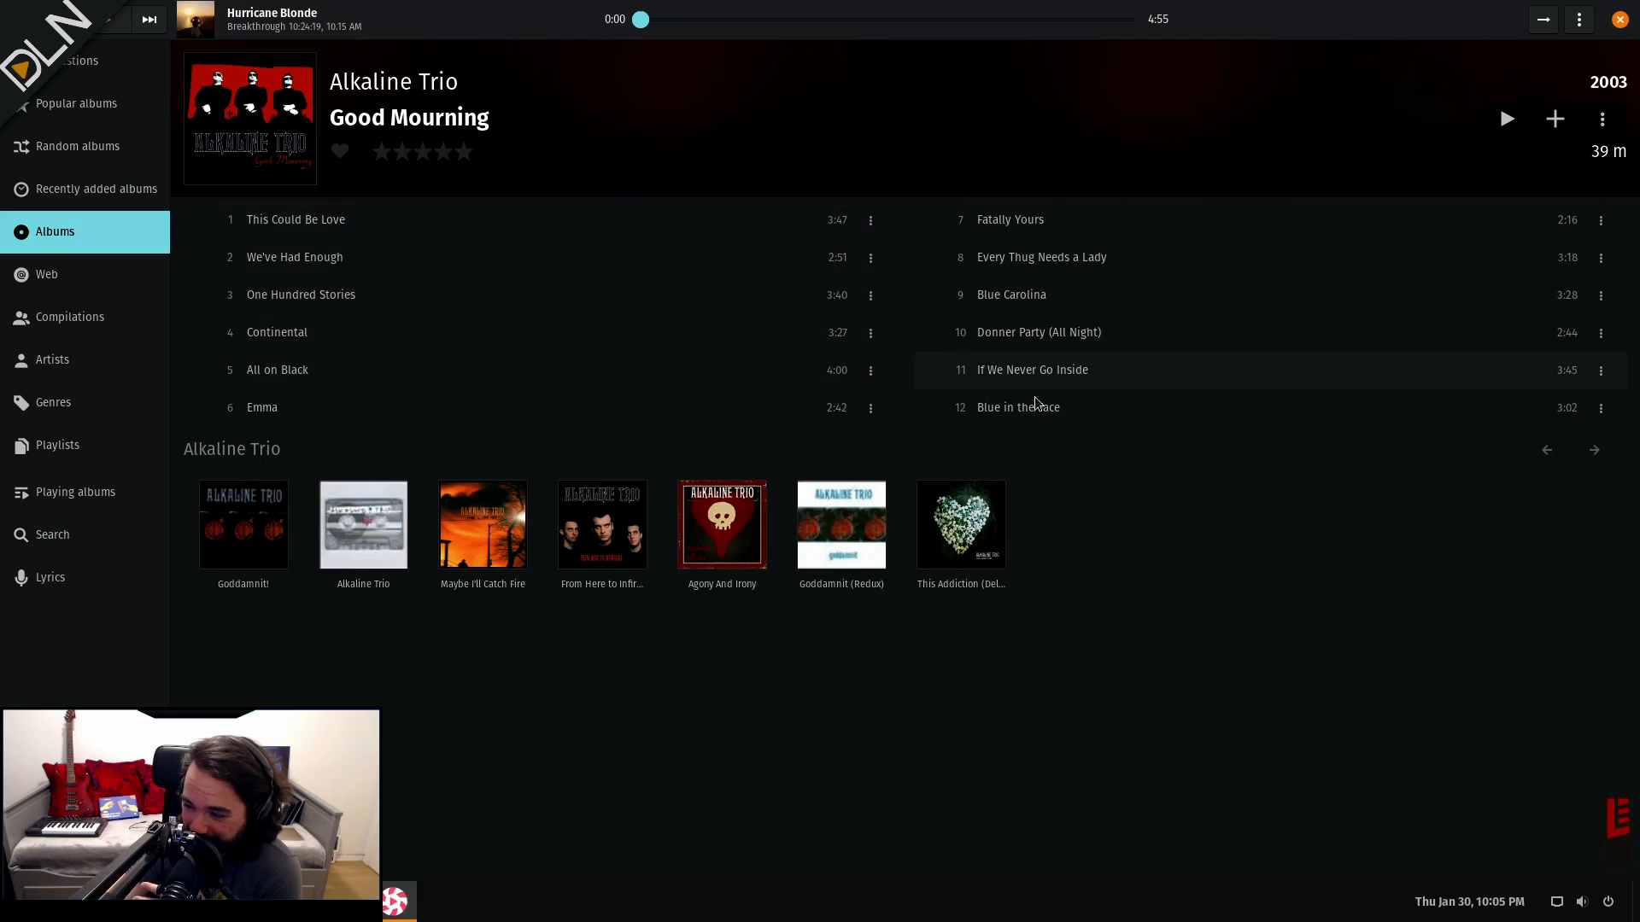
mouse_move(1029, 220)
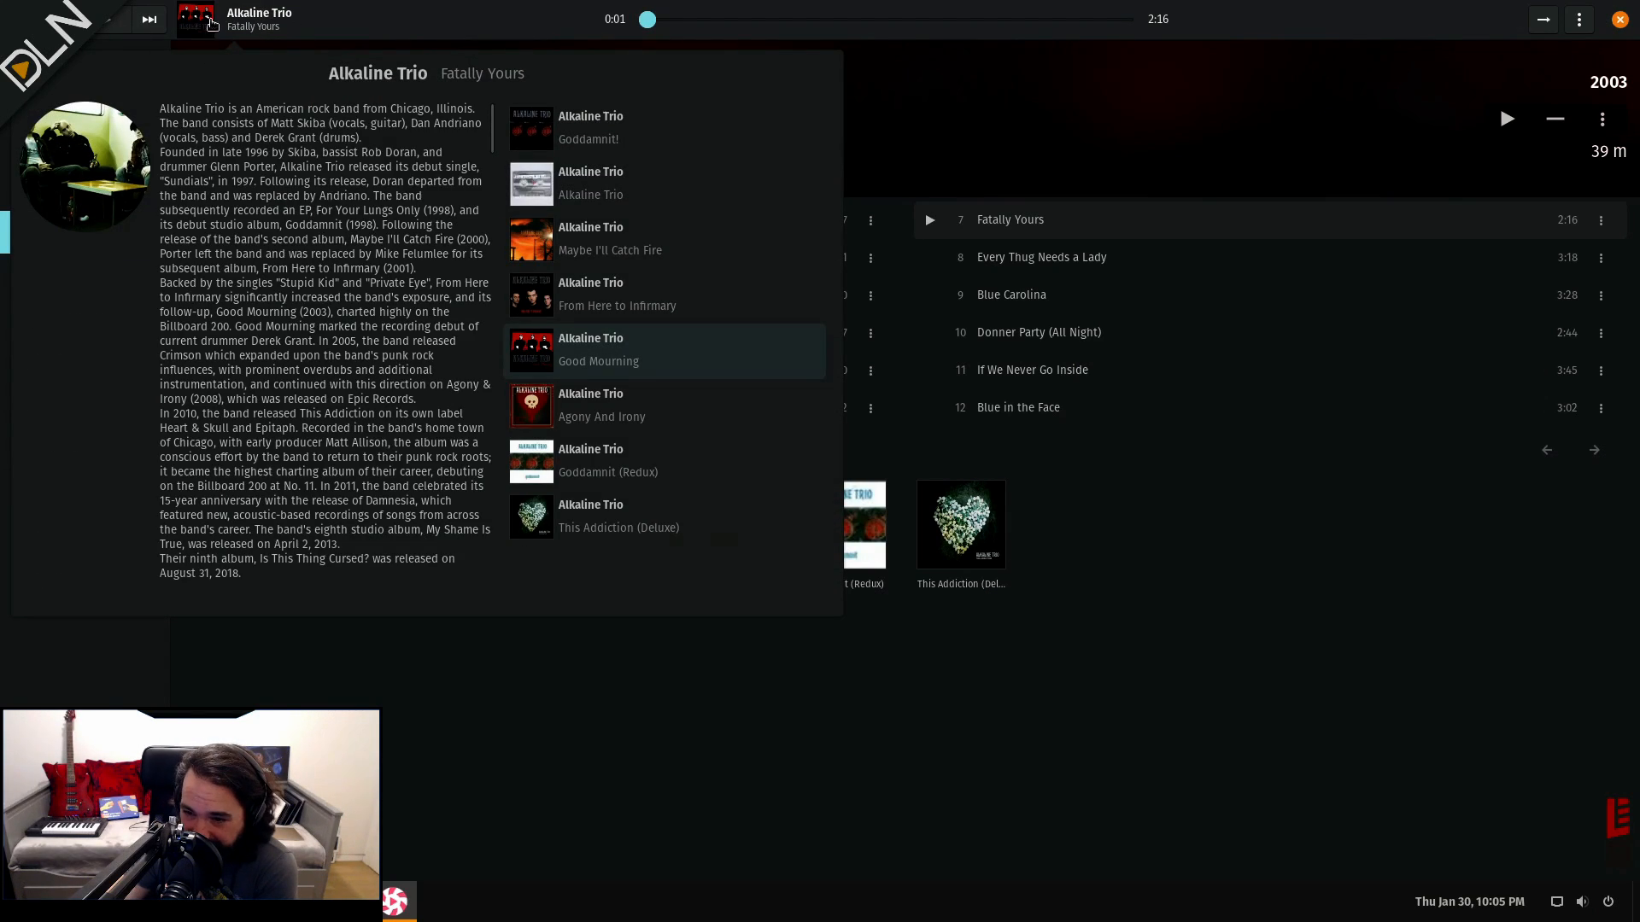
mouse_move(320, 103)
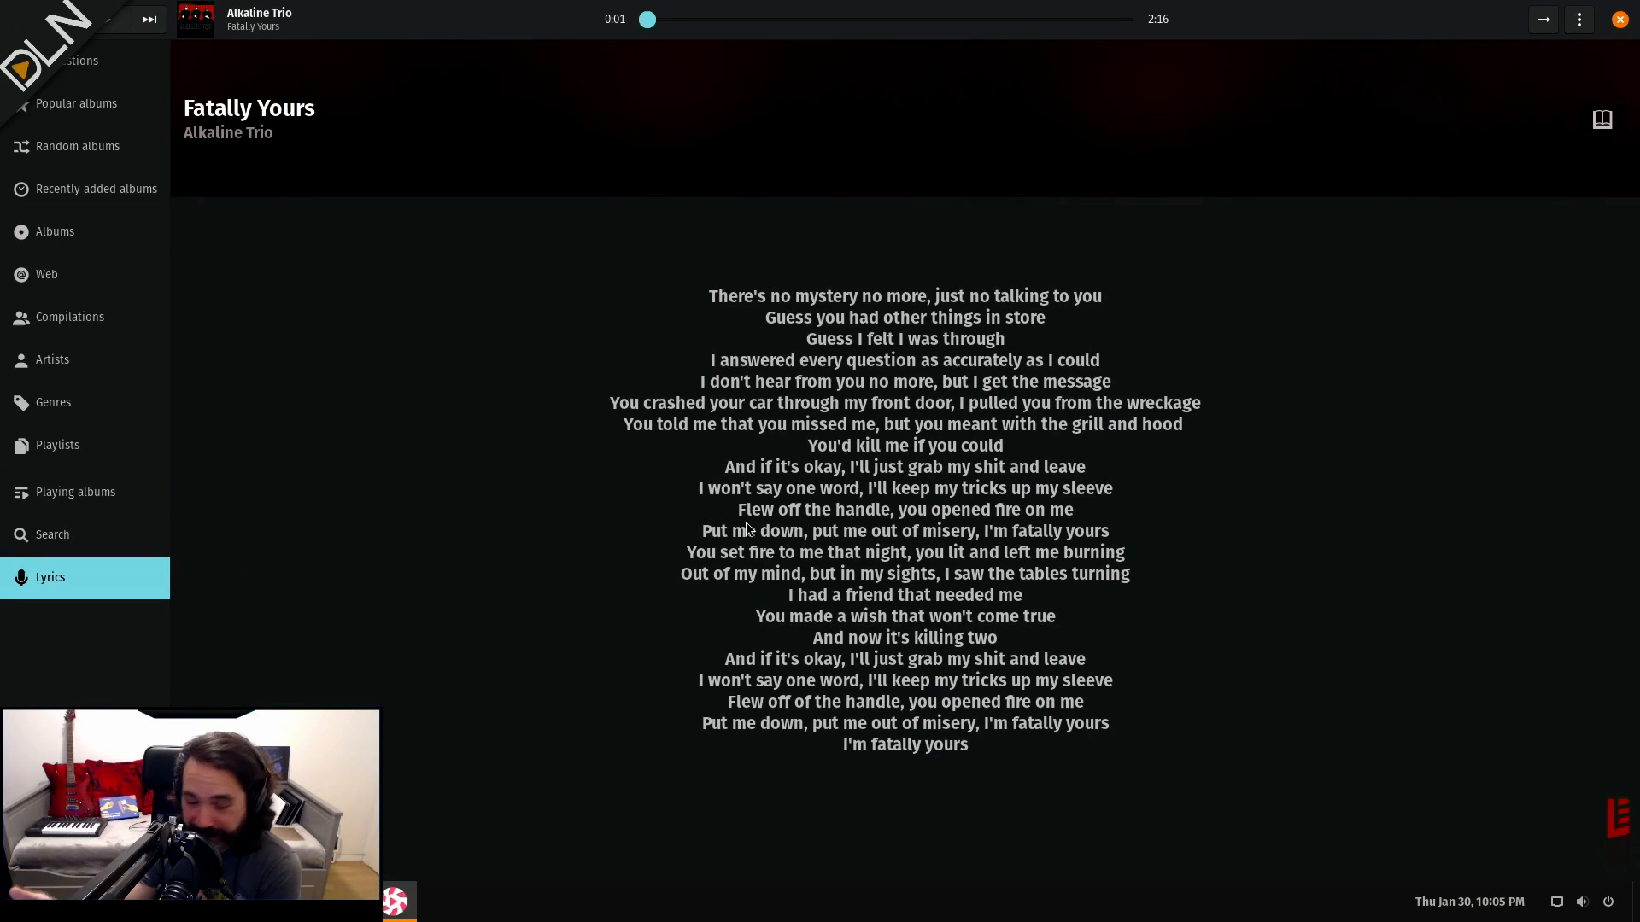
mouse_move(794, 376)
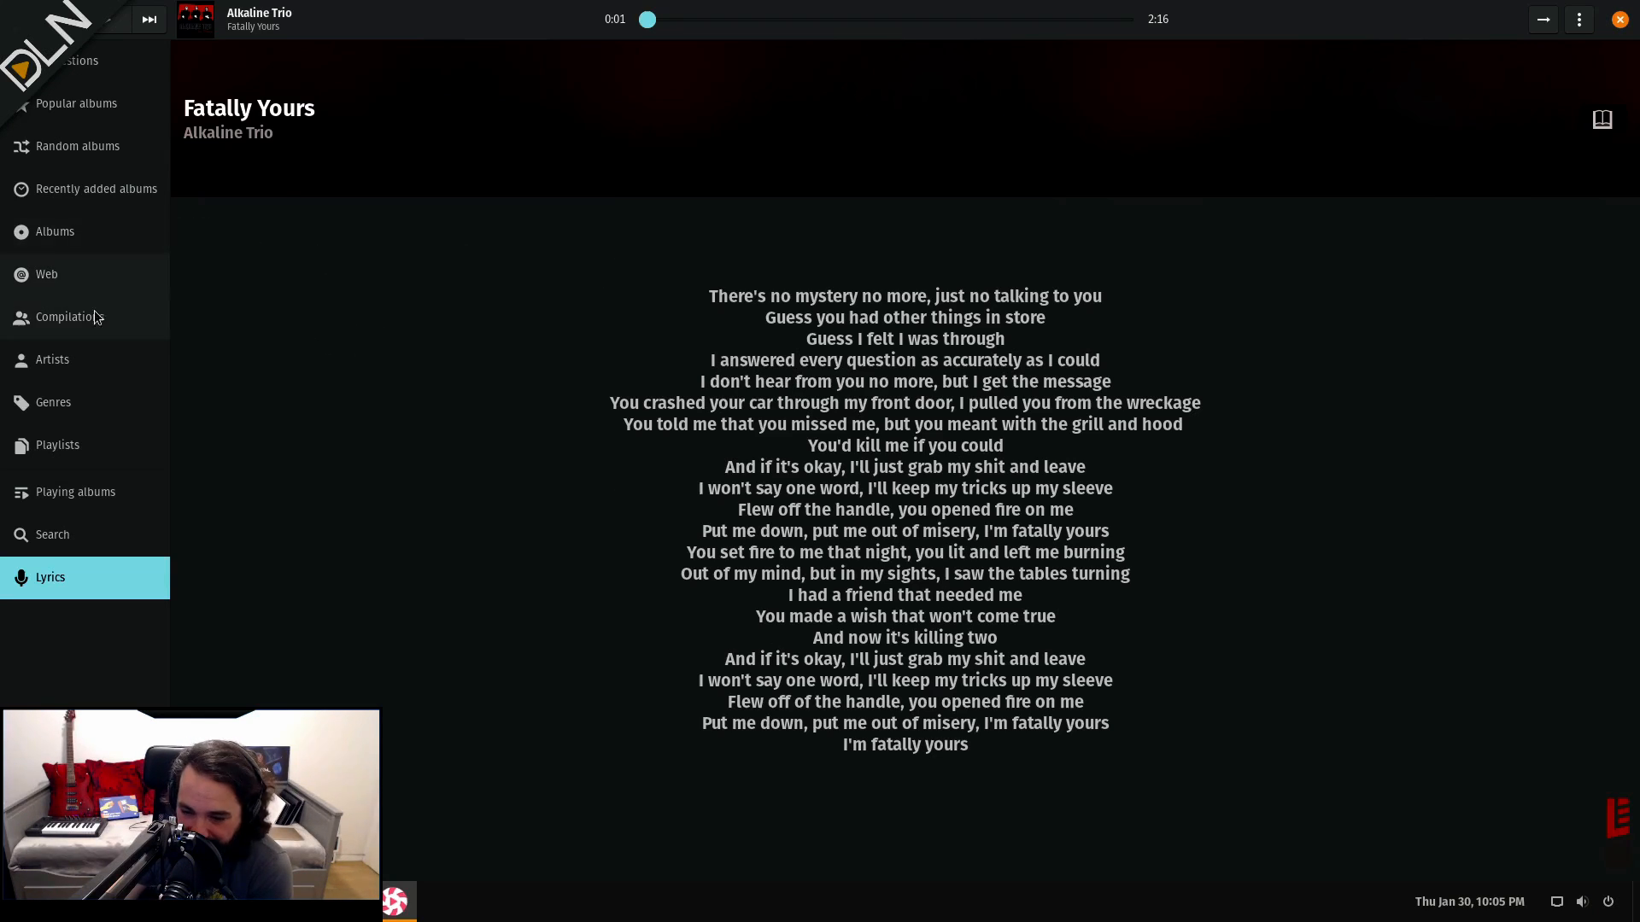
mouse_move(78, 292)
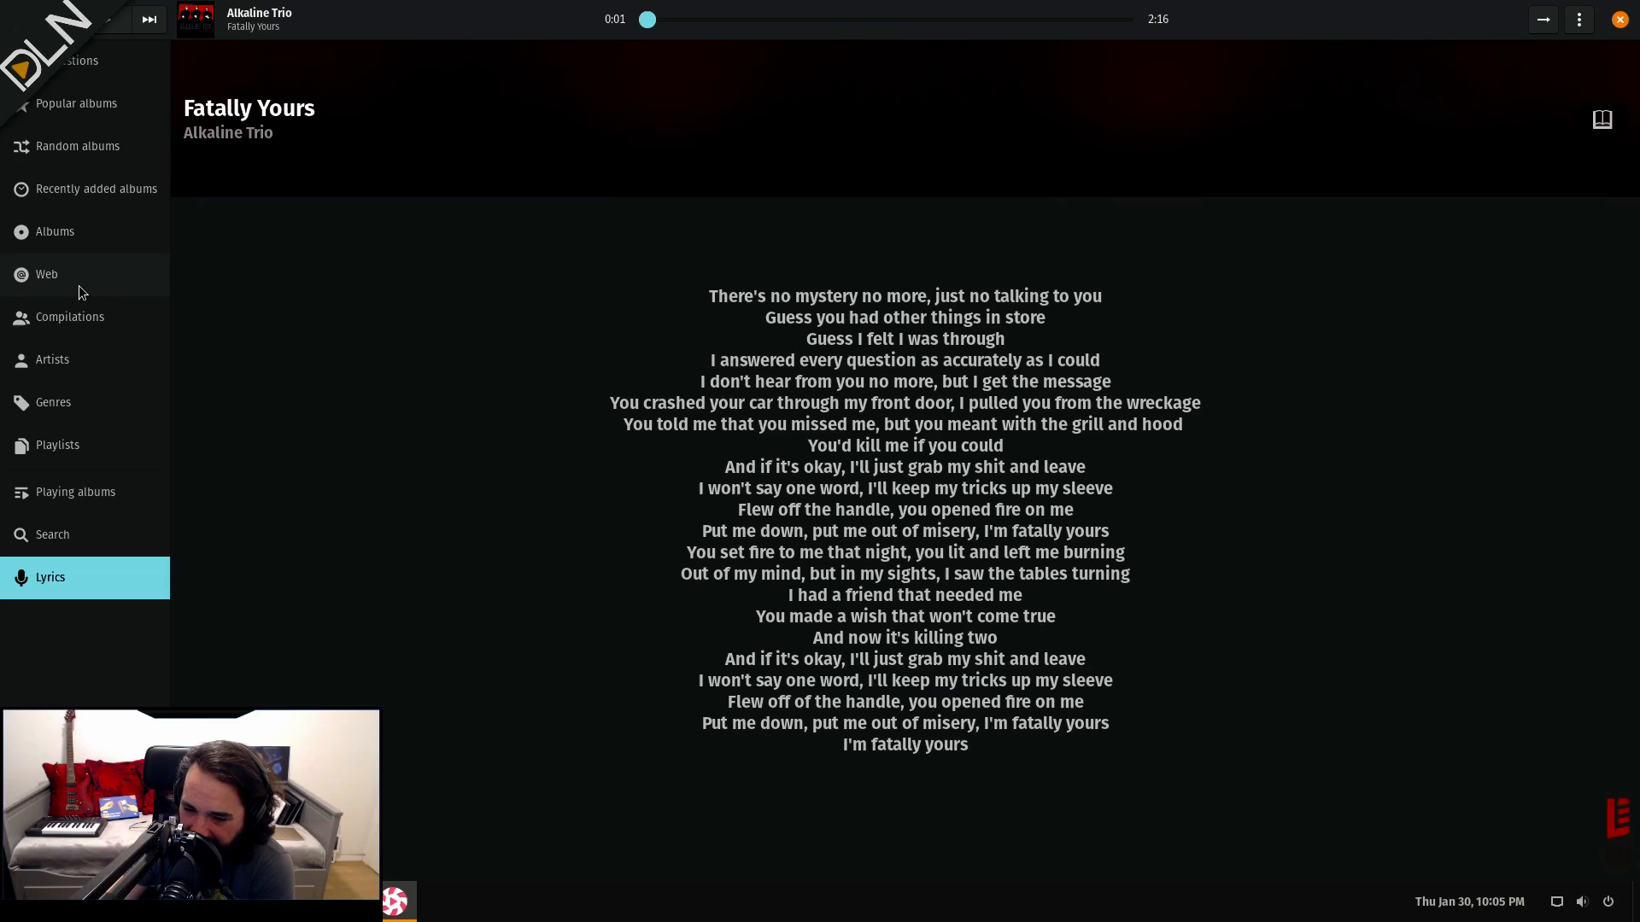
- Search the library for 'adele' and view the matching tracks and albums
left_click(53, 534)
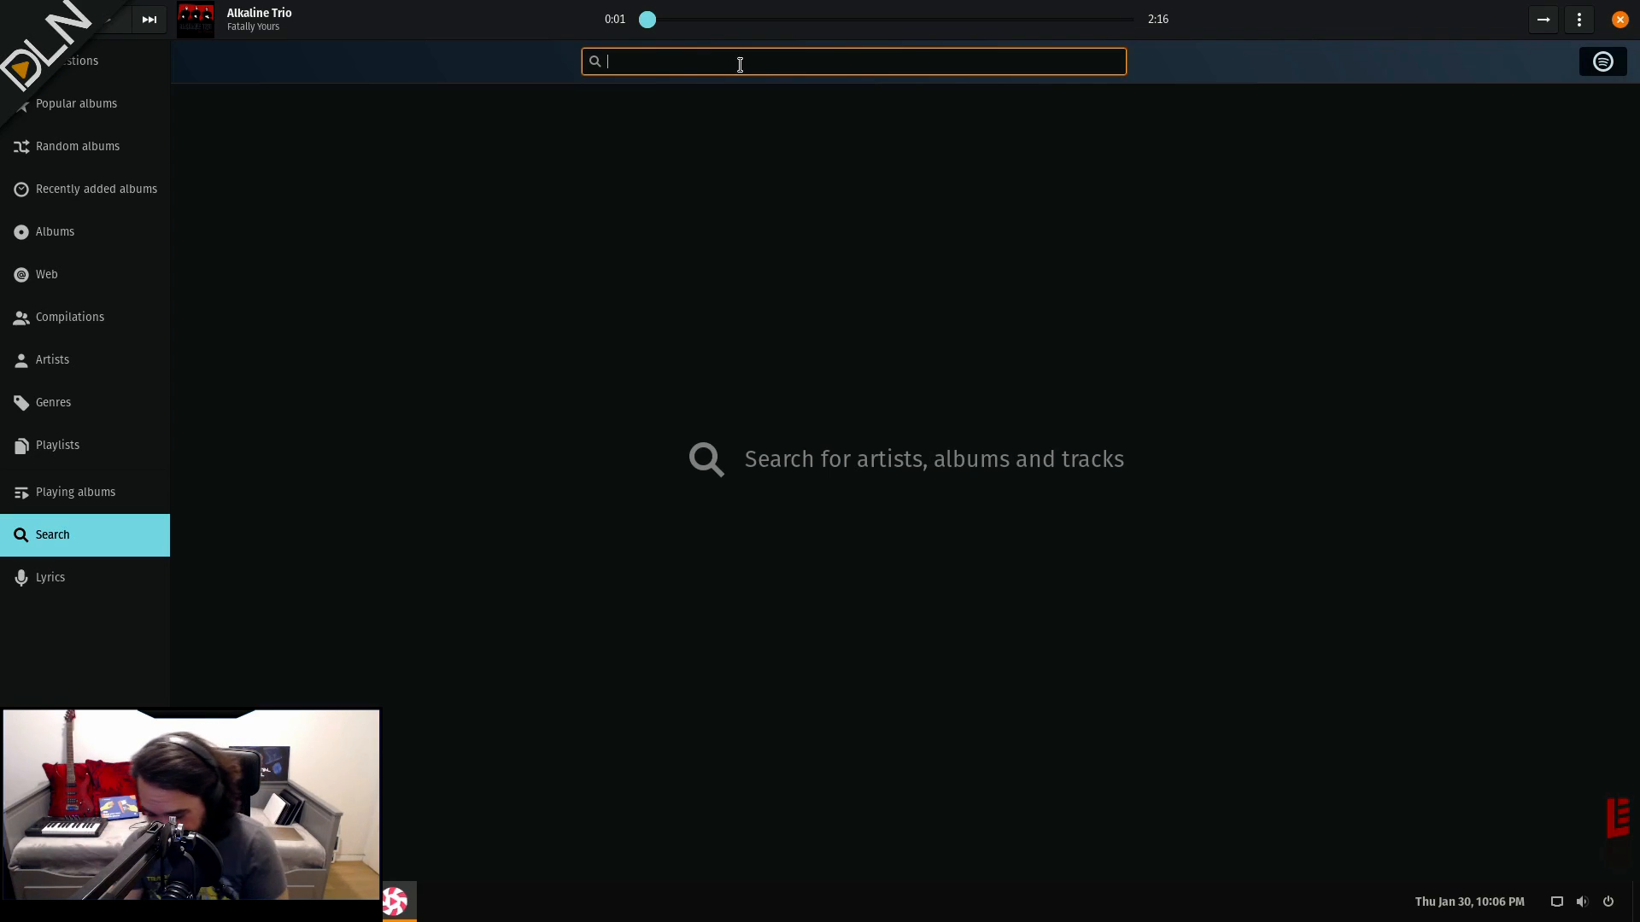
type("adele")
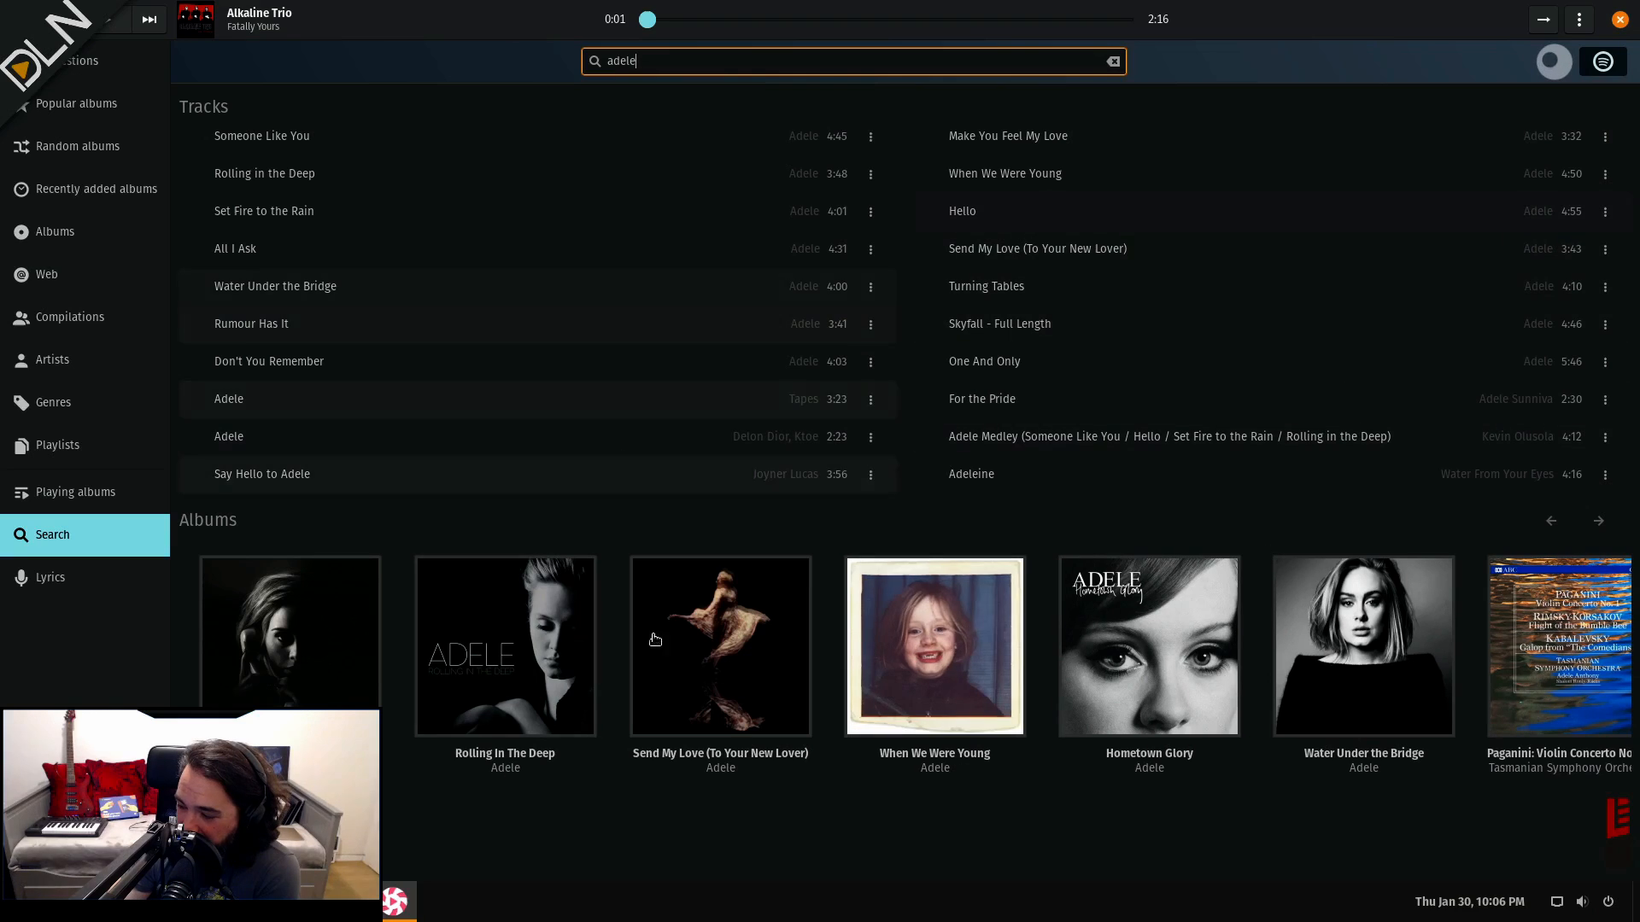
mouse_move(295, 169)
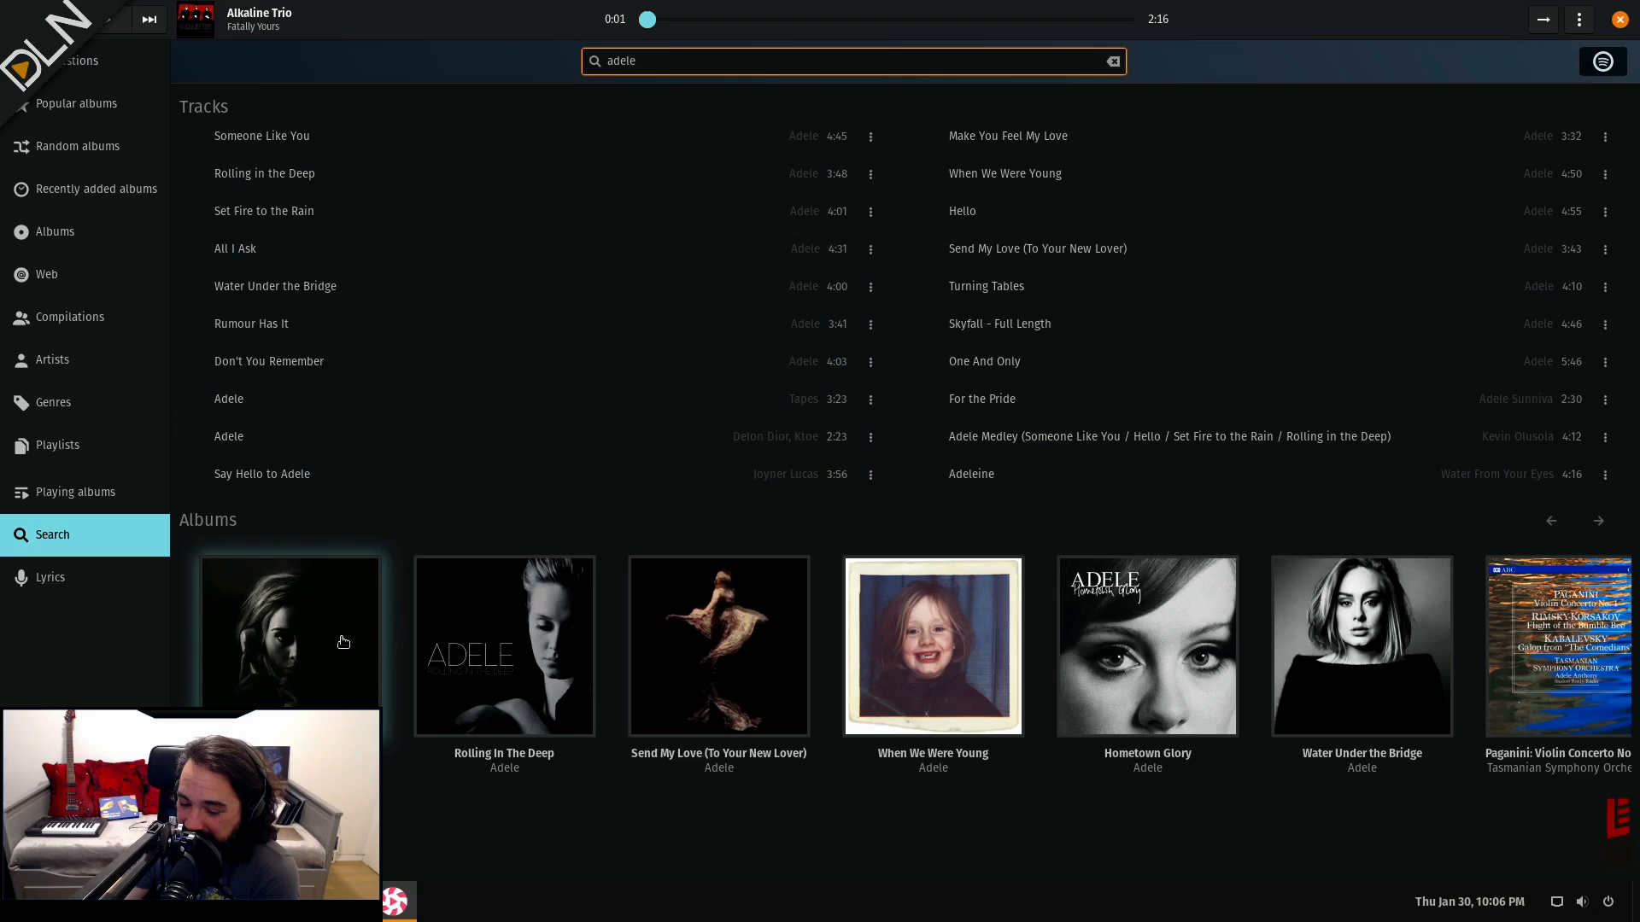
right_click(291, 632)
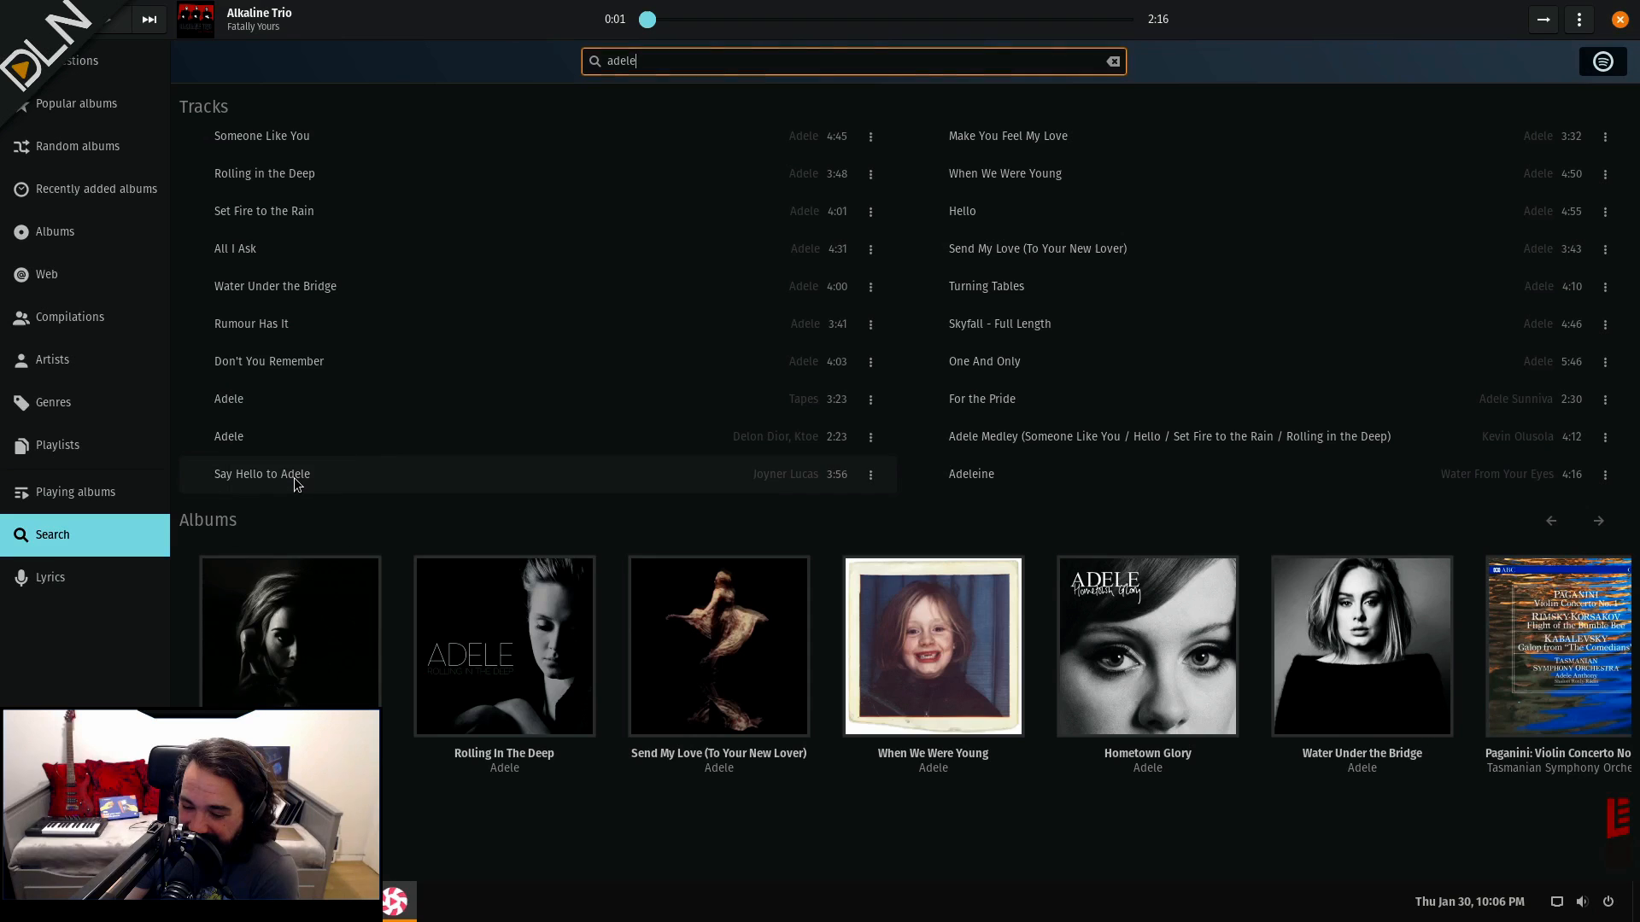
mouse_move(74, 206)
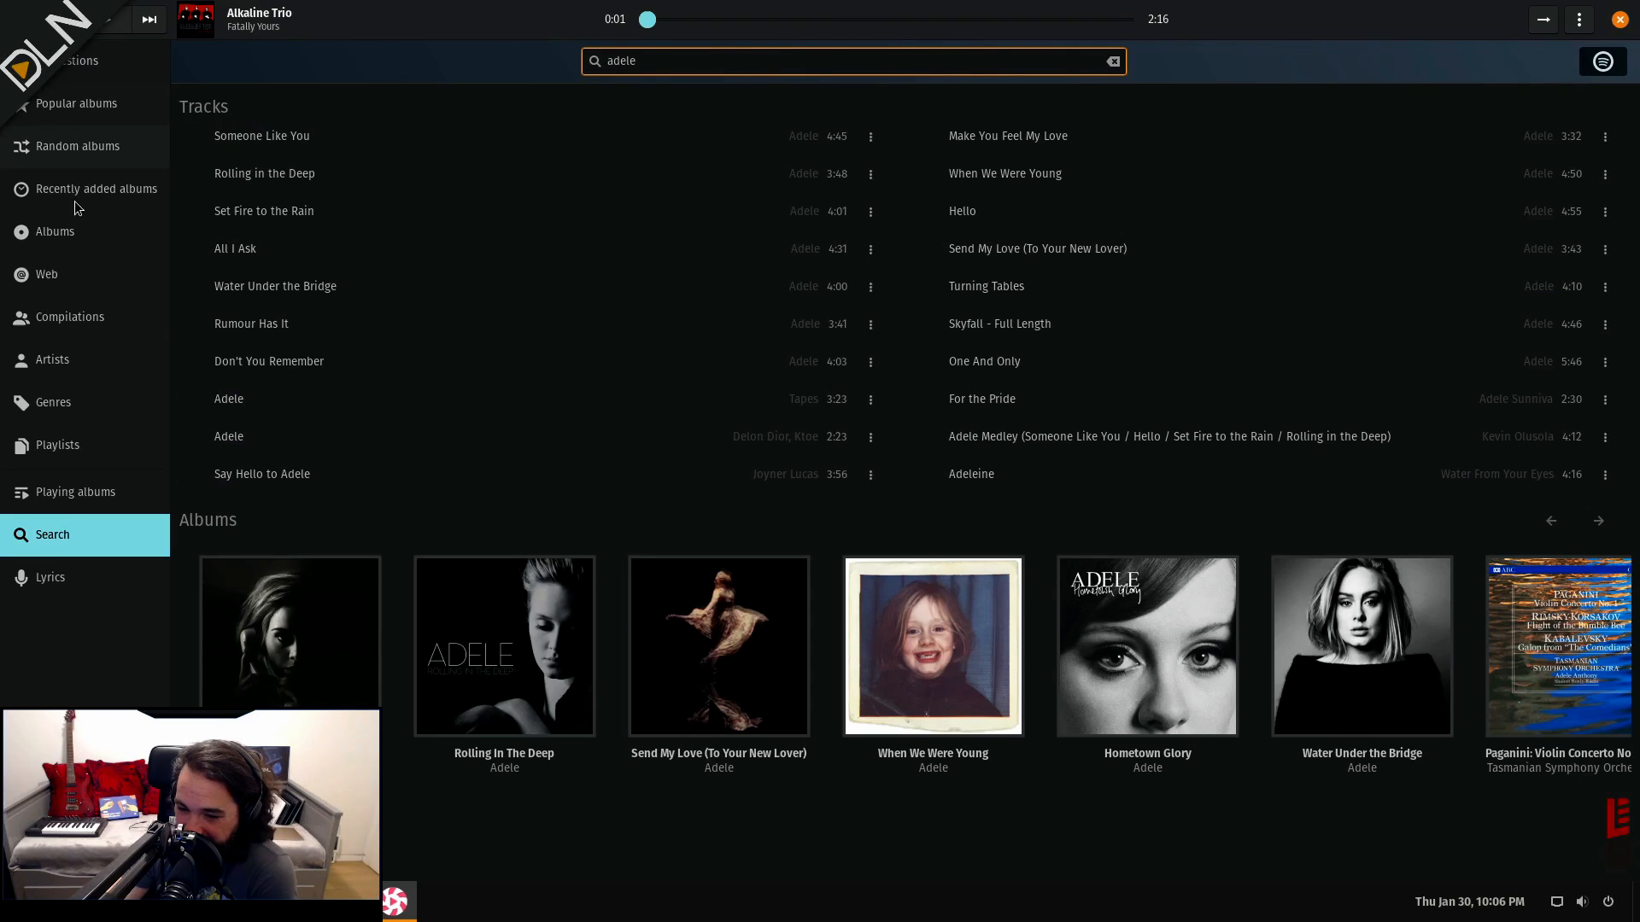
- Open Adele's page from the Artists list, then return to Search
left_click(53, 360)
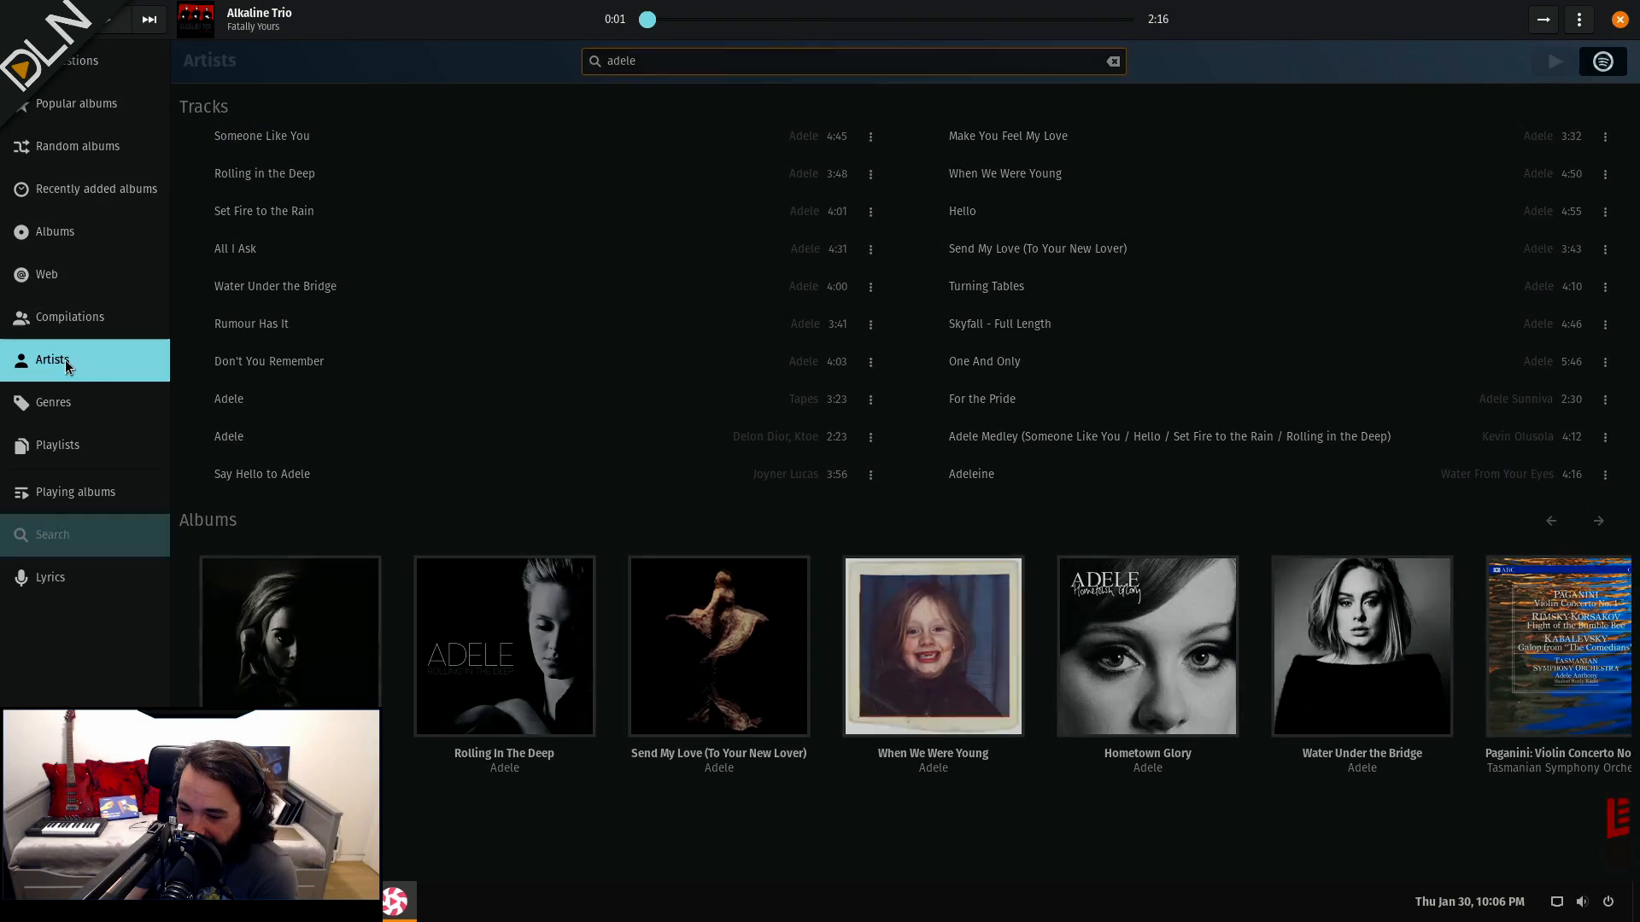
left_click(1112, 62)
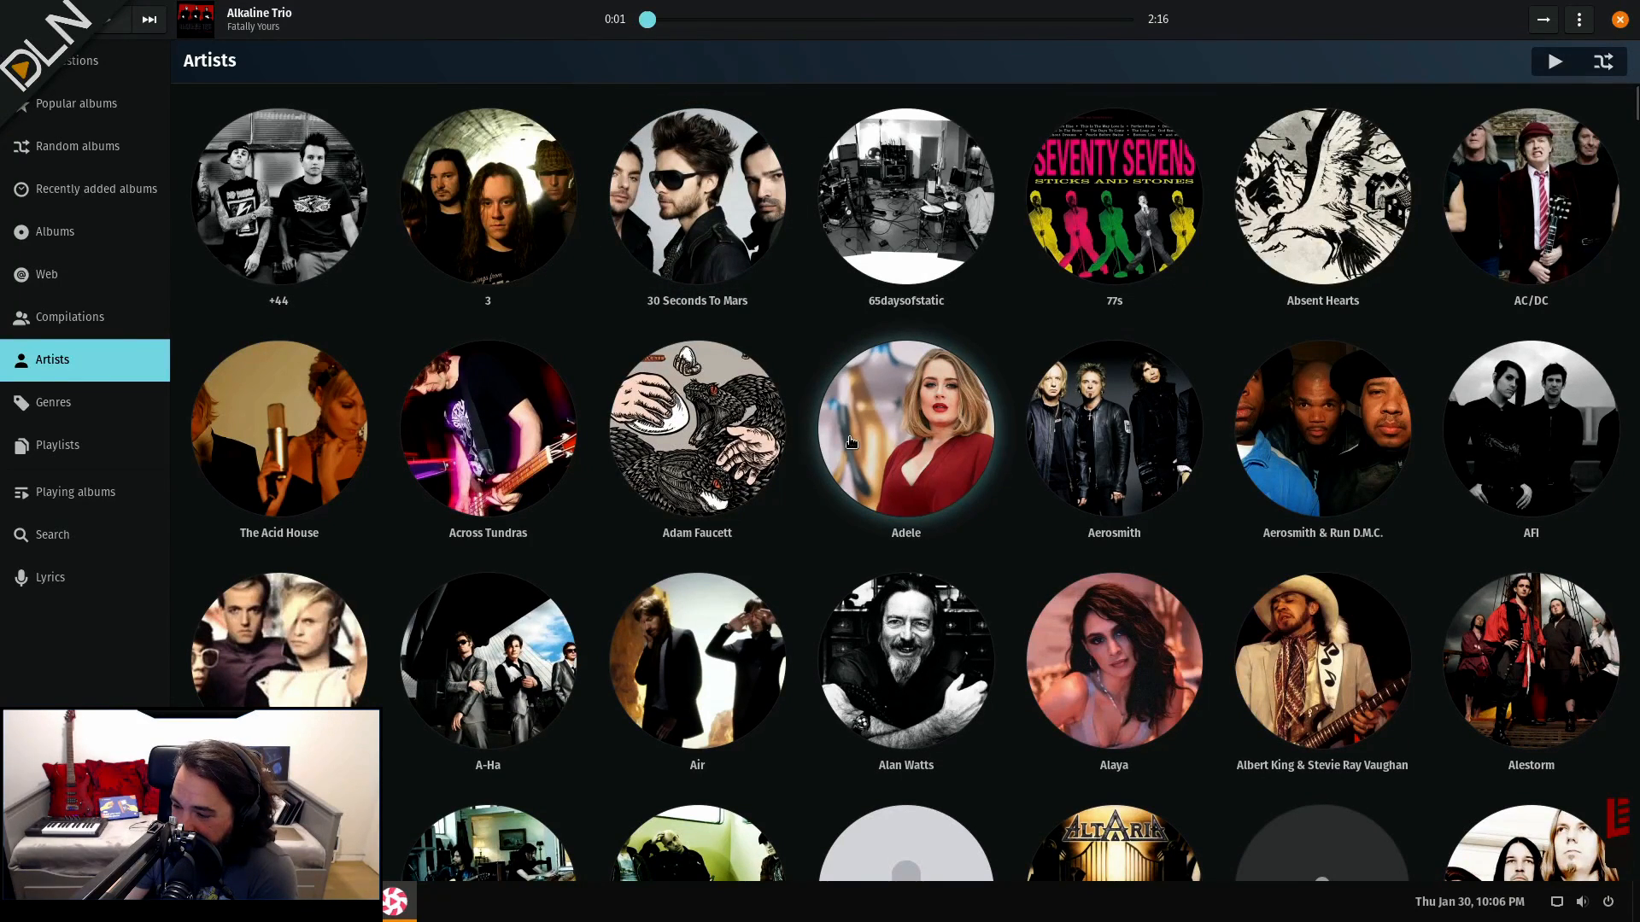
left_click(905, 427)
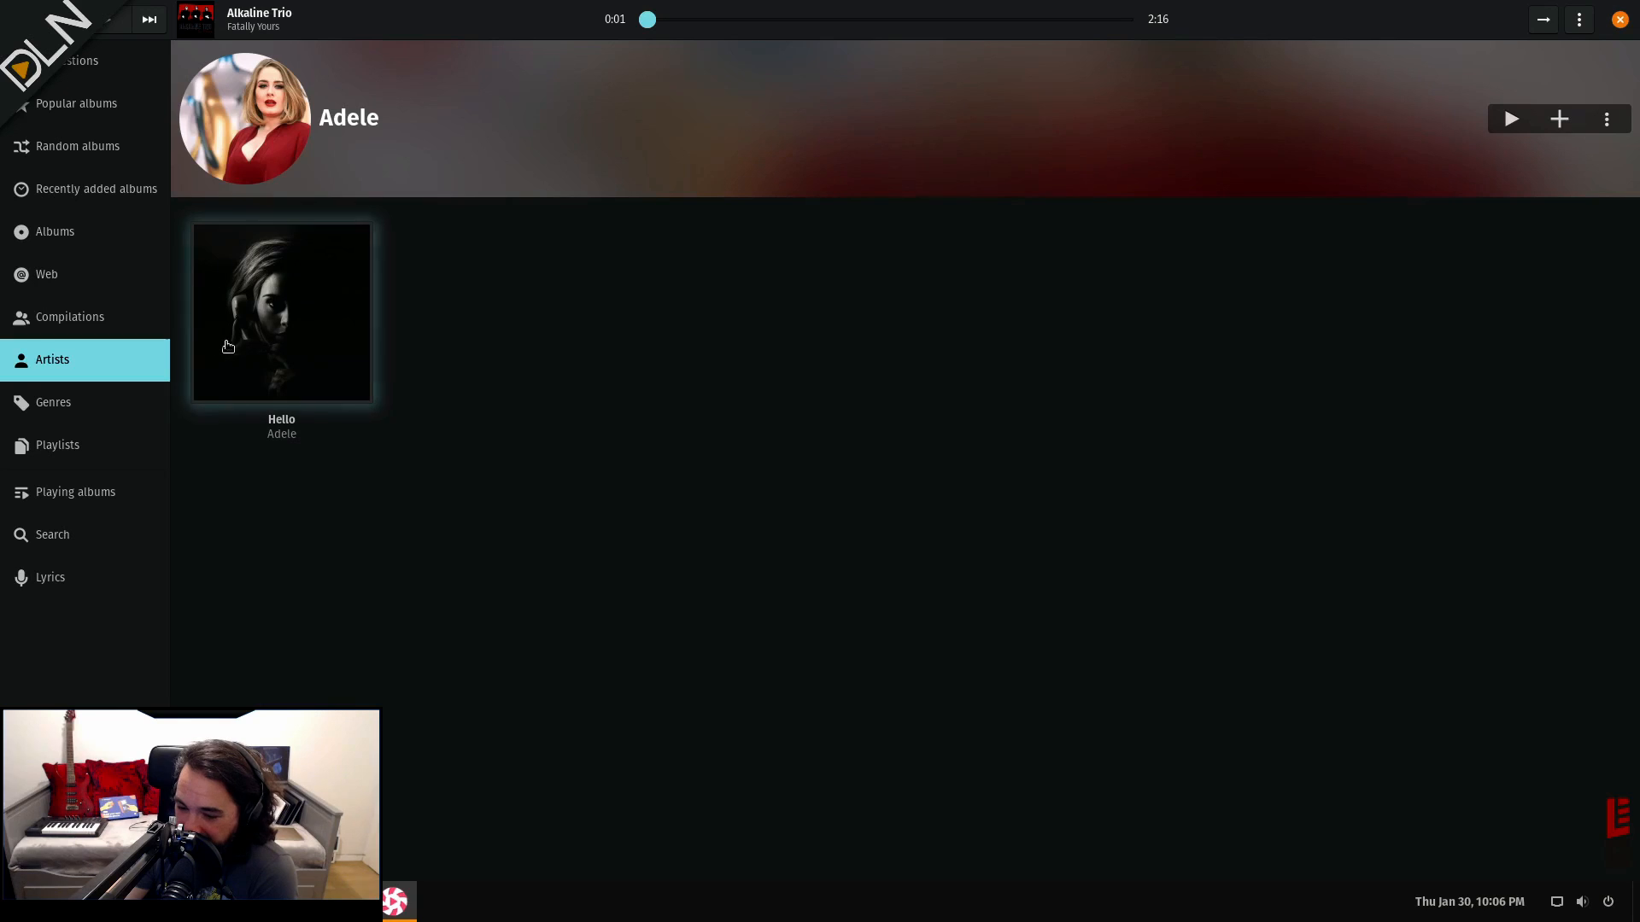
left_click(53, 534)
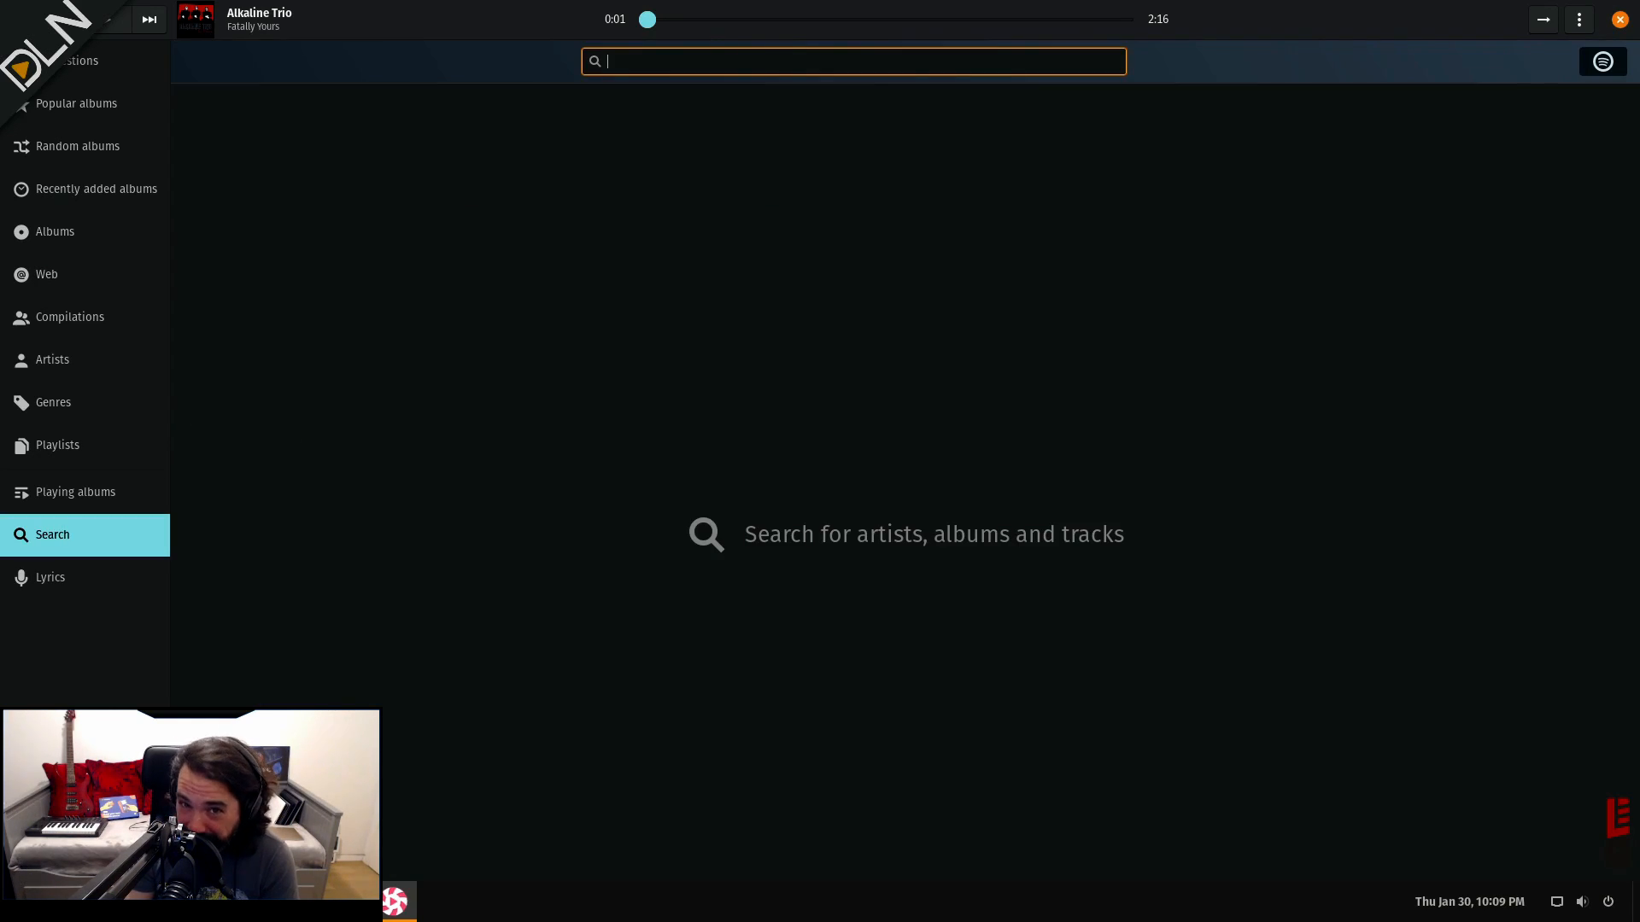
- Search 'hello metal cover', play Hello (Metal Cover), seek to about 1:33 and pause
type("hello metal cover")
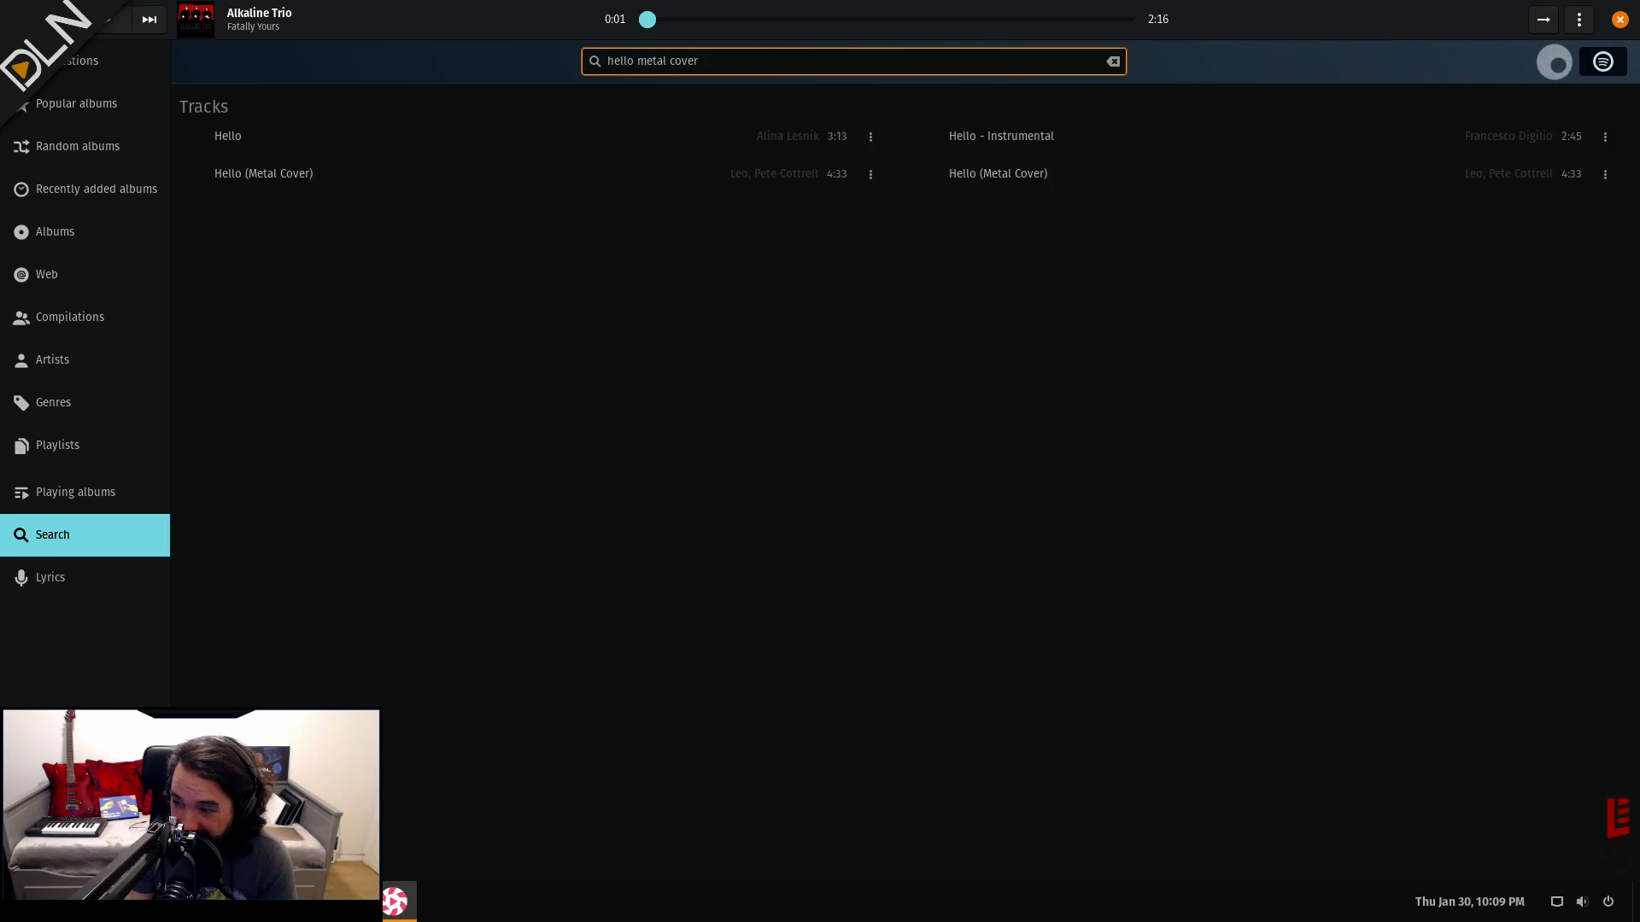
double_click(263, 172)
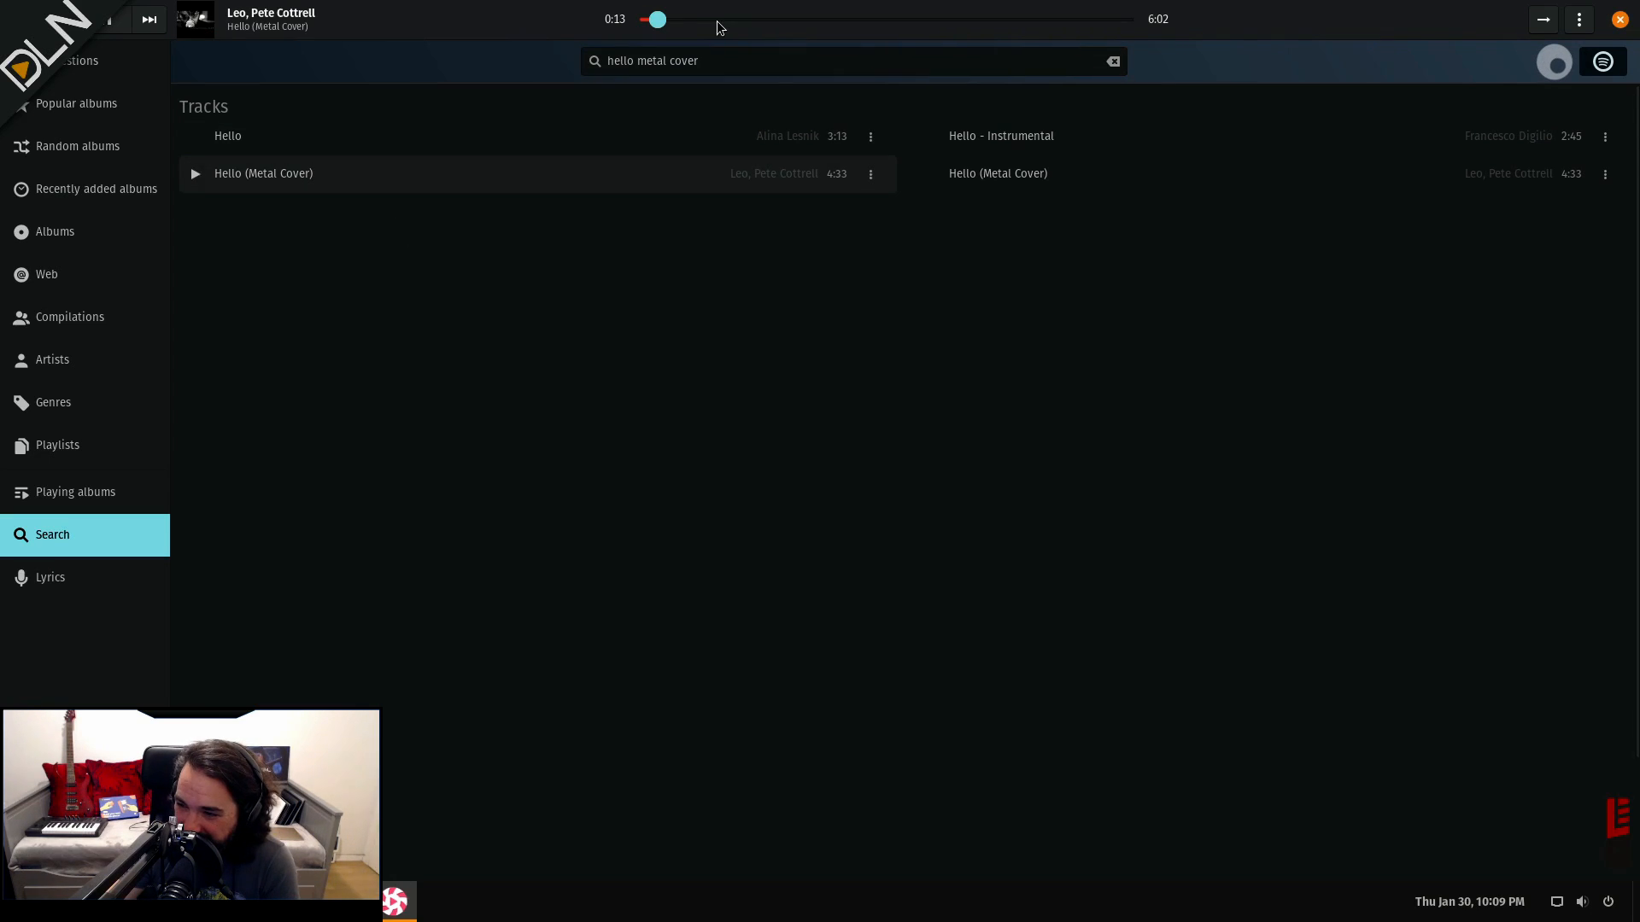
left_click_drag(656, 19, 765, 19)
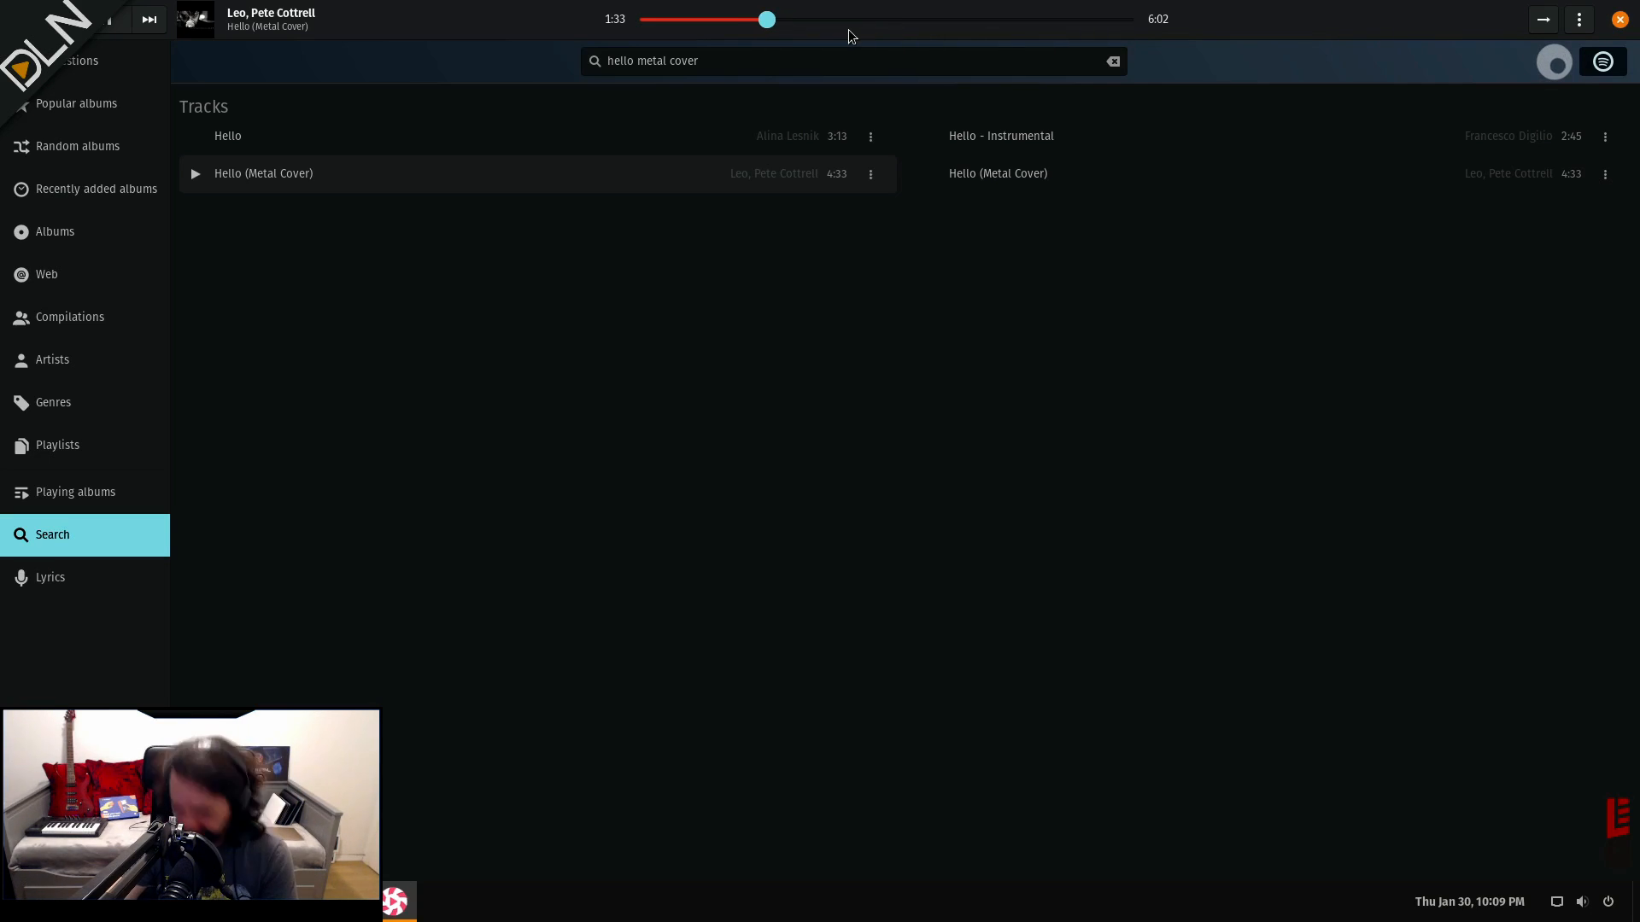
left_click(1111, 62)
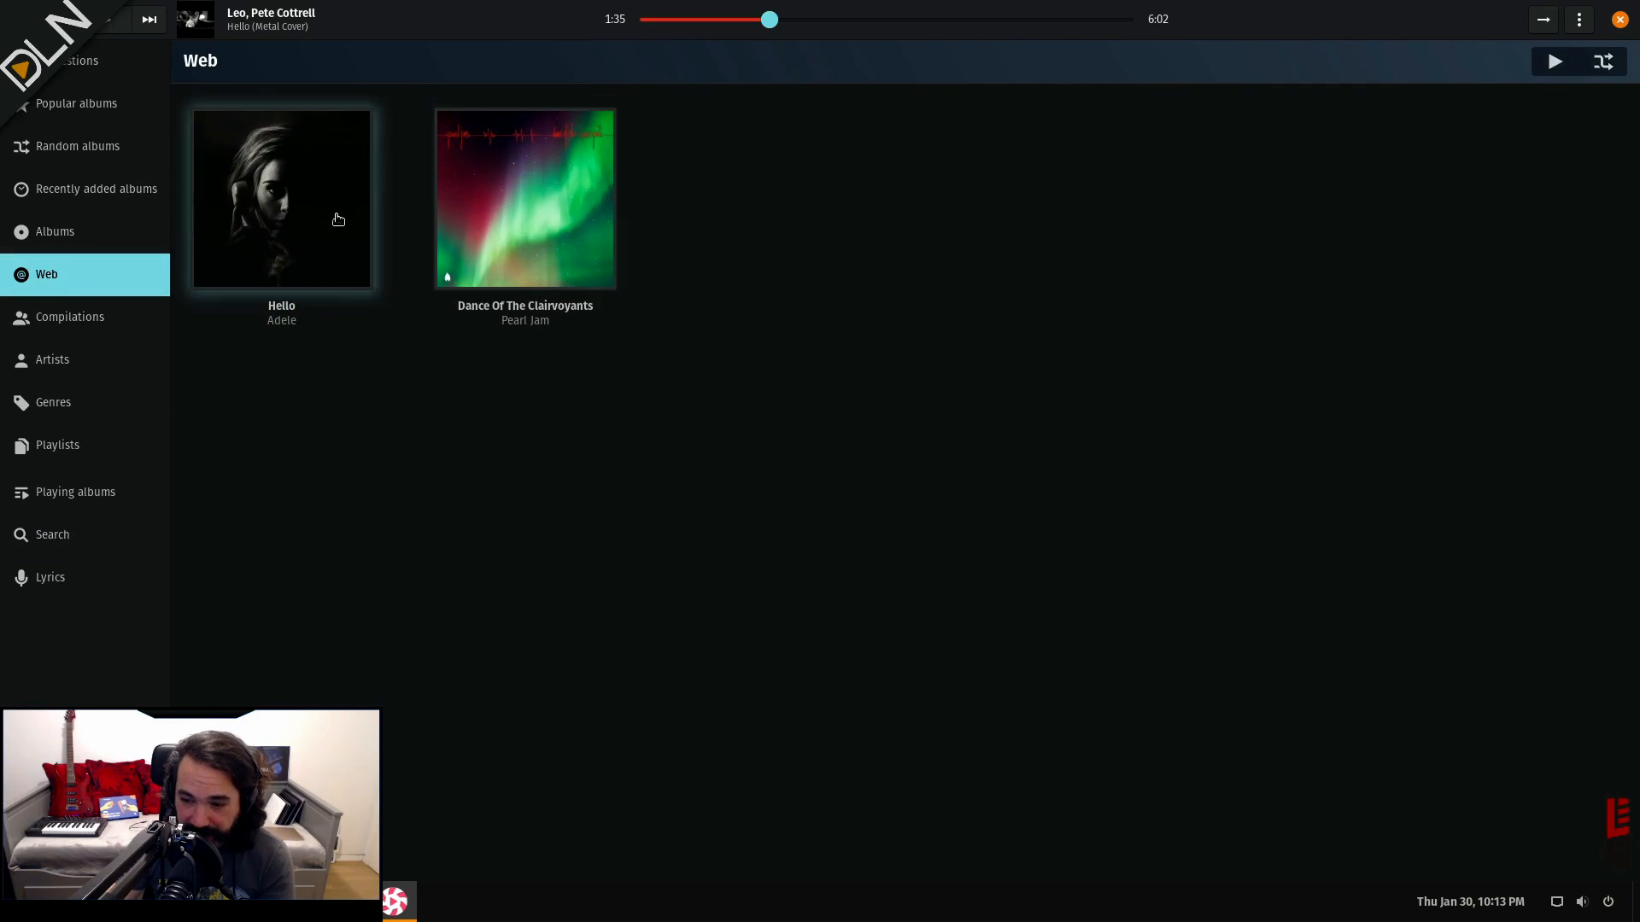
- Browse the full Albums grid past Pearl Jam and Red Hot Chili Peppers to Nightwish
left_click(55, 231)
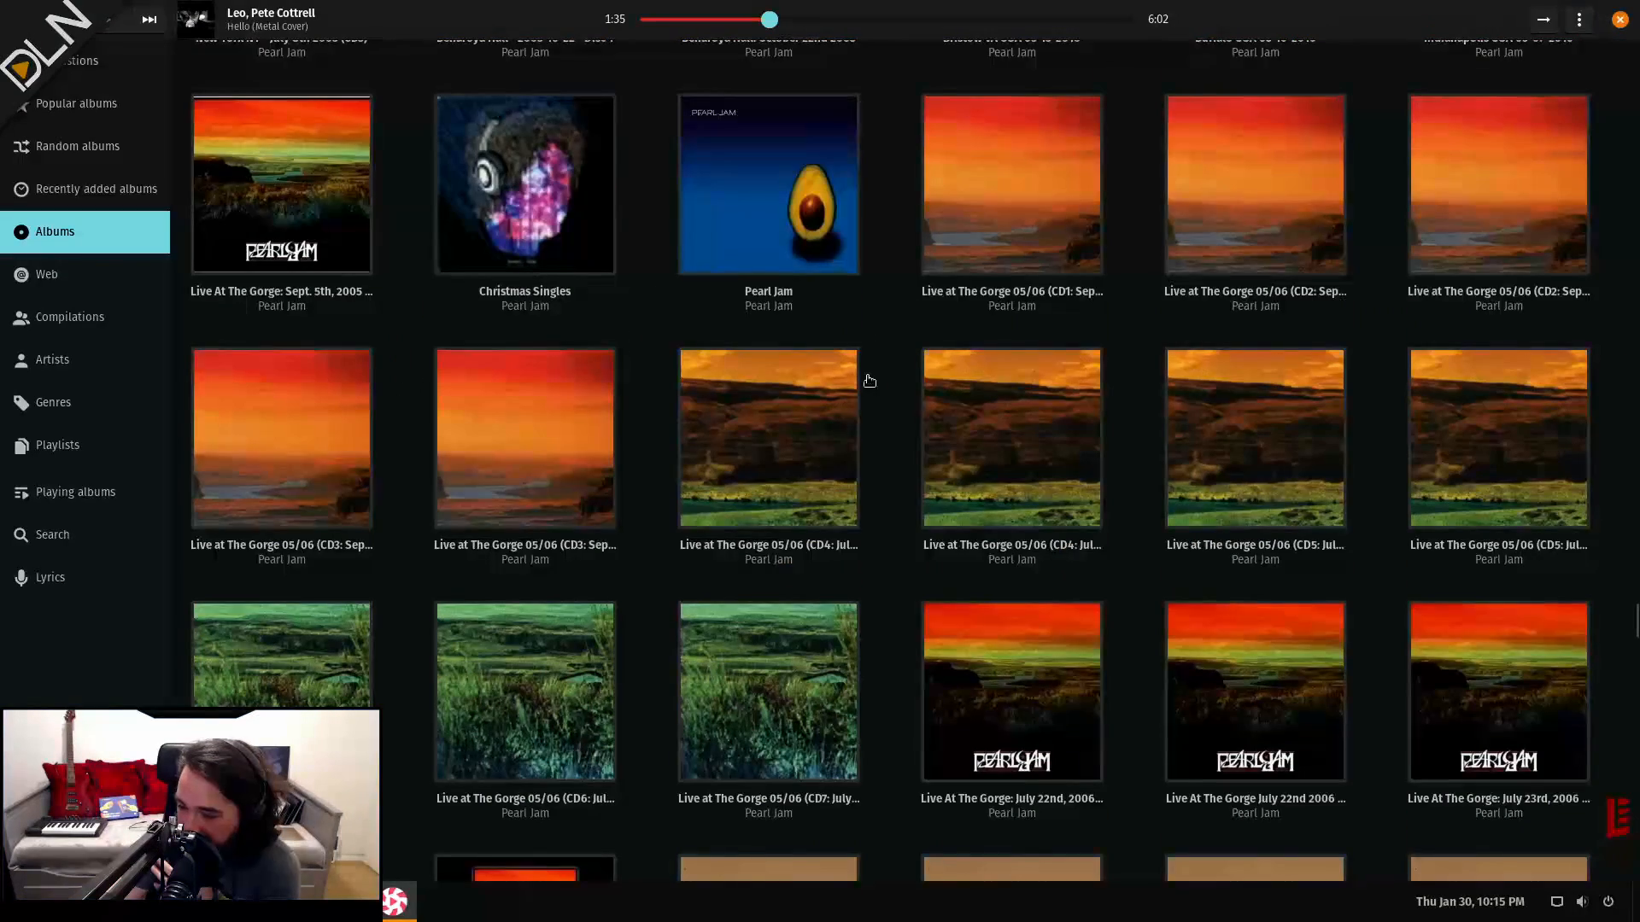
scroll("down", 3)
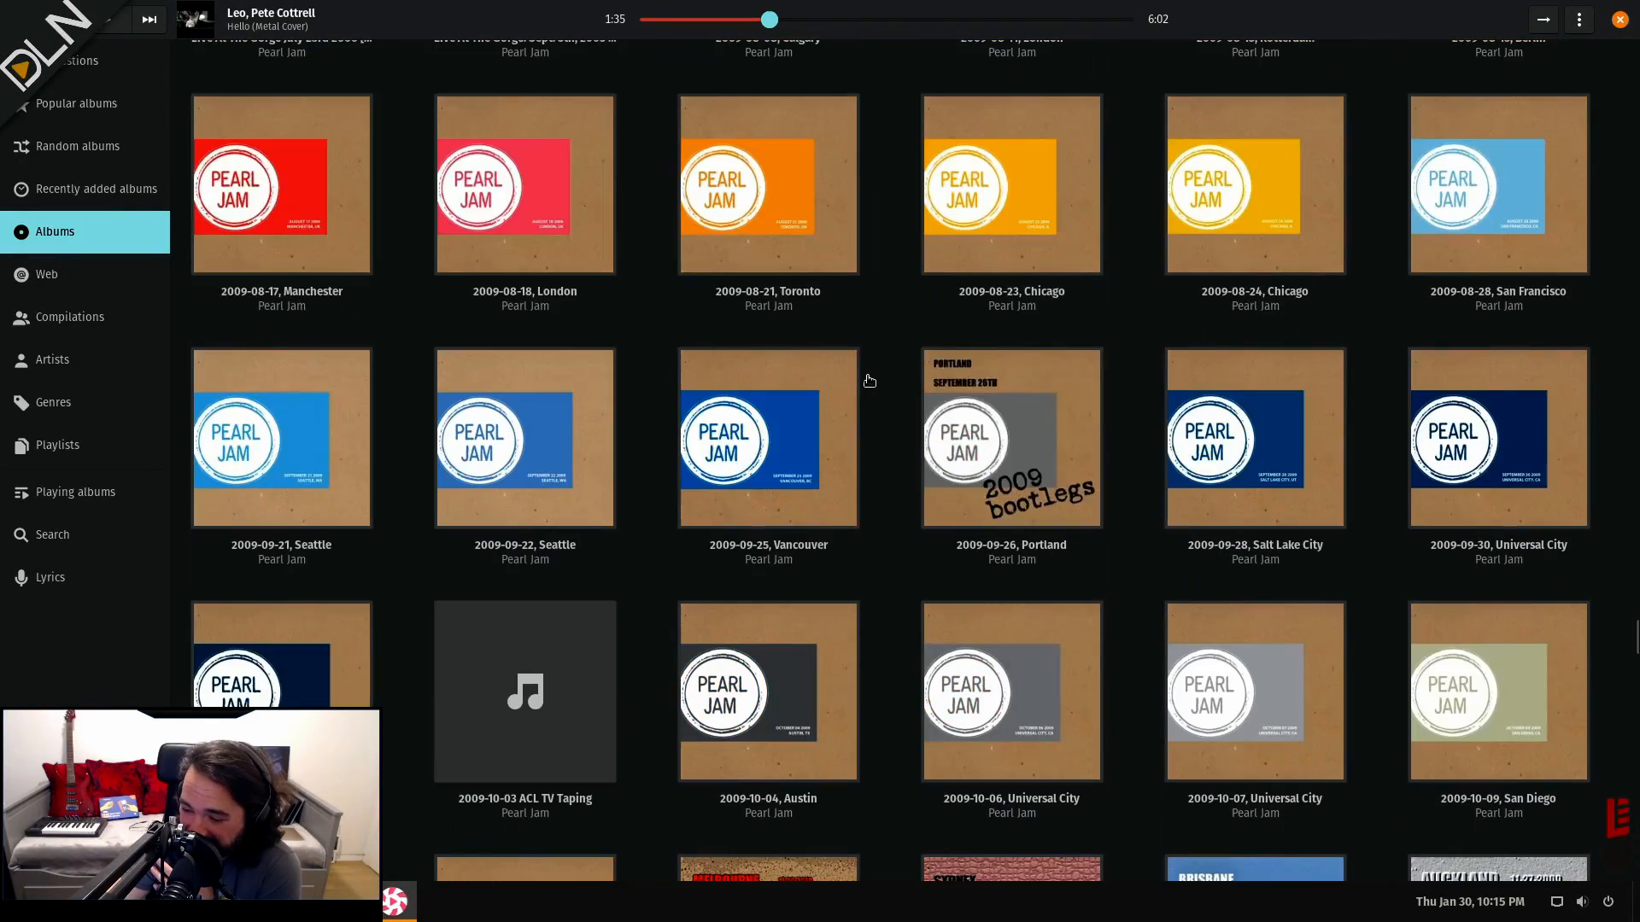
scroll("down", 3)
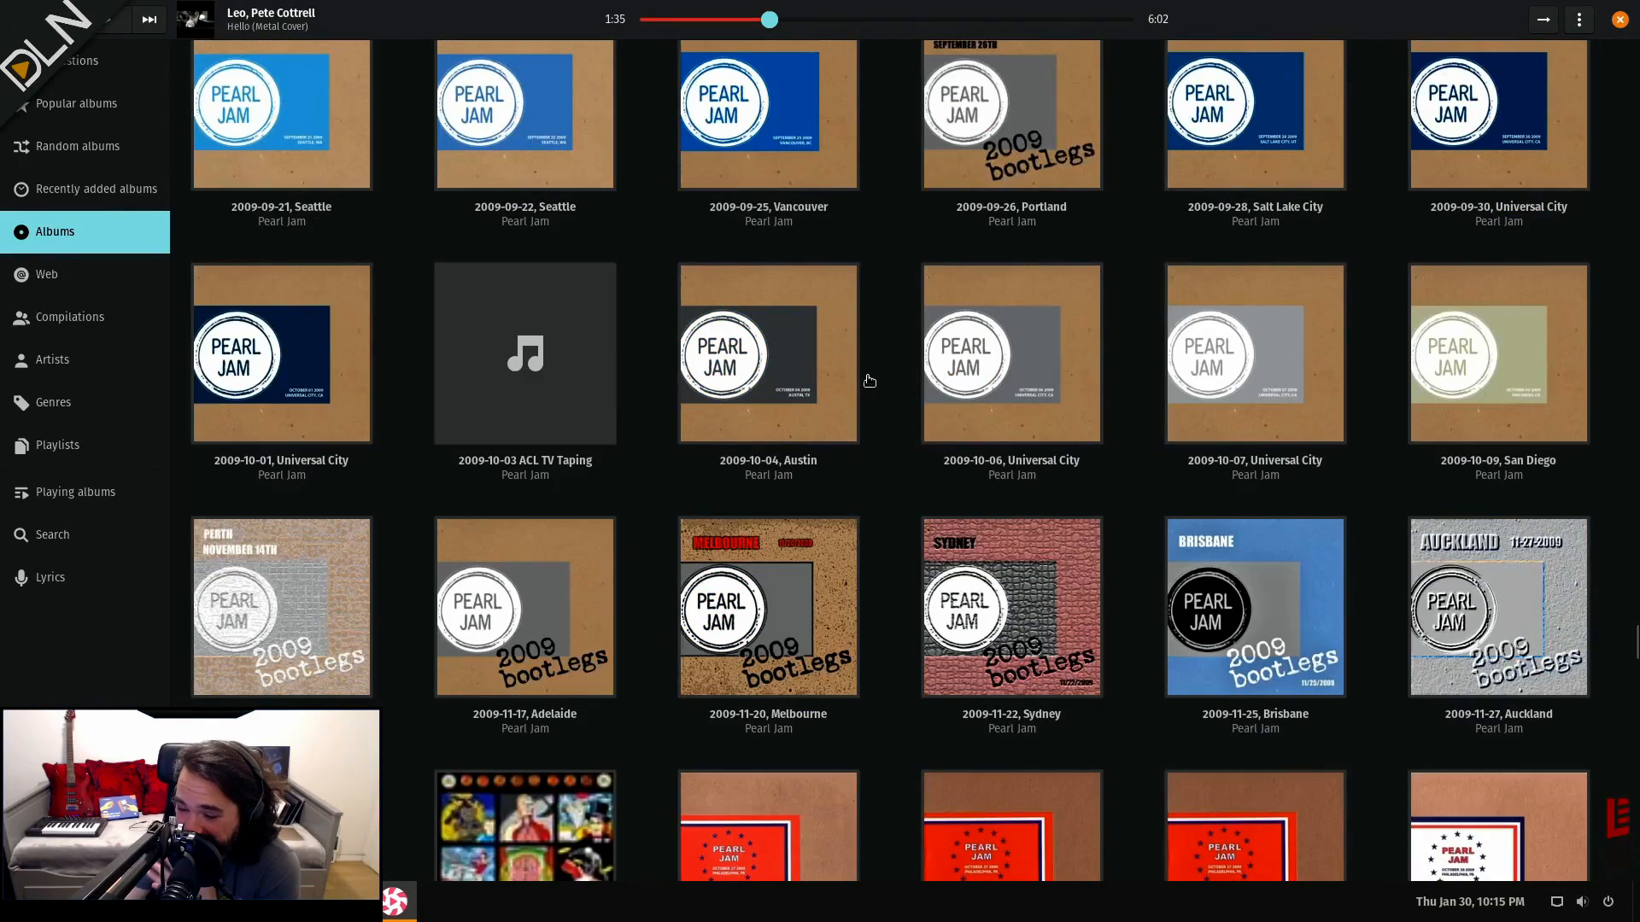
scroll("down", 3)
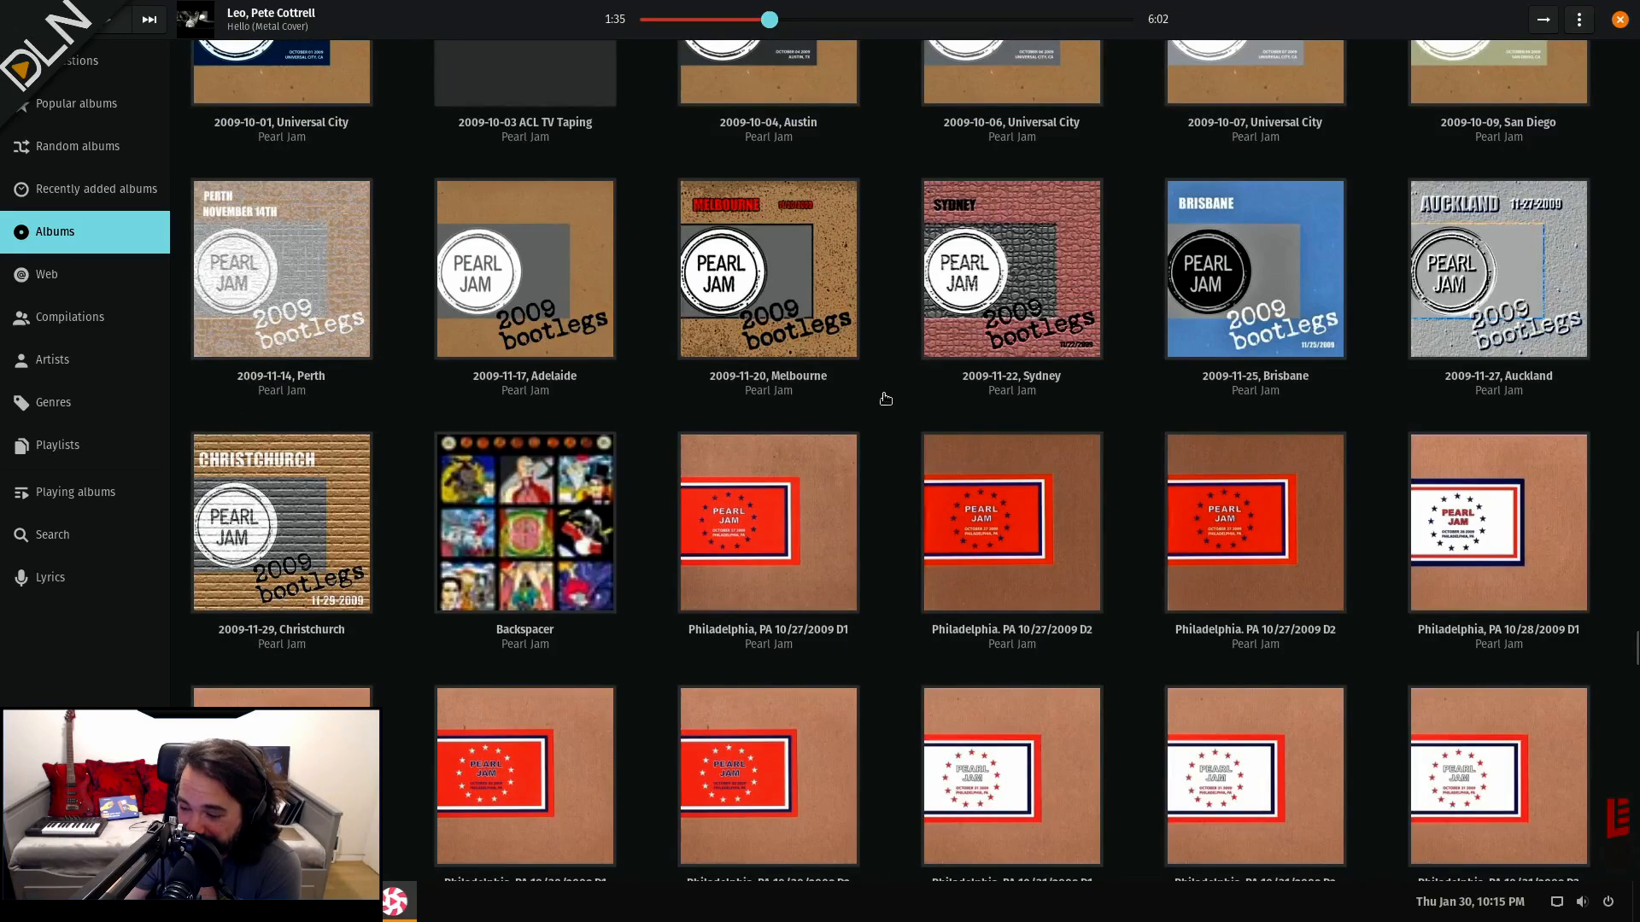
scroll("down", 3)
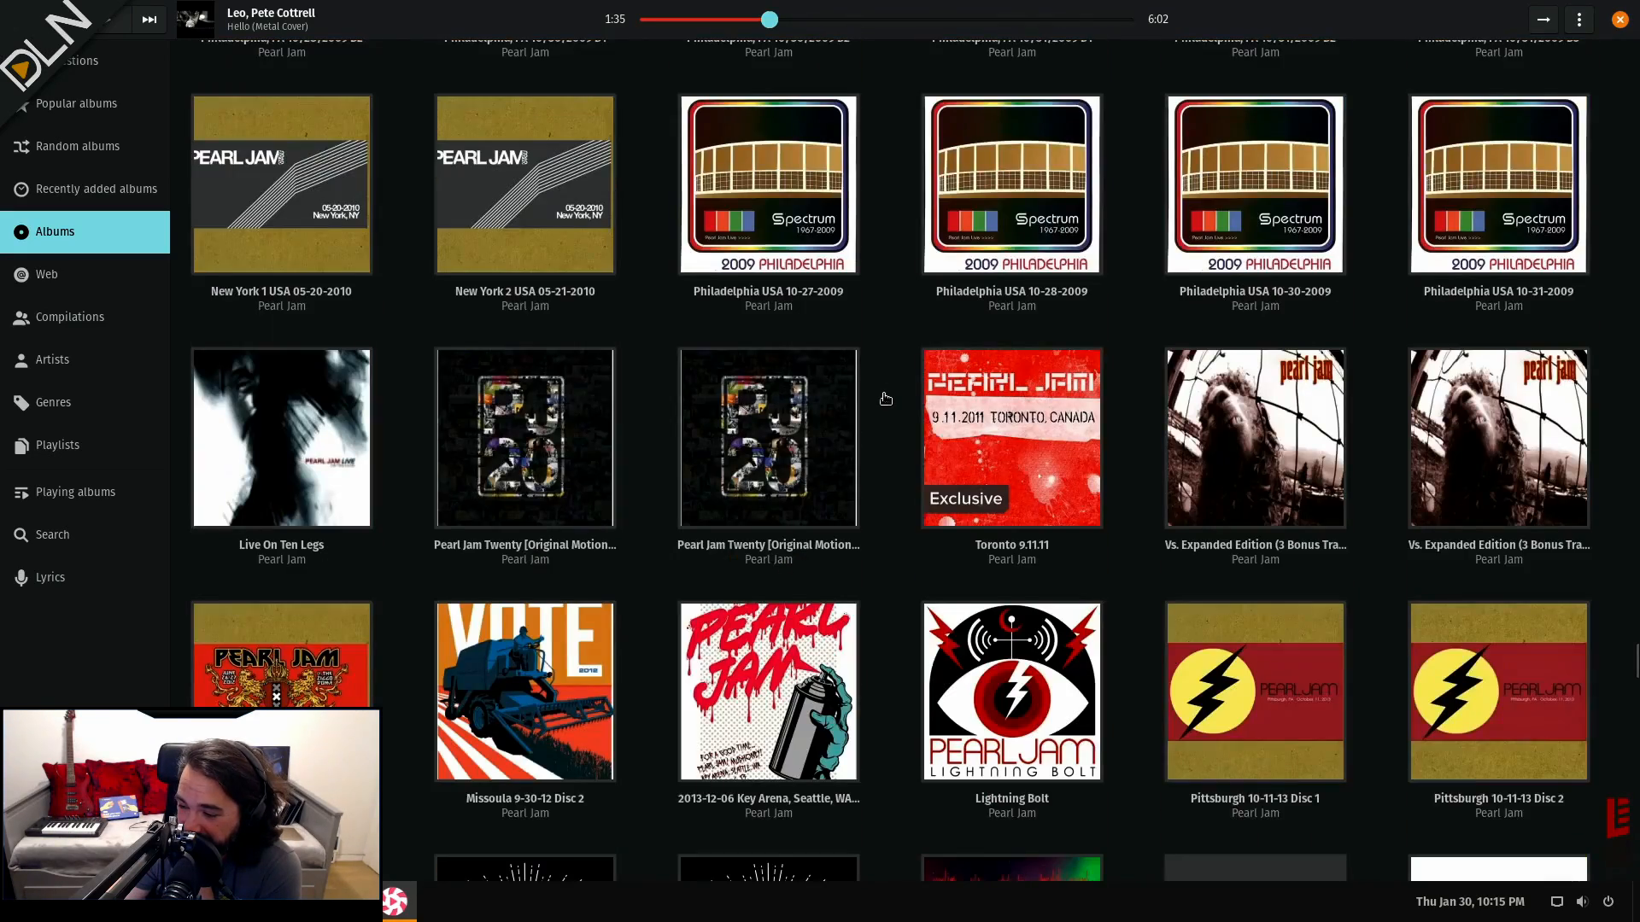
scroll("down", 3)
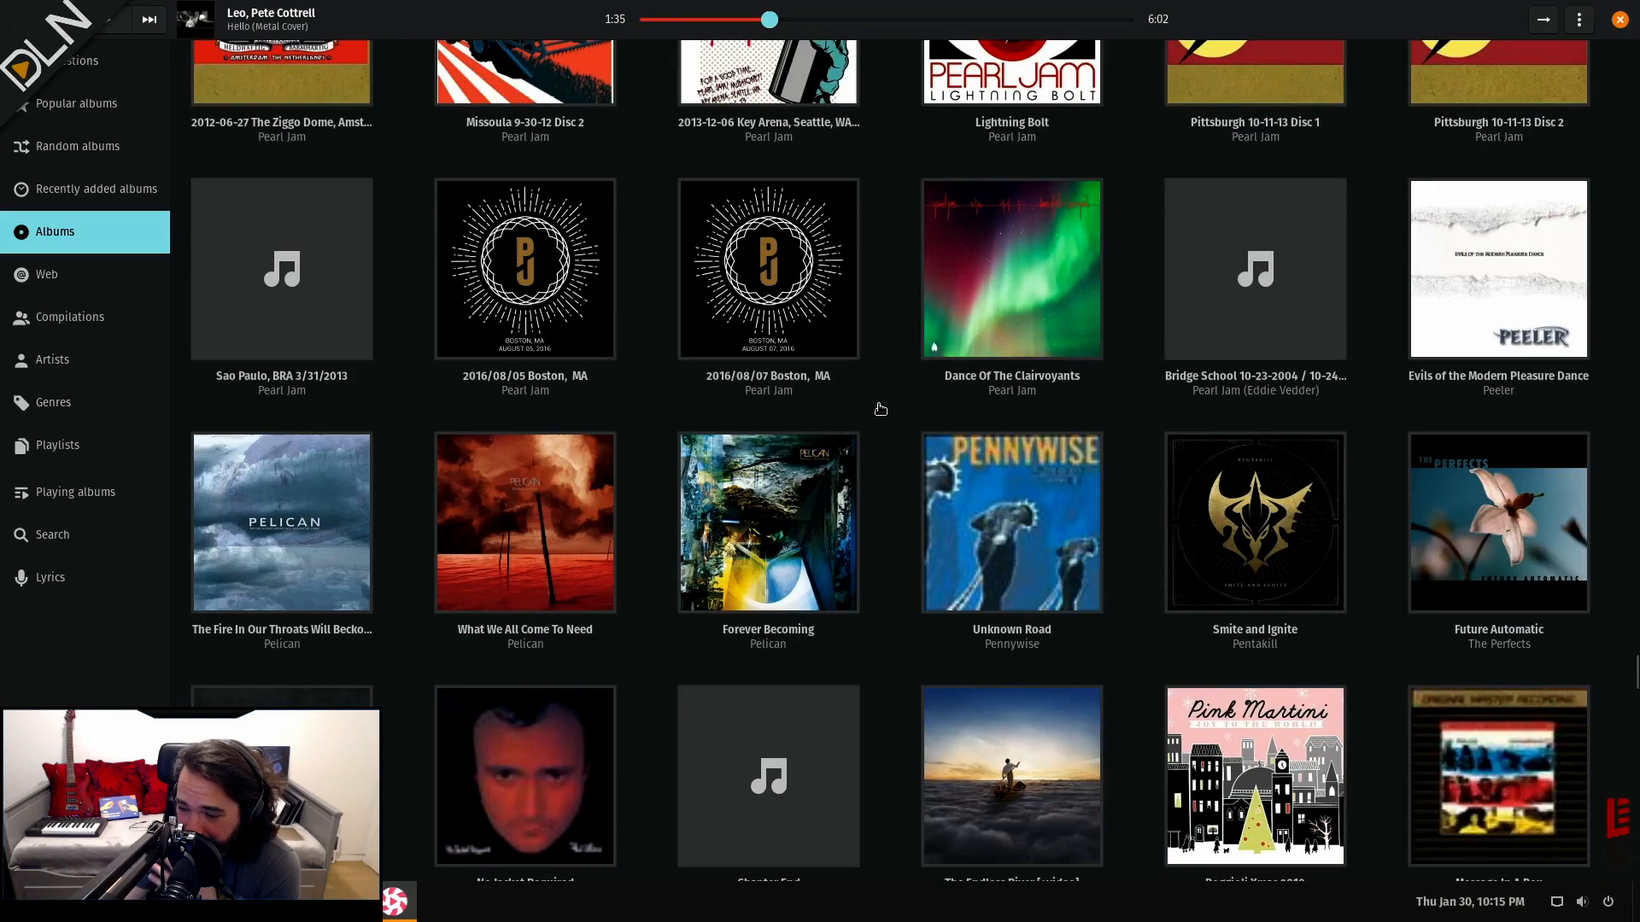
scroll("down", 3)
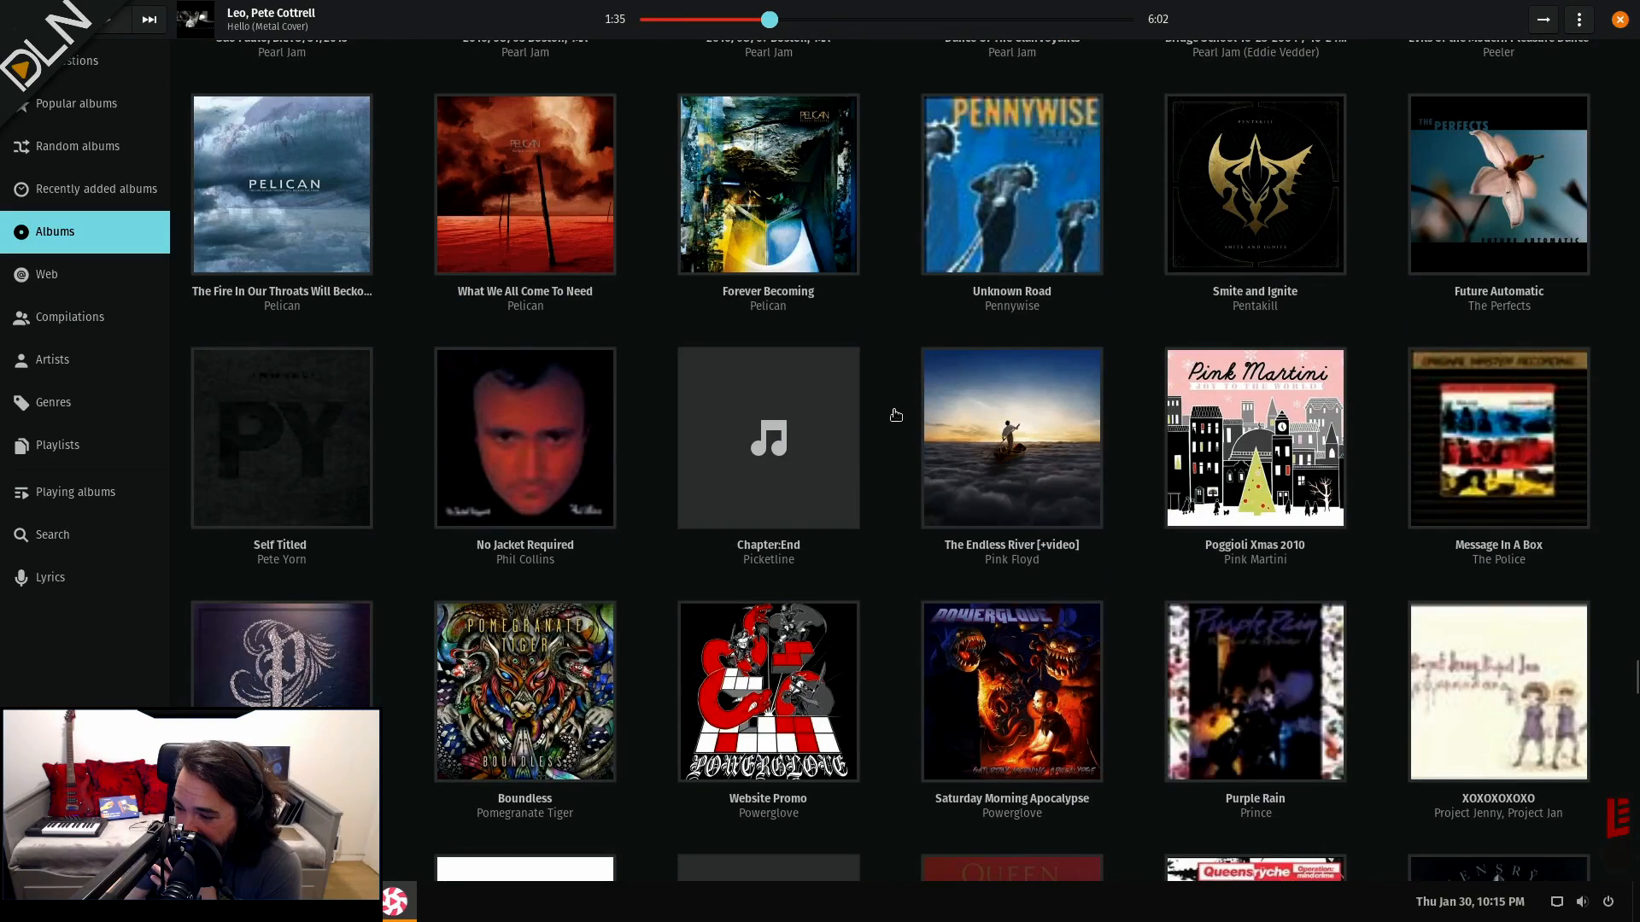
scroll("down", 3)
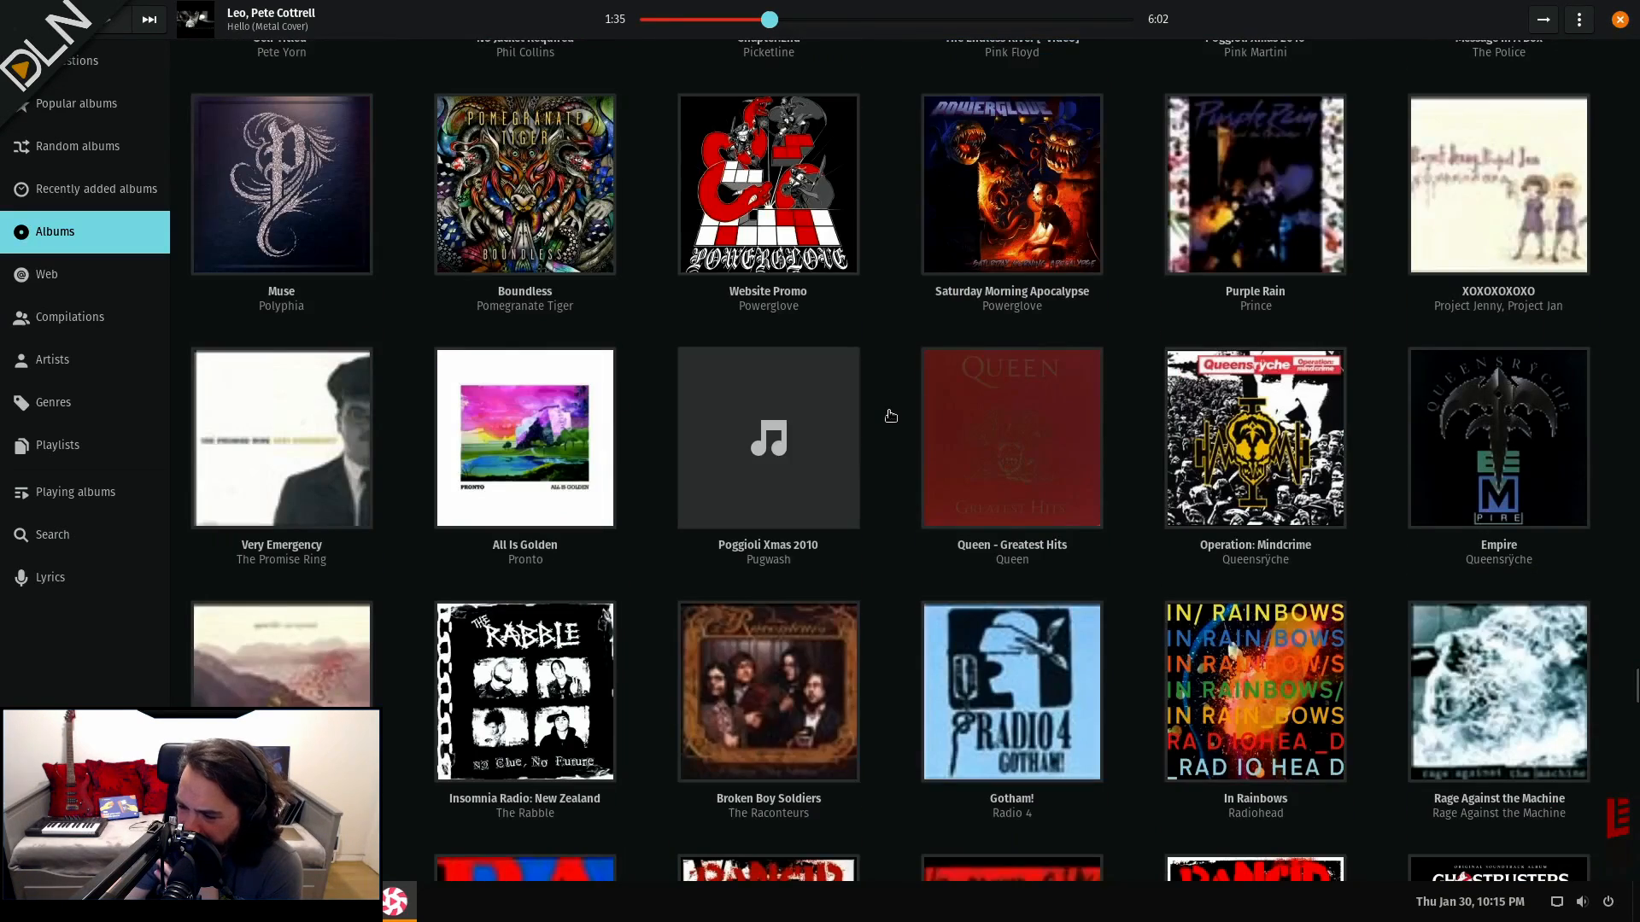
scroll("down", 3)
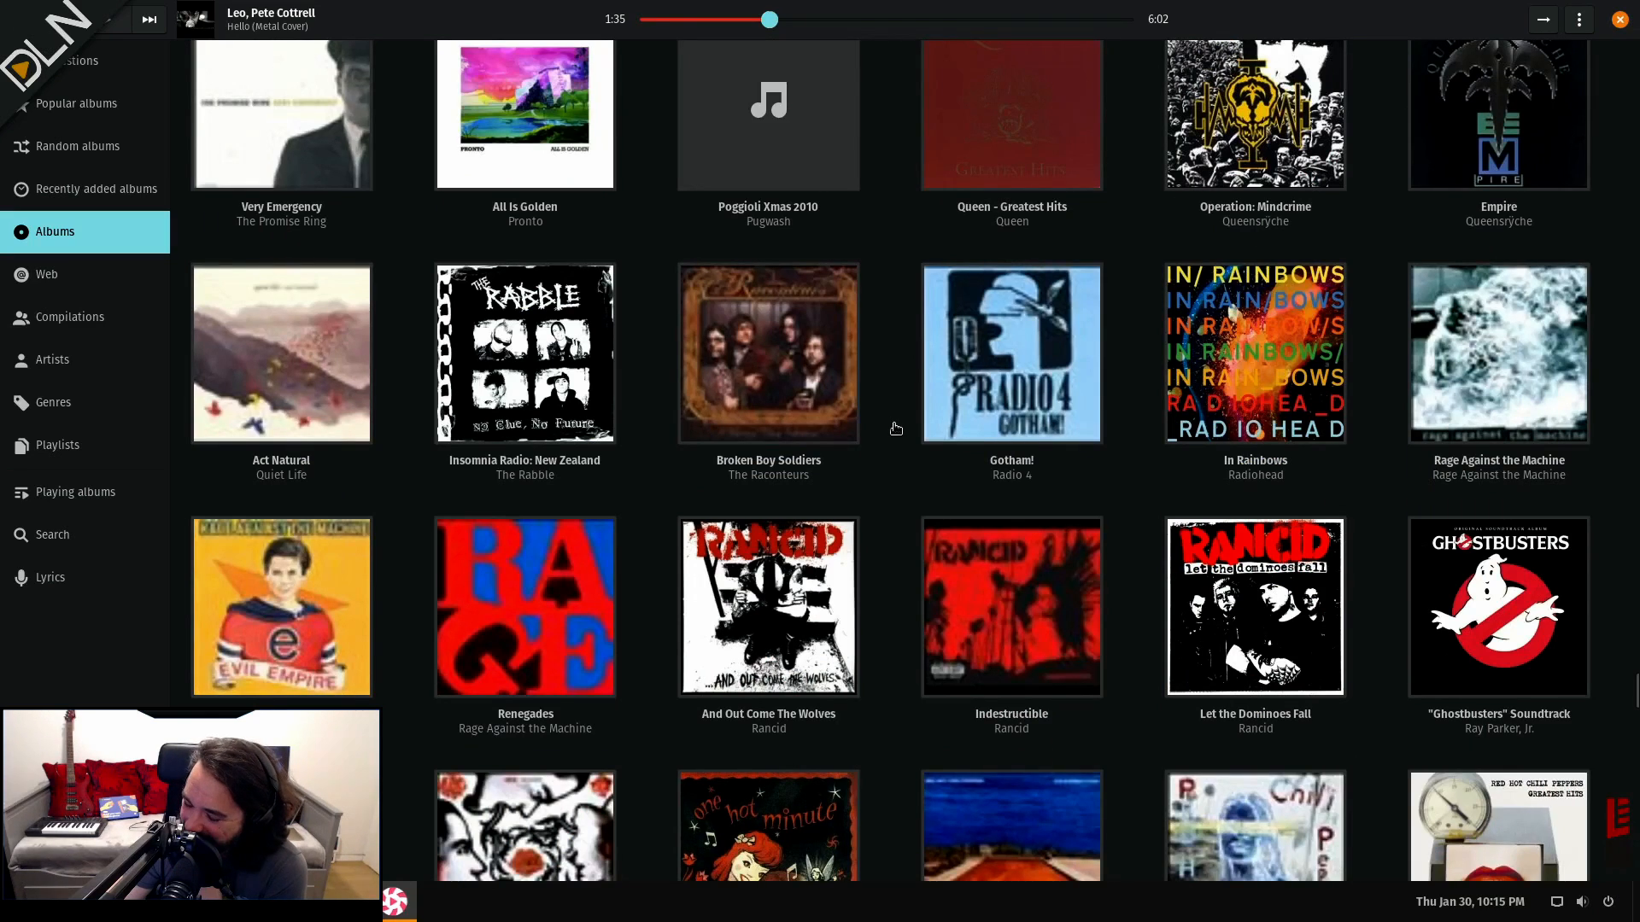
mouse_move(881, 441)
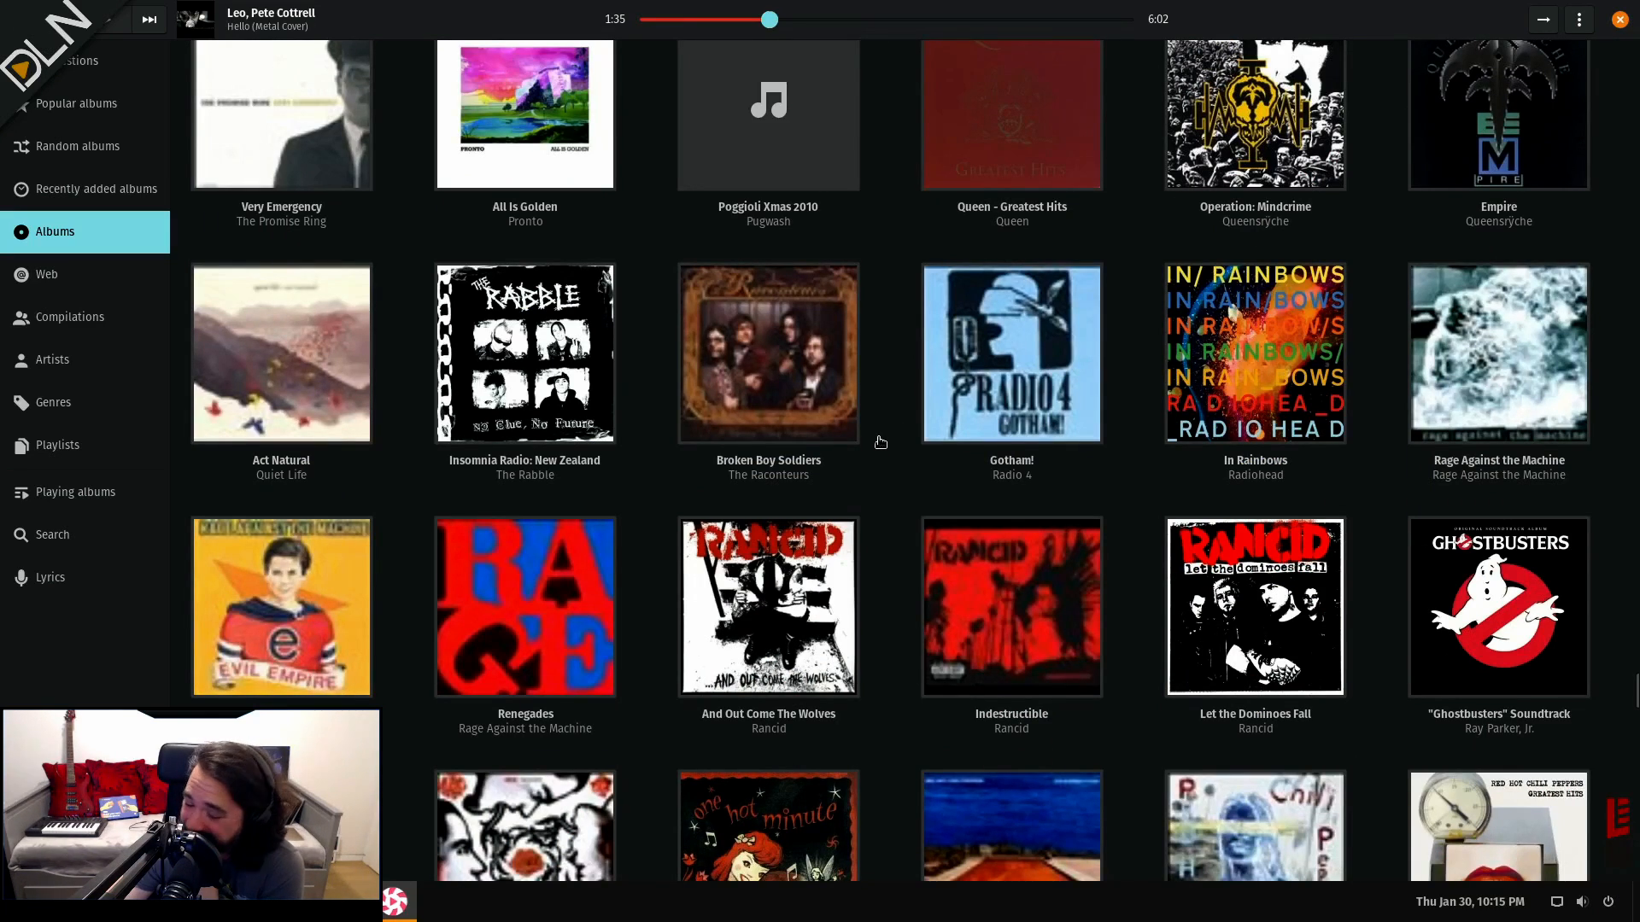
scroll("down", 3)
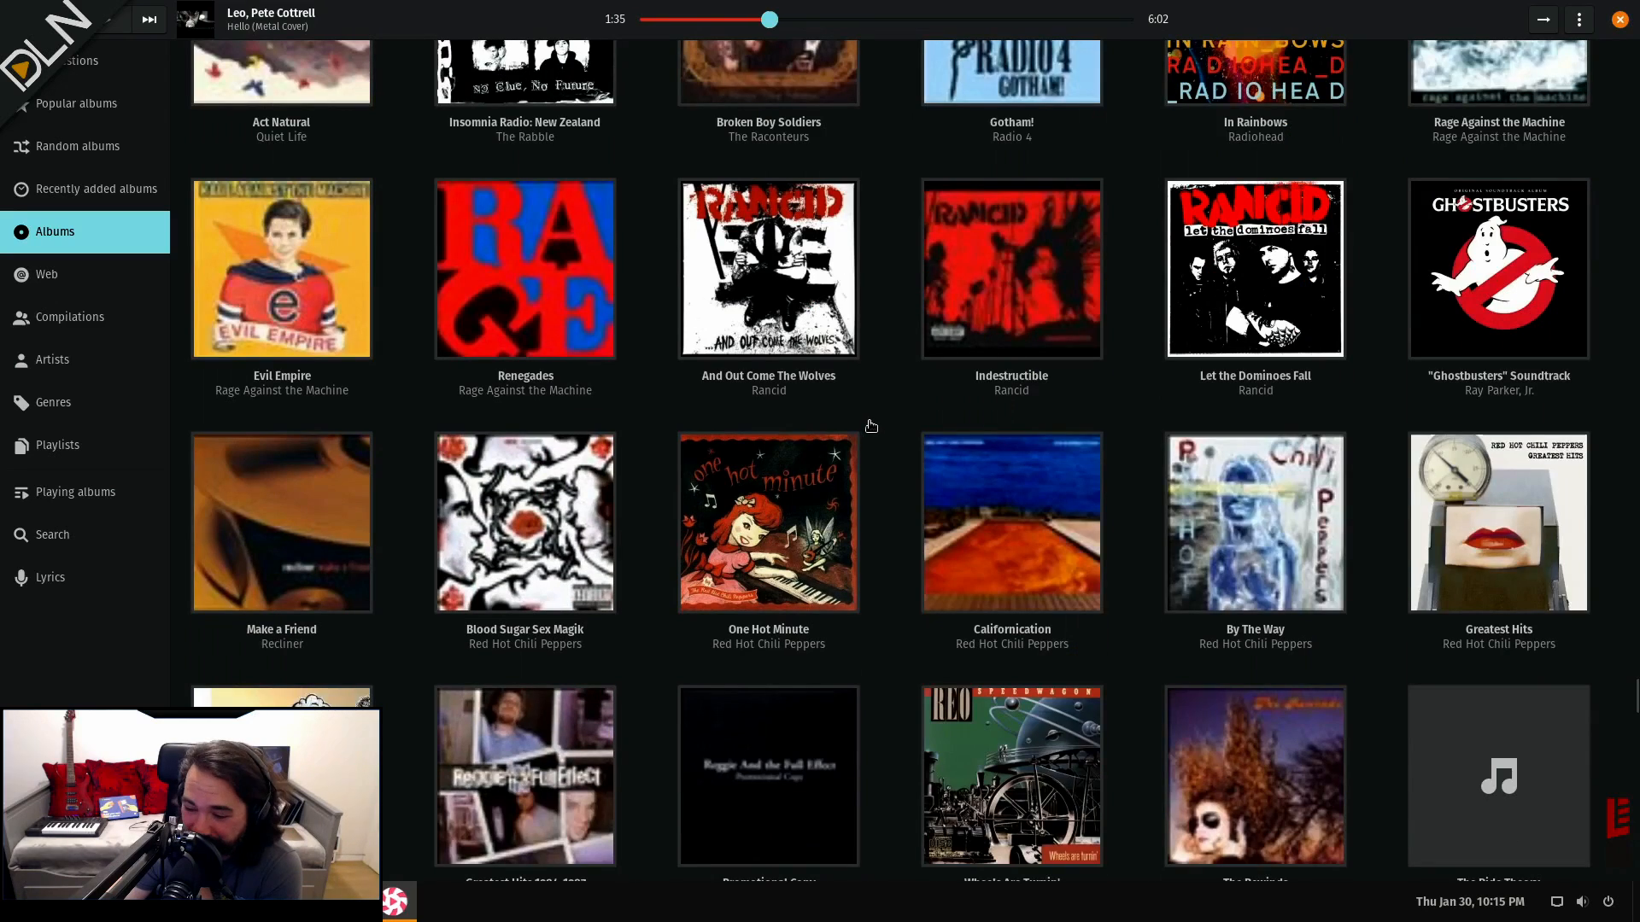
scroll("down", 3)
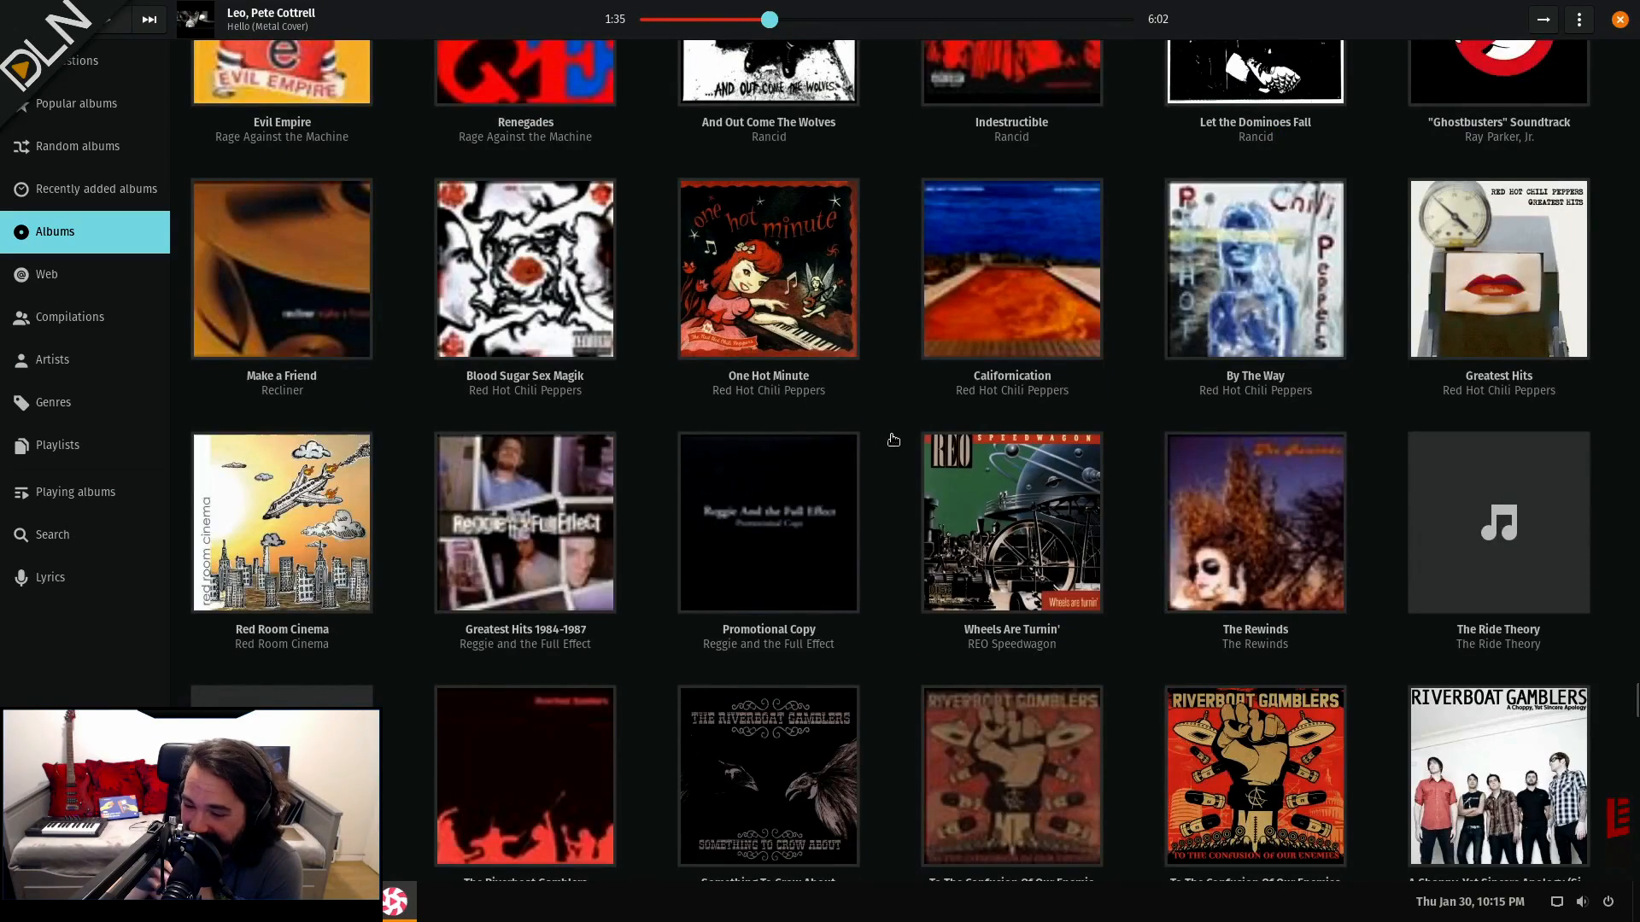
scroll("down", 3)
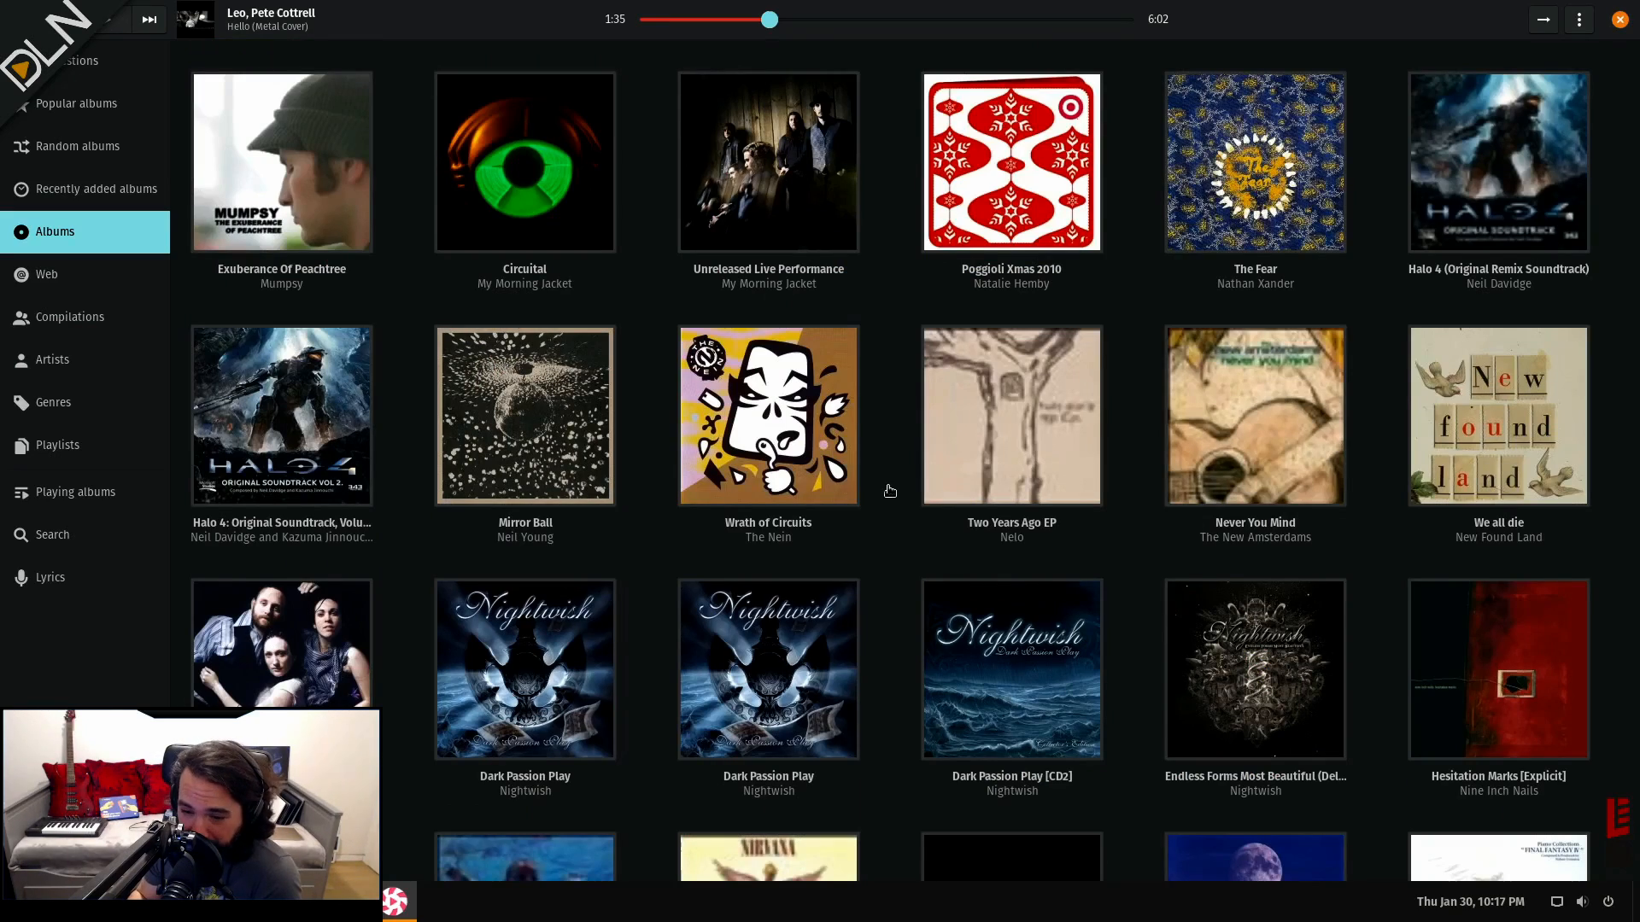